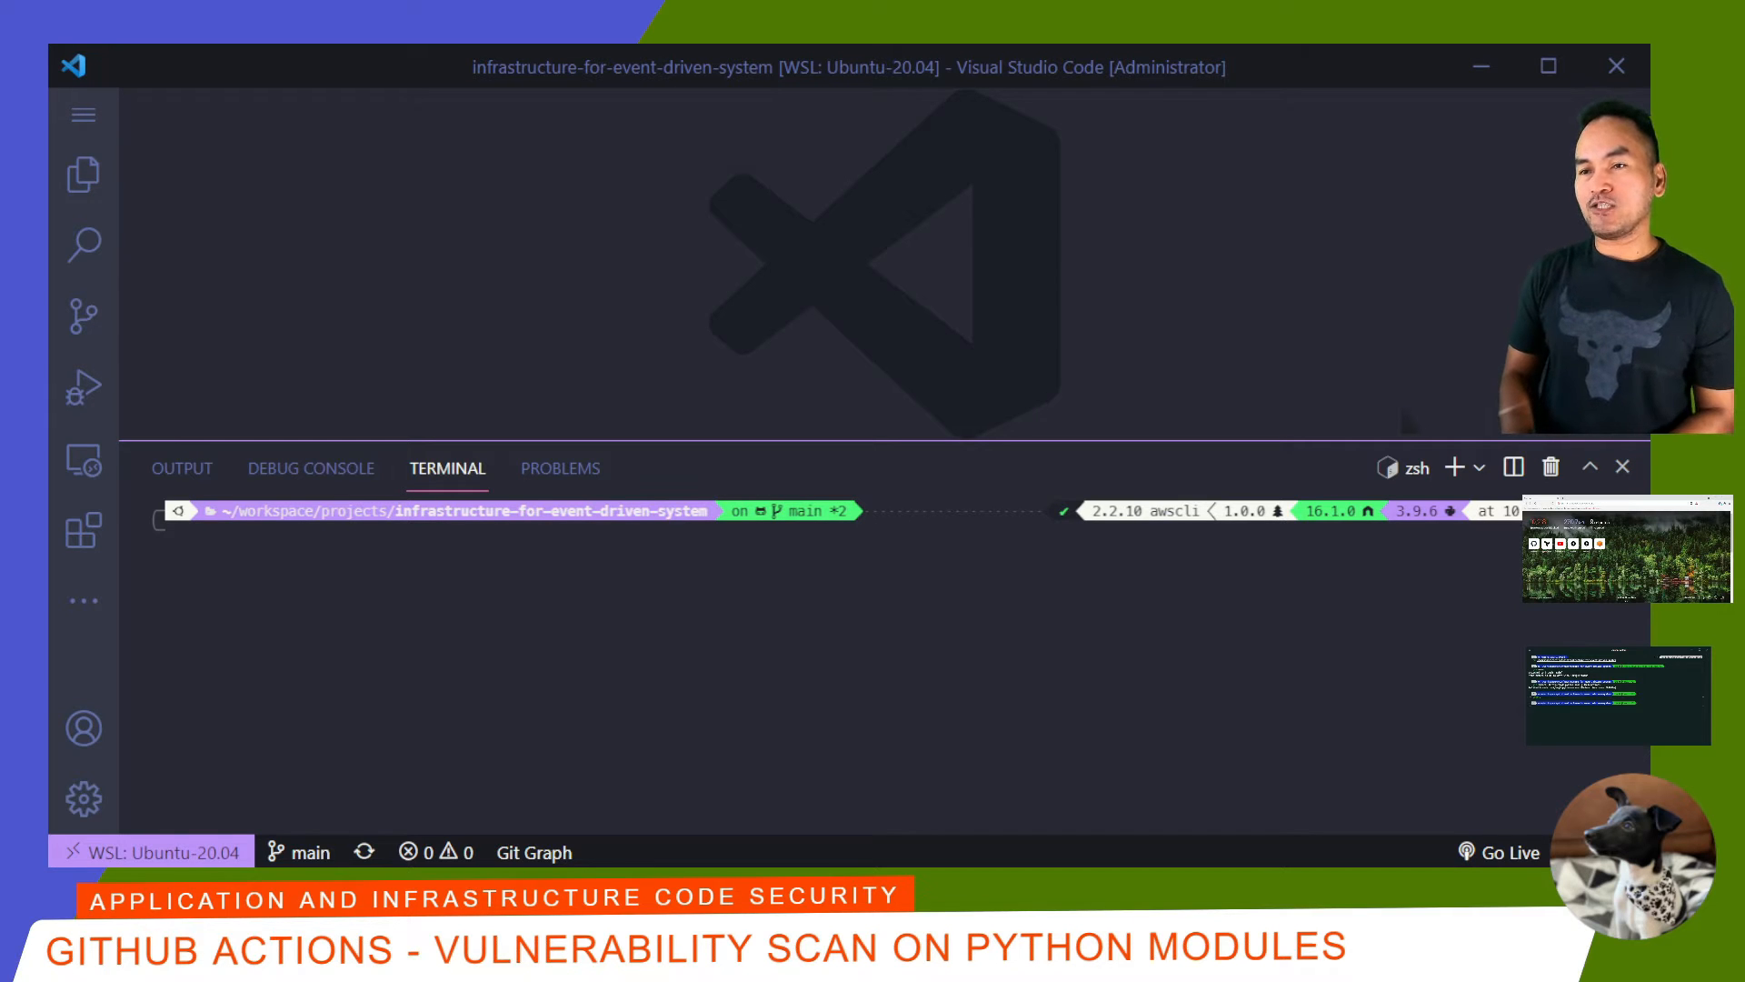
# Create the task/snyk-python-scan-github-actions branch in the terminal and open the task file.
pyautogui.write('gl')
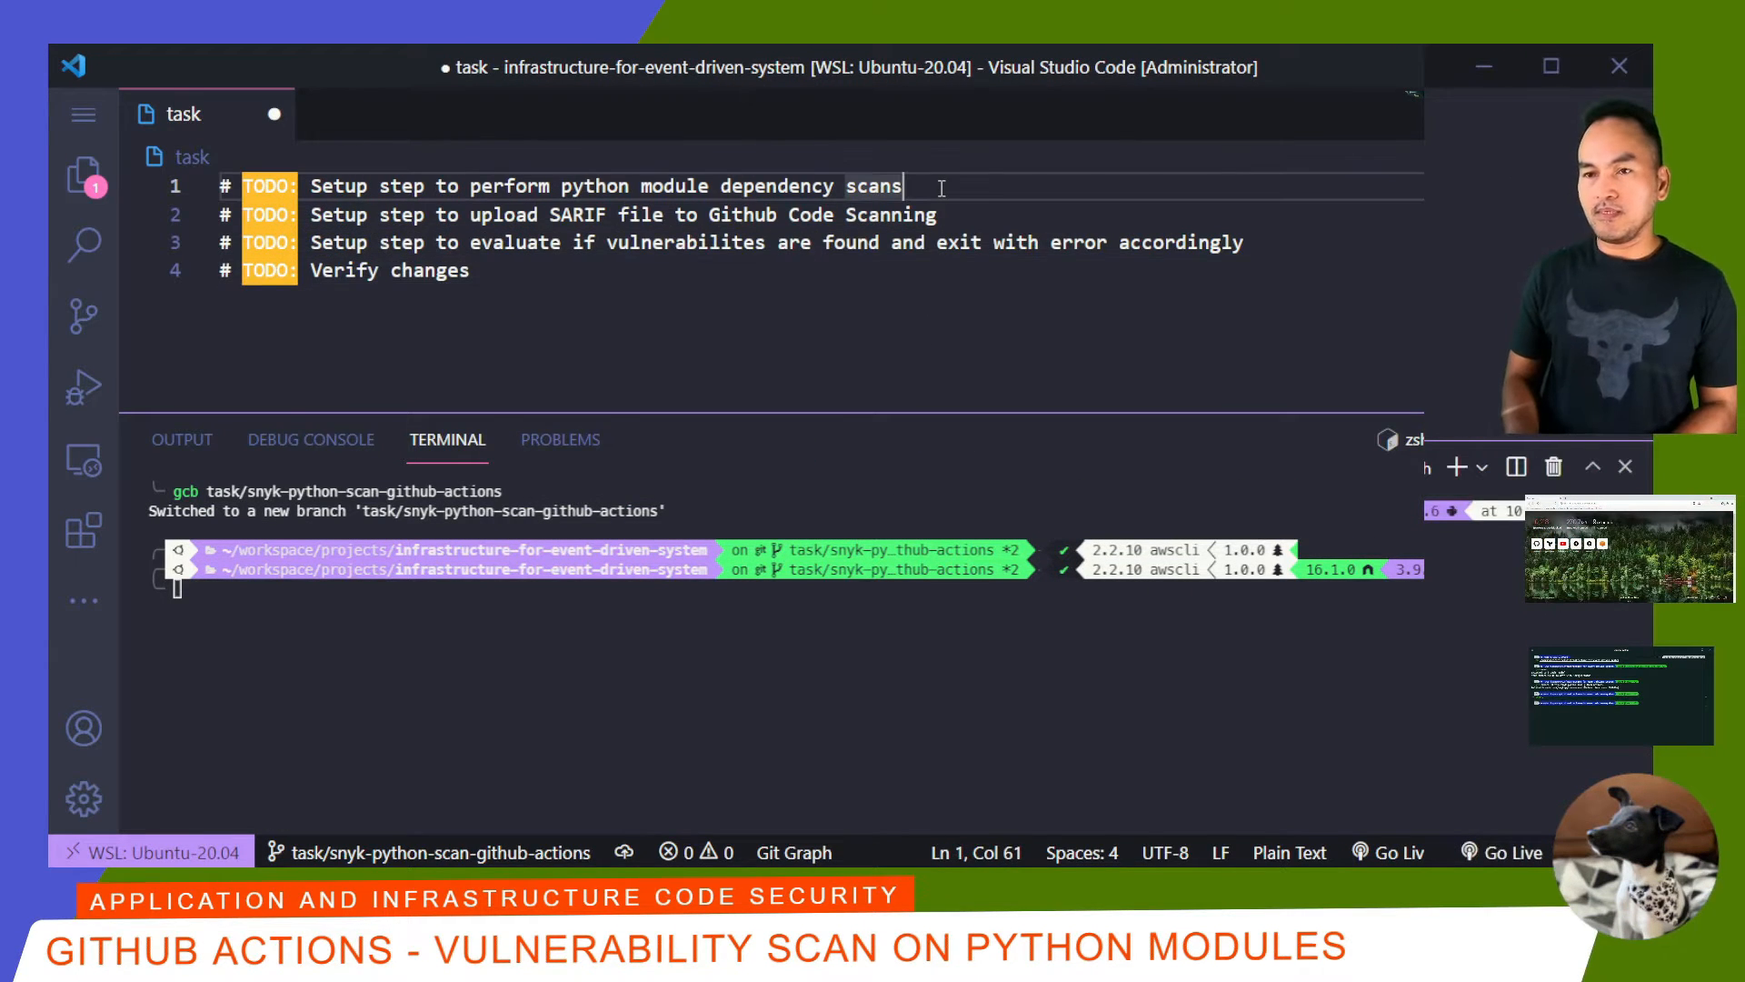
# Add blank lines below the first TODO and open .github/workflows/application.yml.
pyautogui.press('Enter')
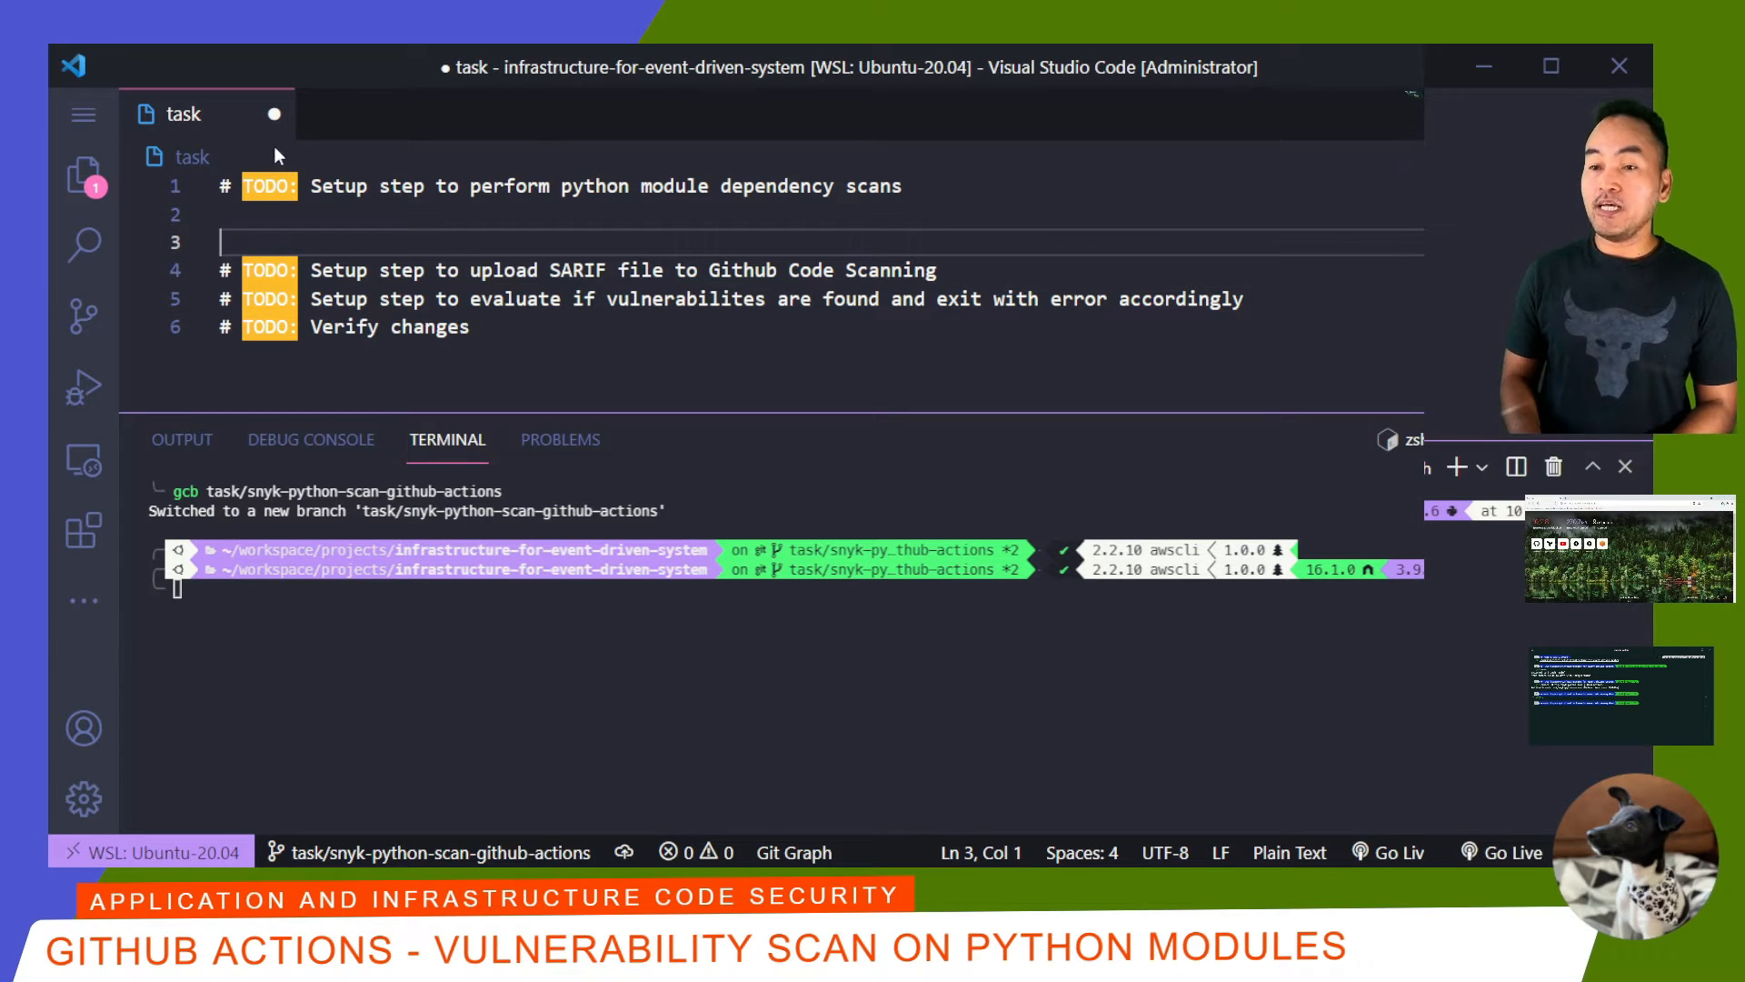
pyautogui.click(84, 175)
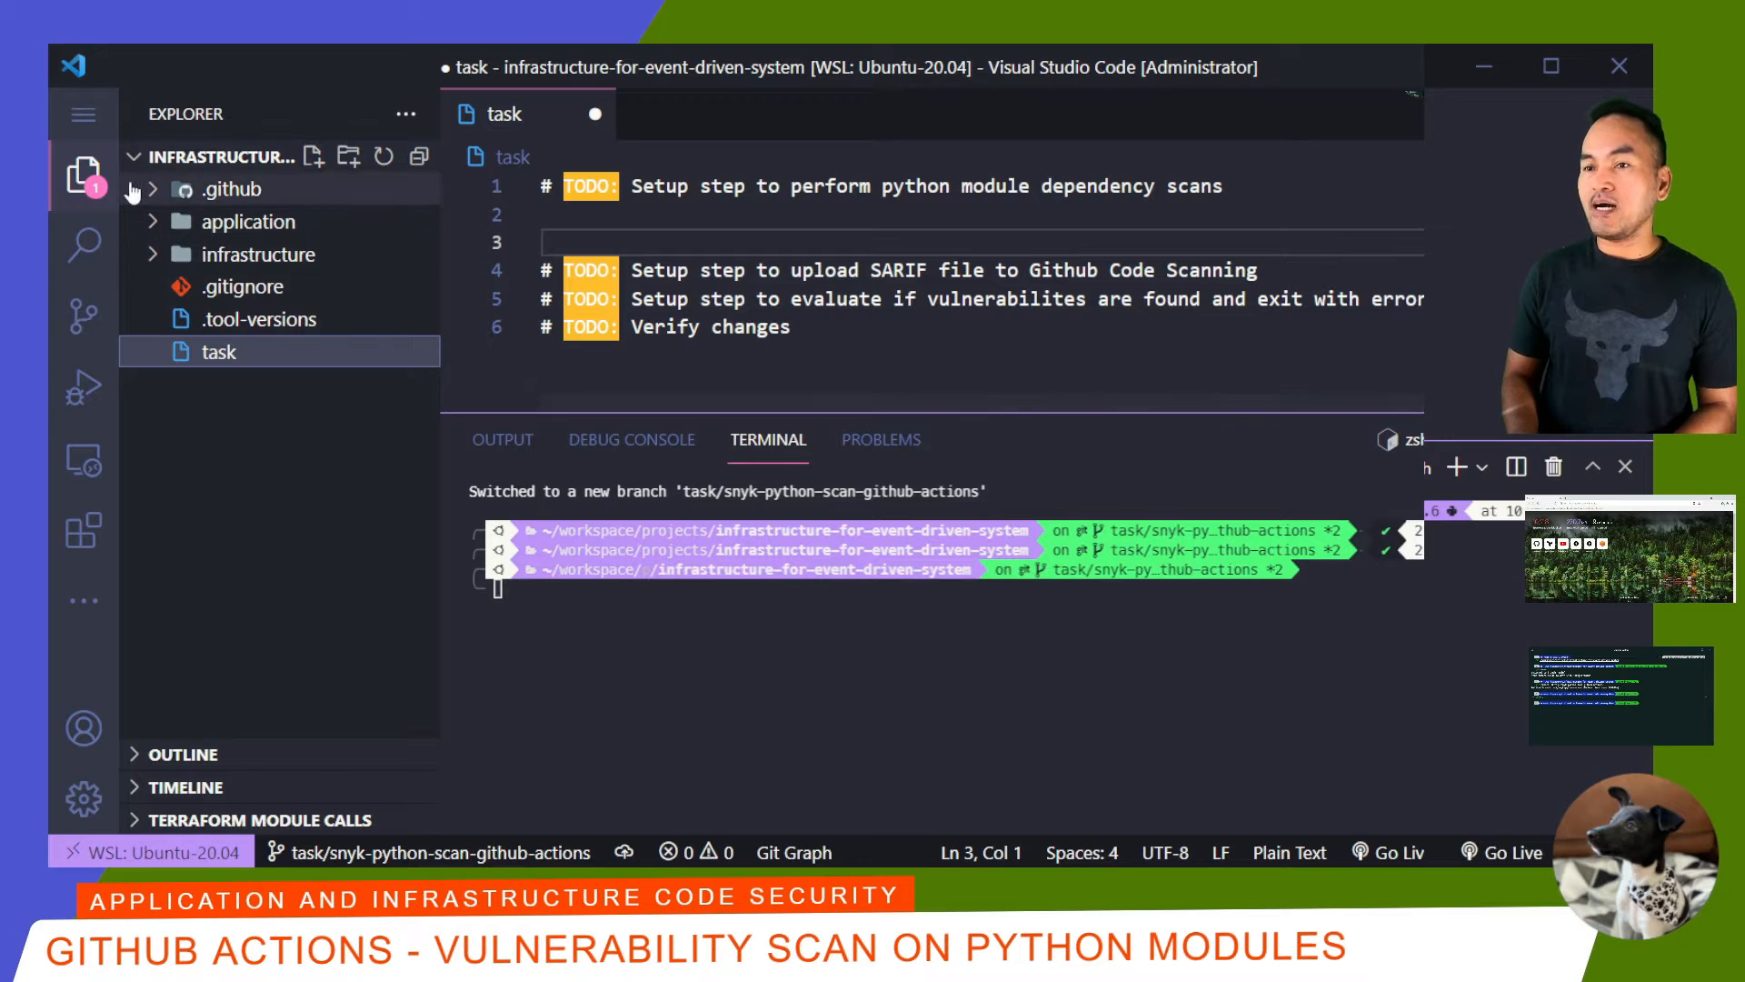
pyautogui.click(229, 188)
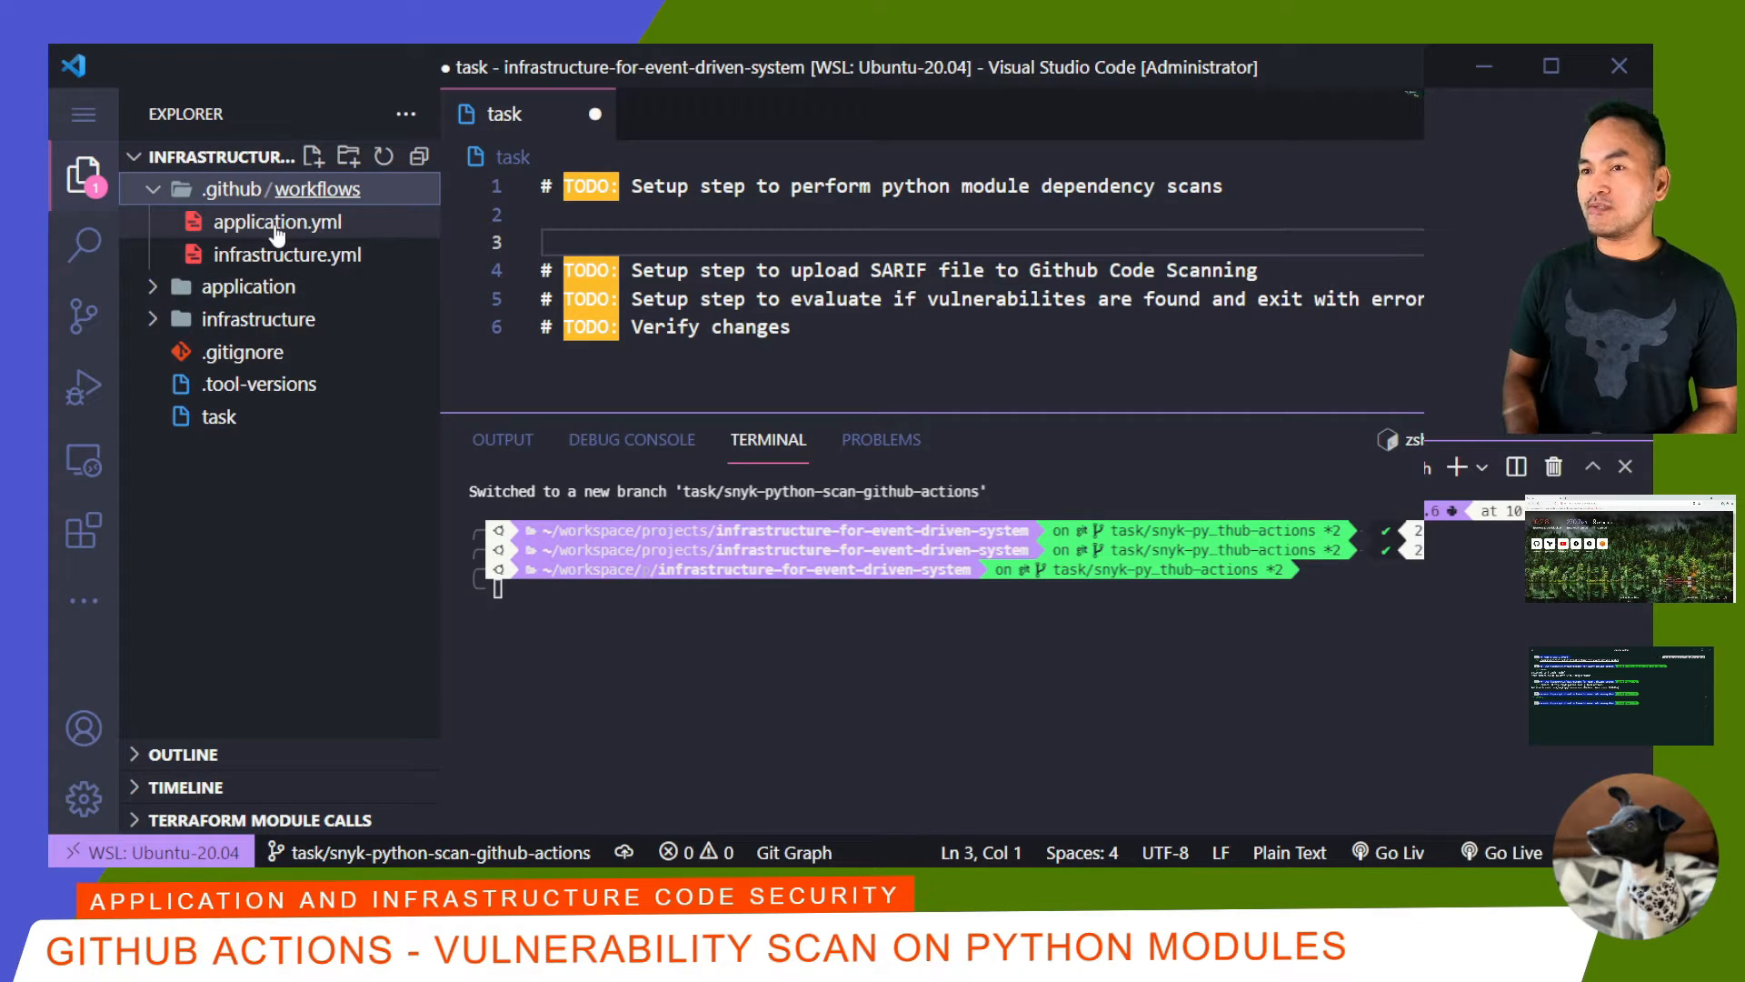
pyautogui.click(277, 221)
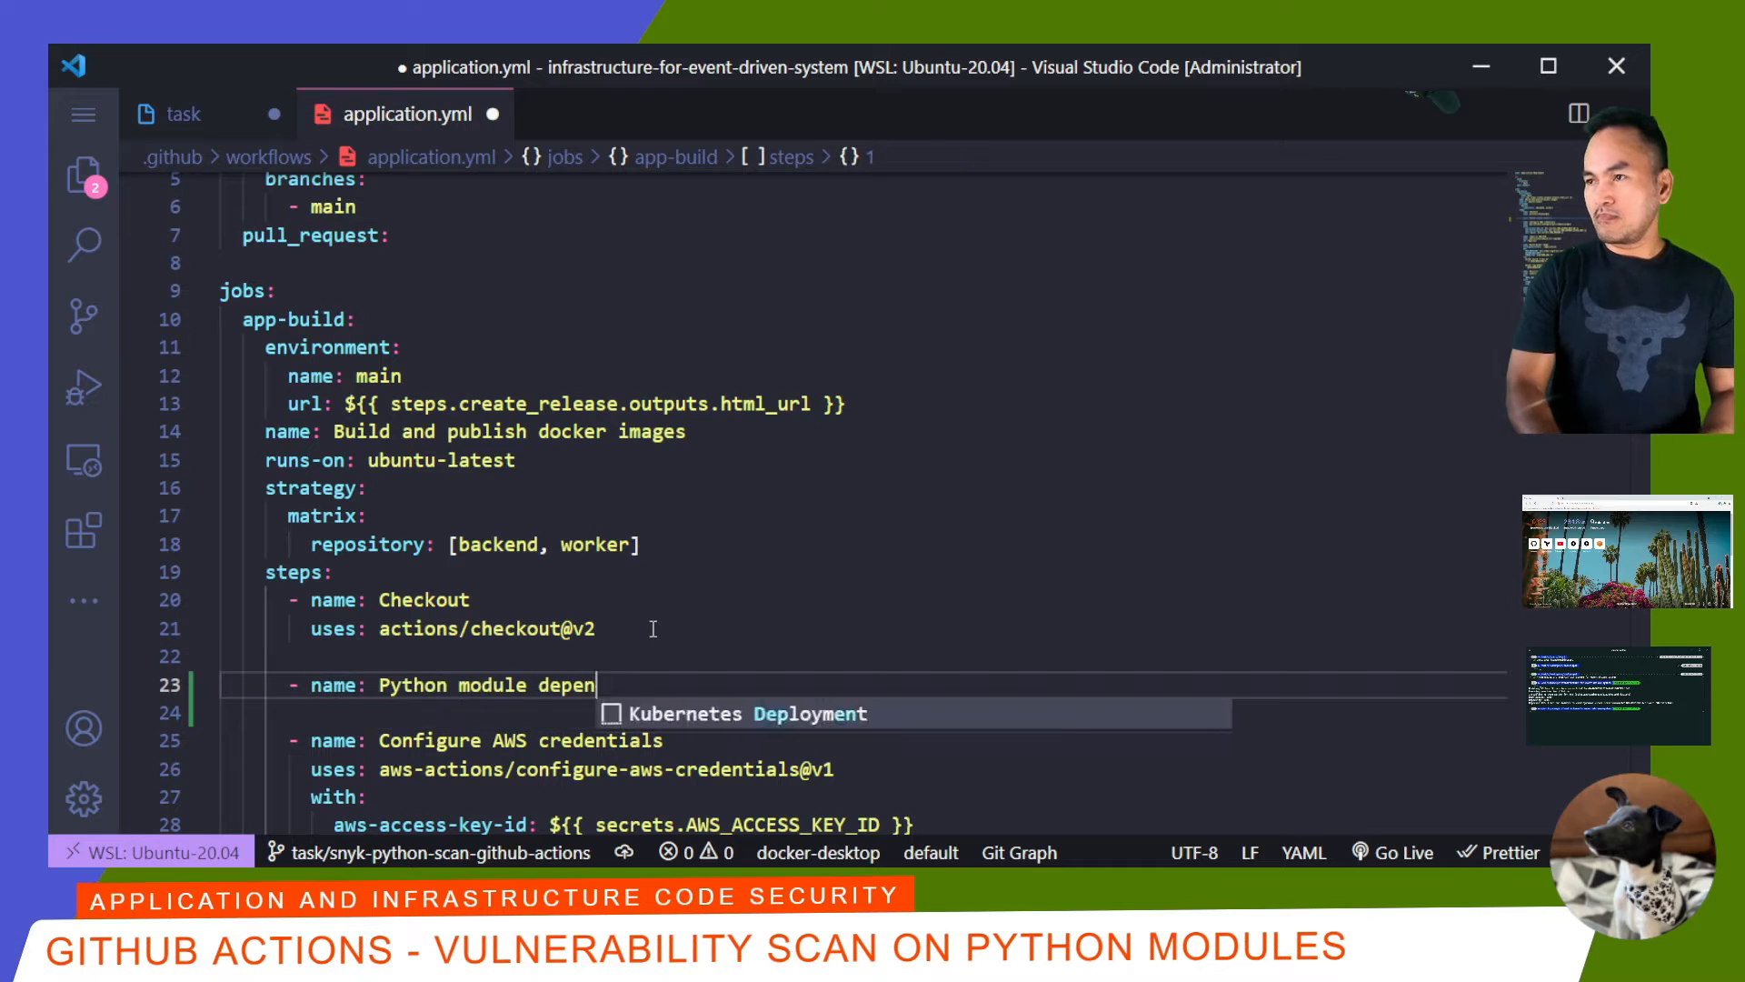
# Write a 'Python module dependency scan' step with SNYK_TOKEN env and a docker build run.
pyautogui.write('dency scan')
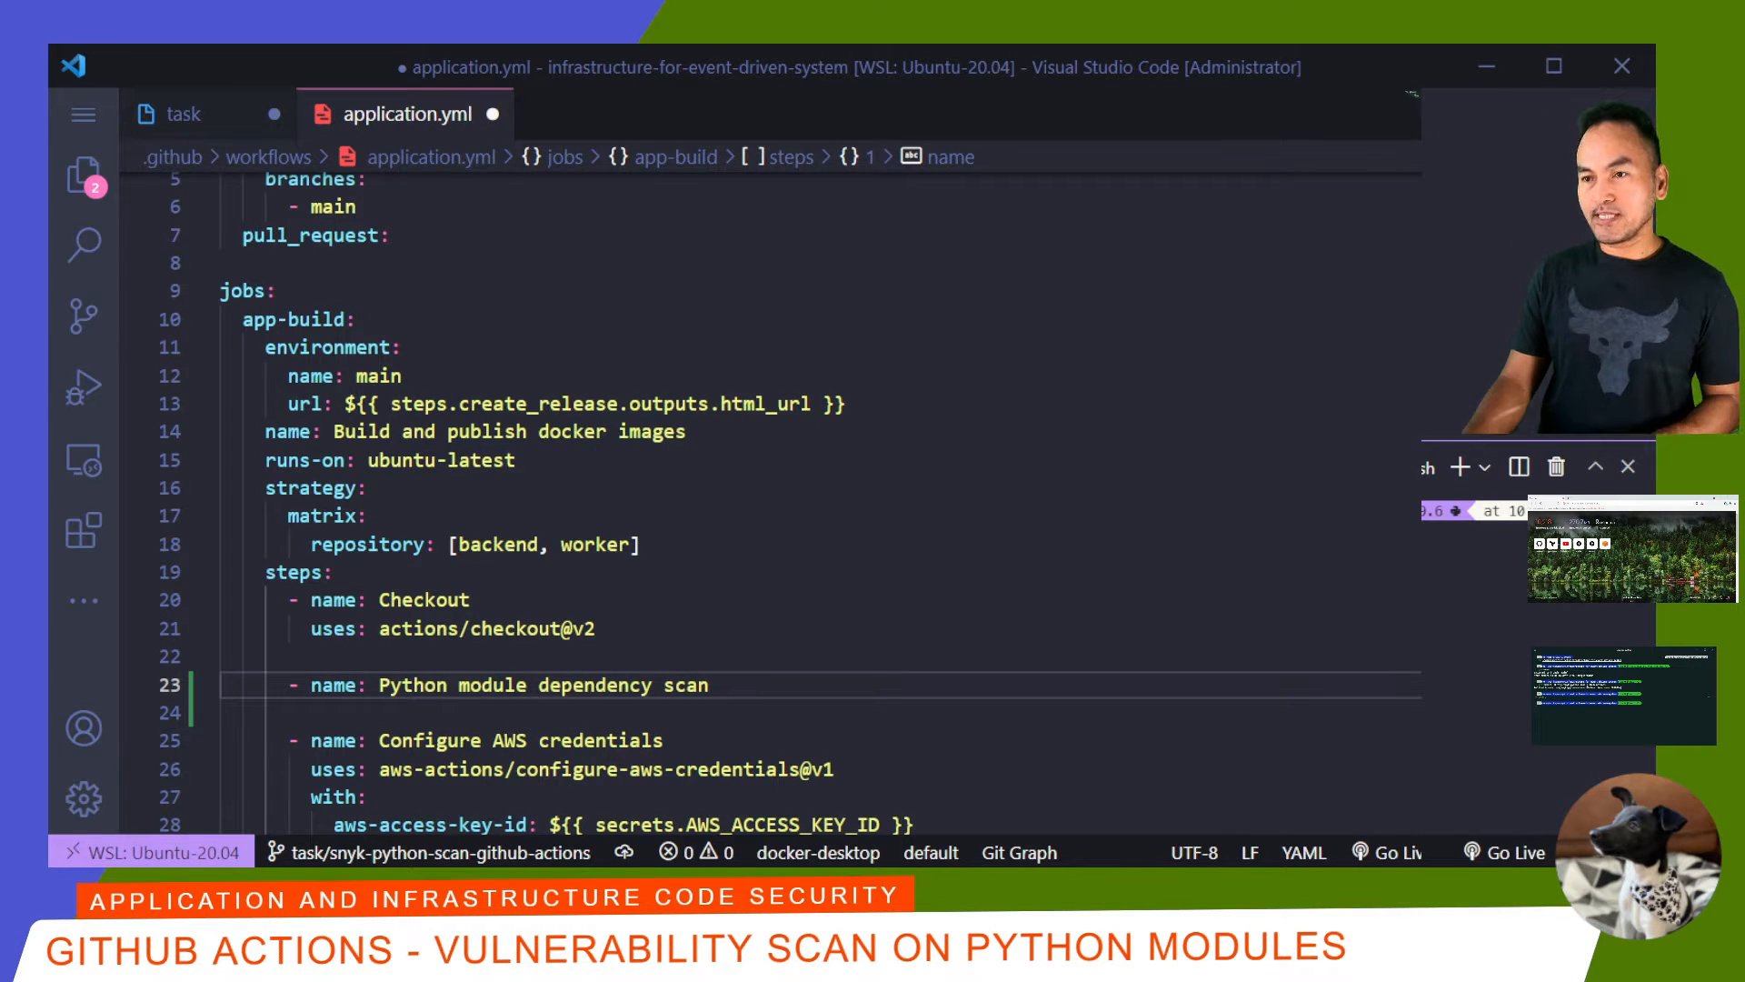
pyautogui.write('working-directory: application')
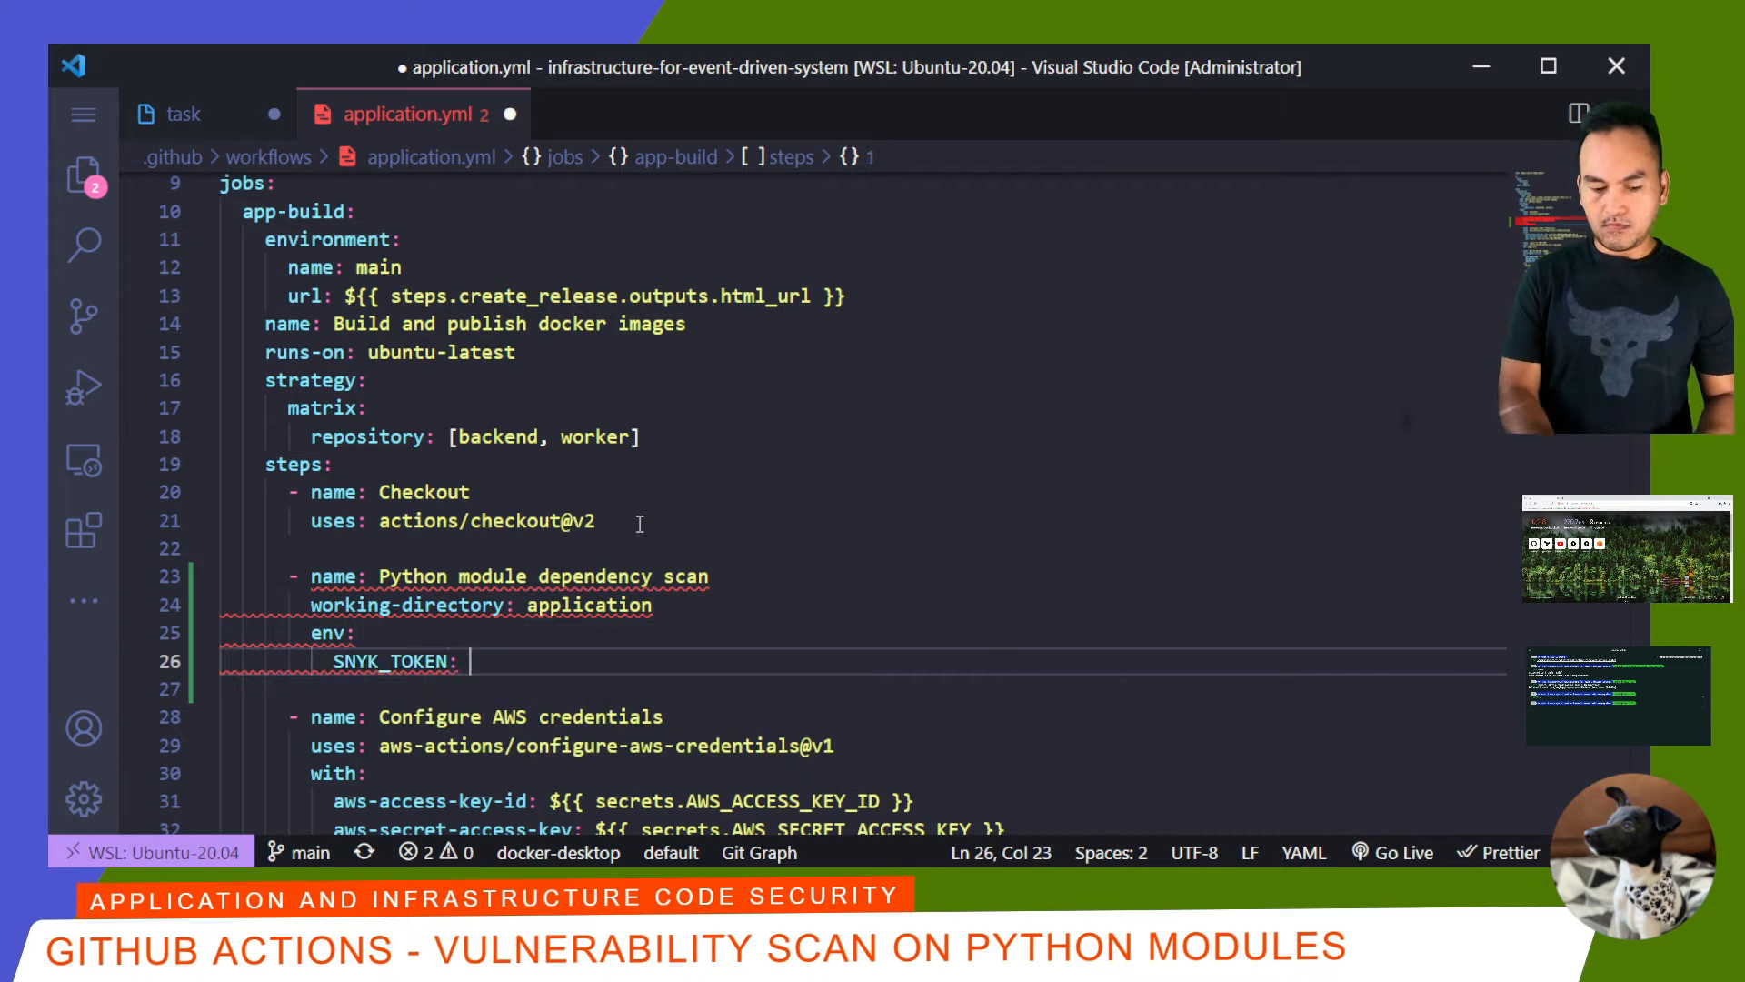
pyautogui.write('${{ secrets.SNYK_TOKEN }}')
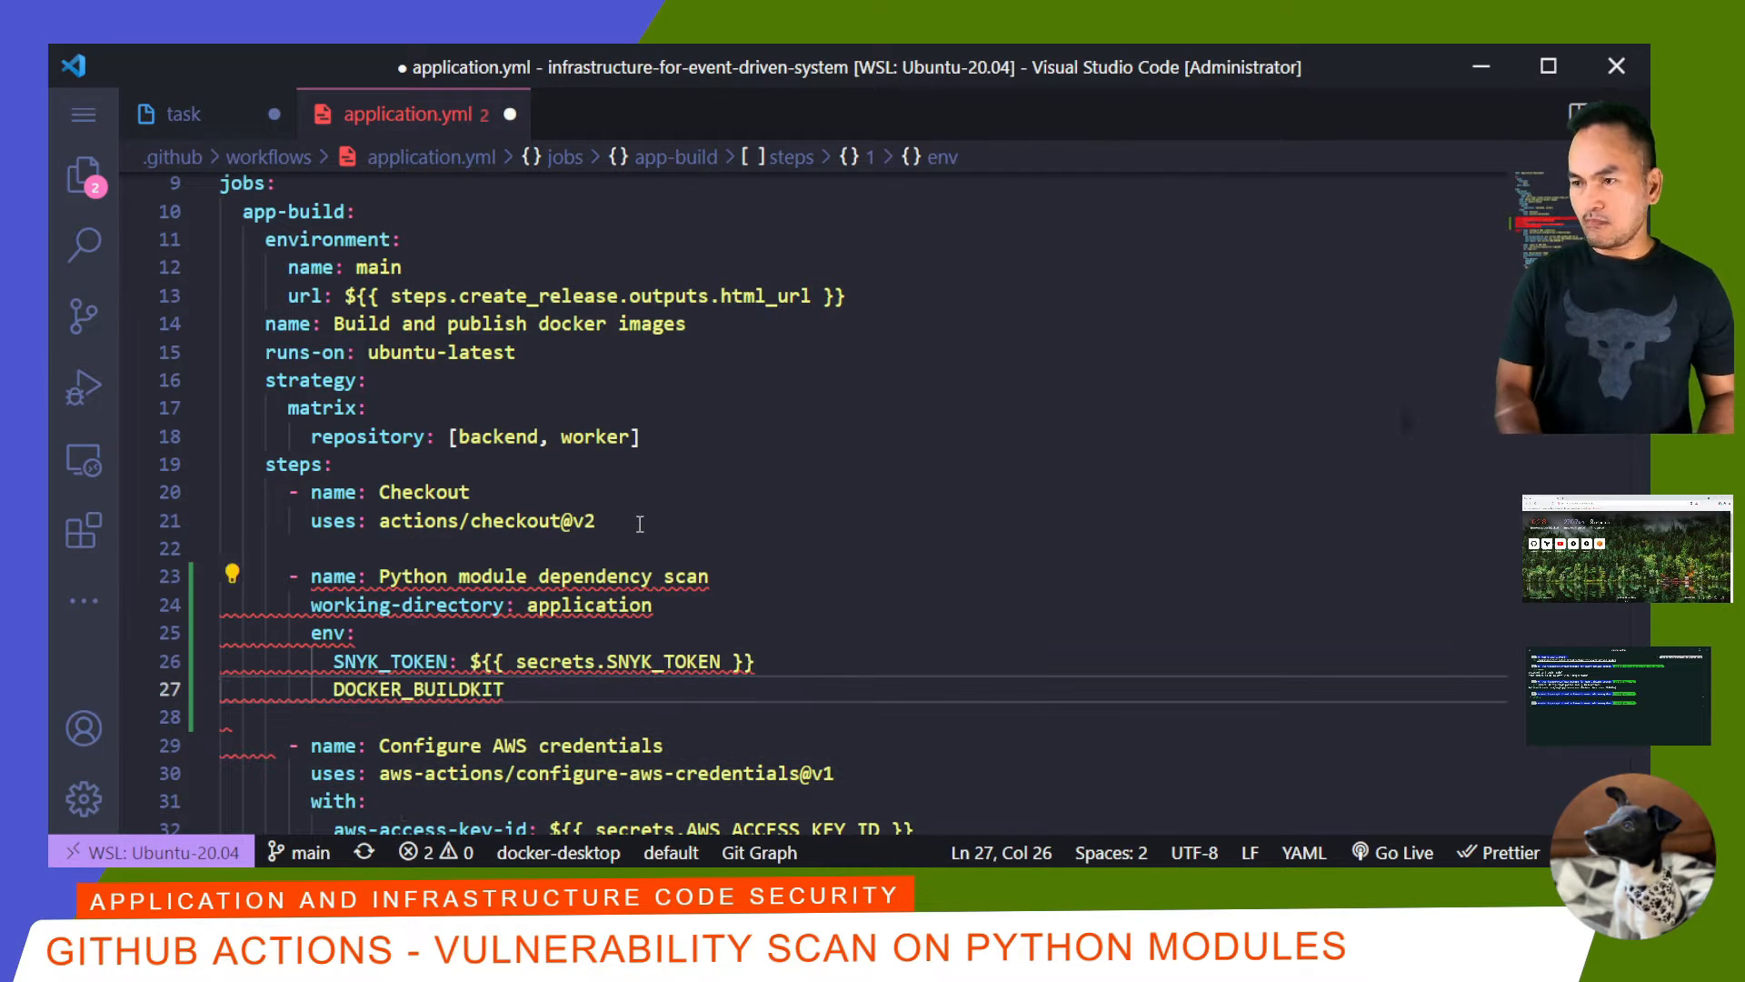
pyautogui.write(': 1')
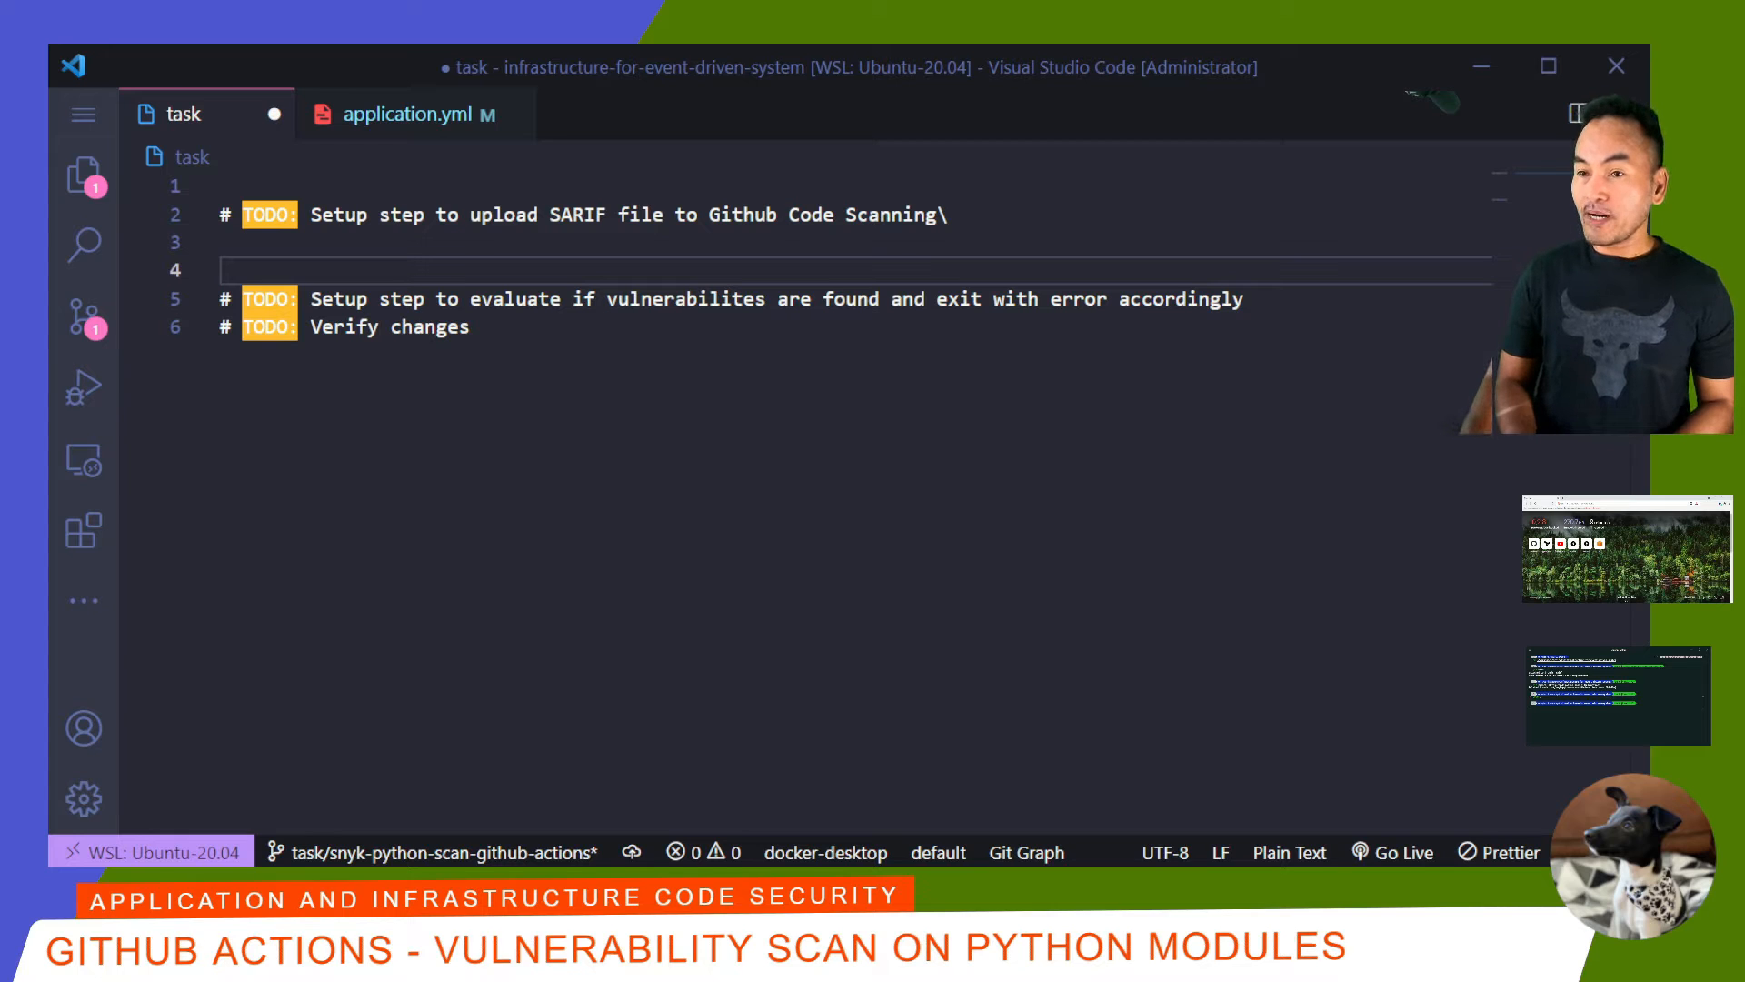
# Add an 'Upload result to Github Code Scanning' step using github/codeql-action/upload-sarif@v1.
pyautogui.click(412, 114)
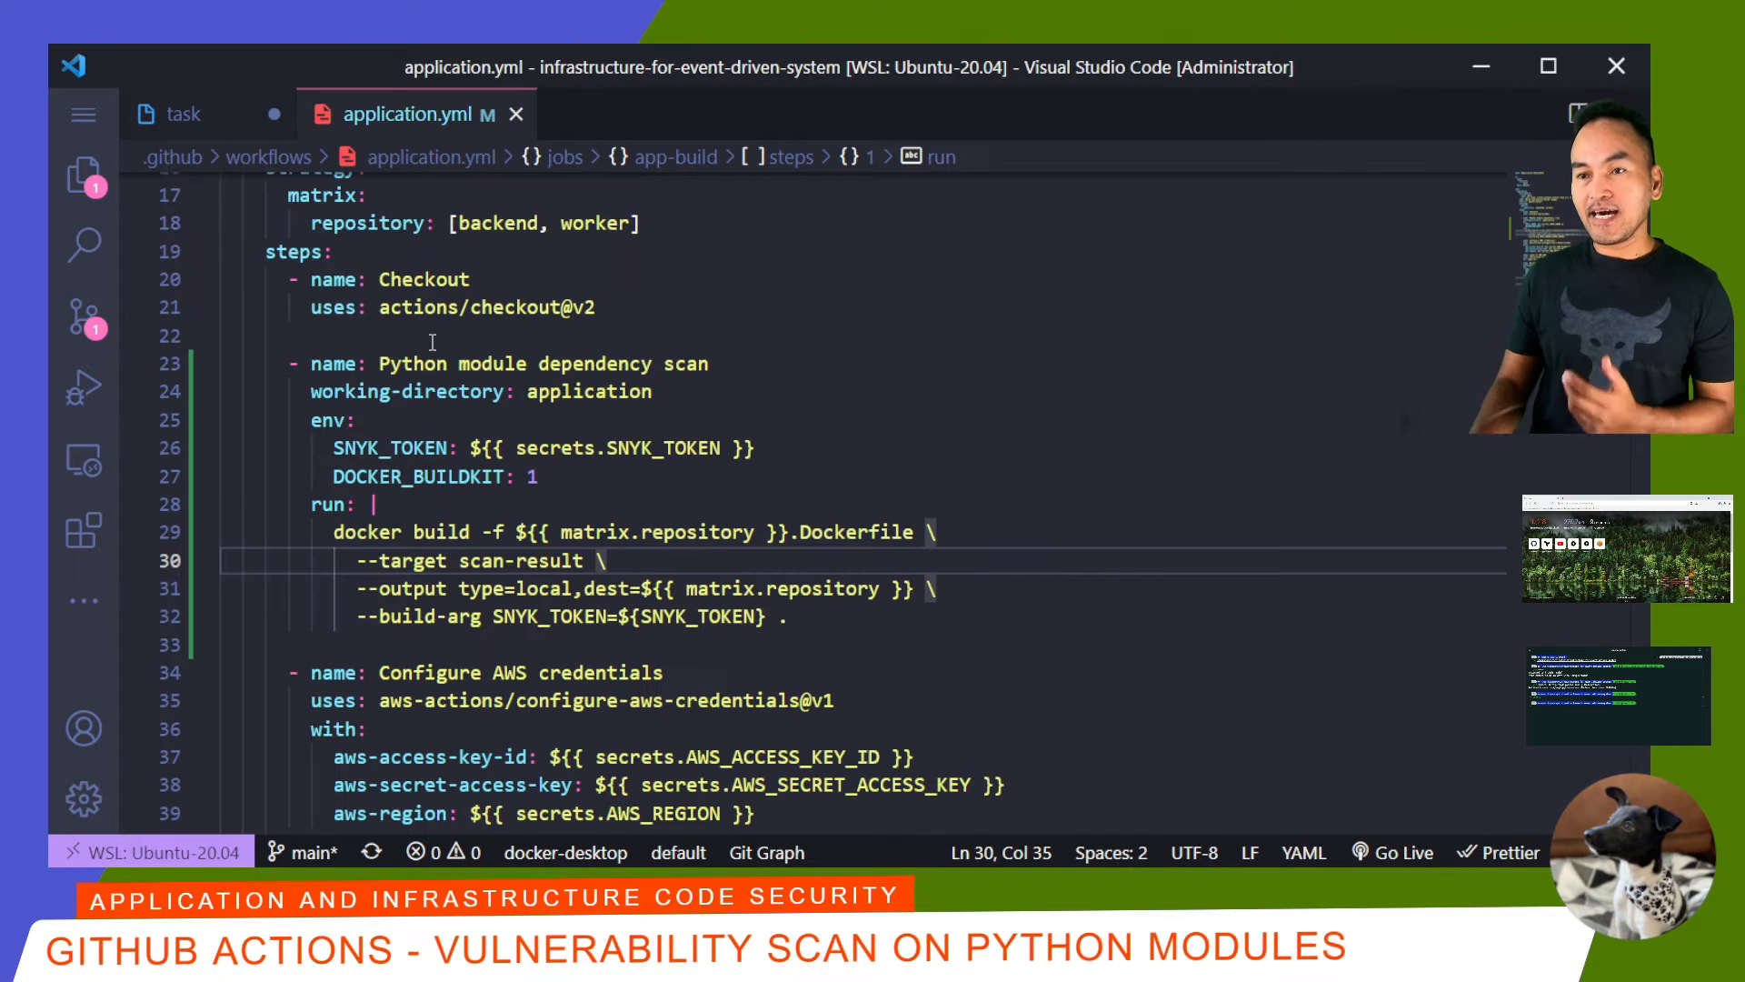
pyautogui.scroll(-3)
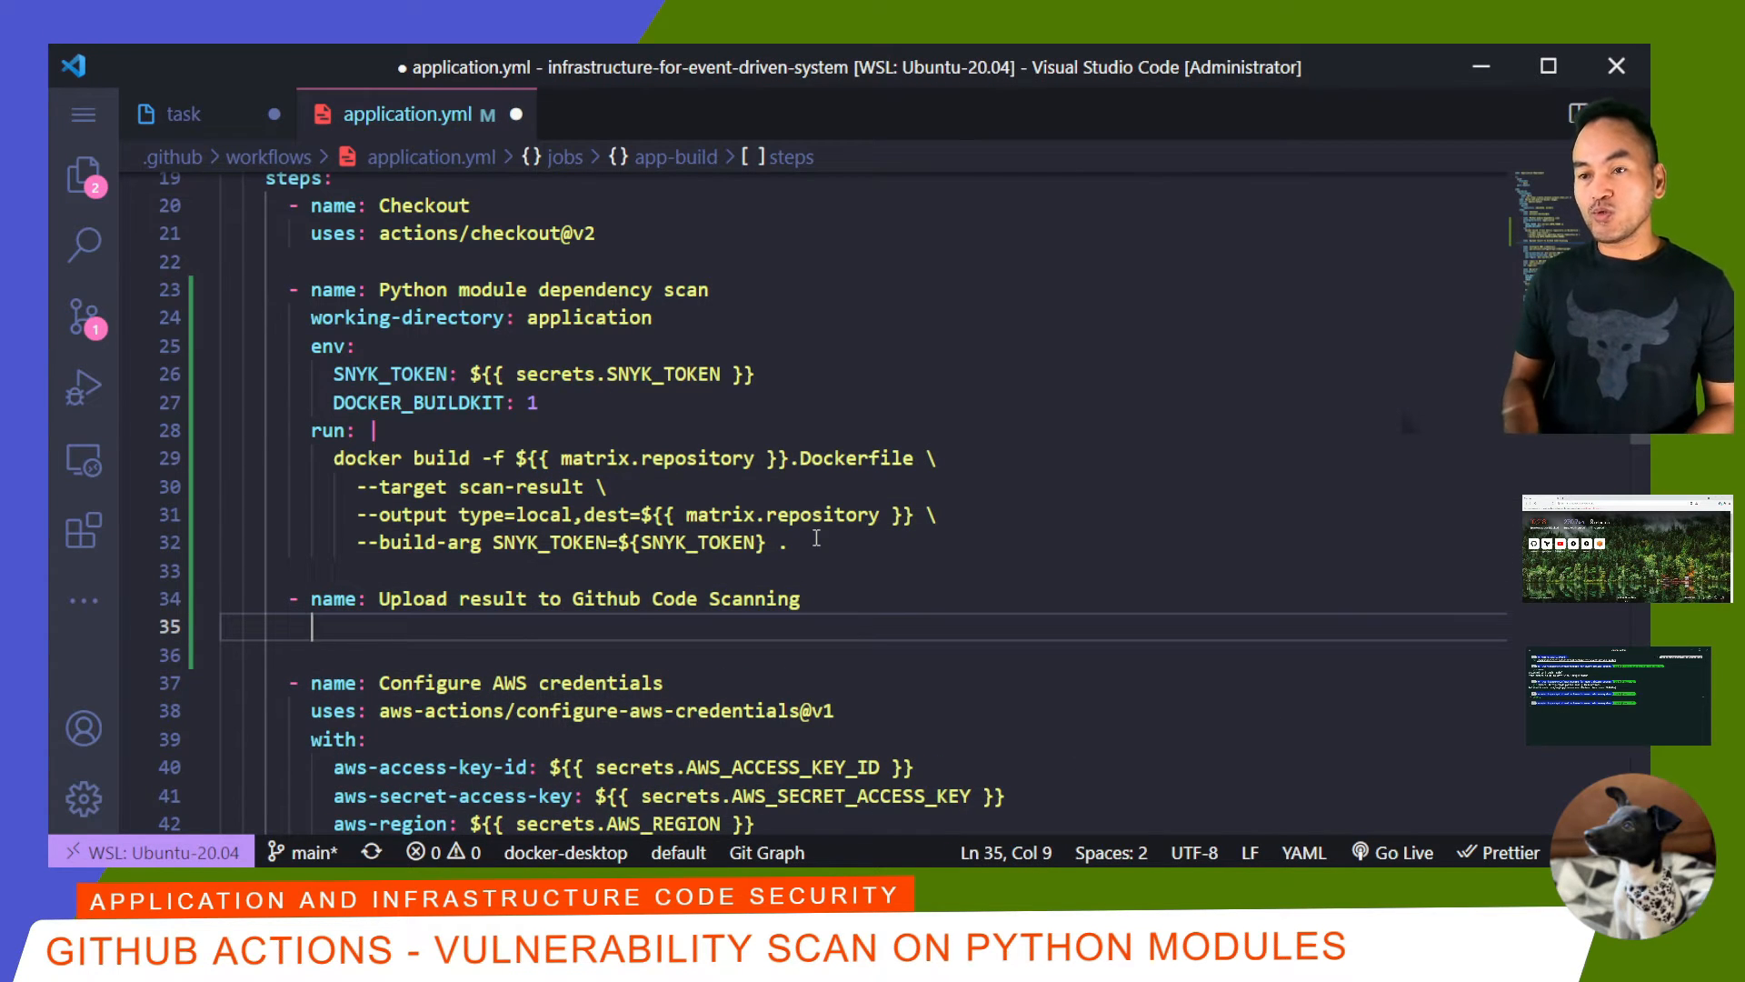
pyautogui.write('uses: github')
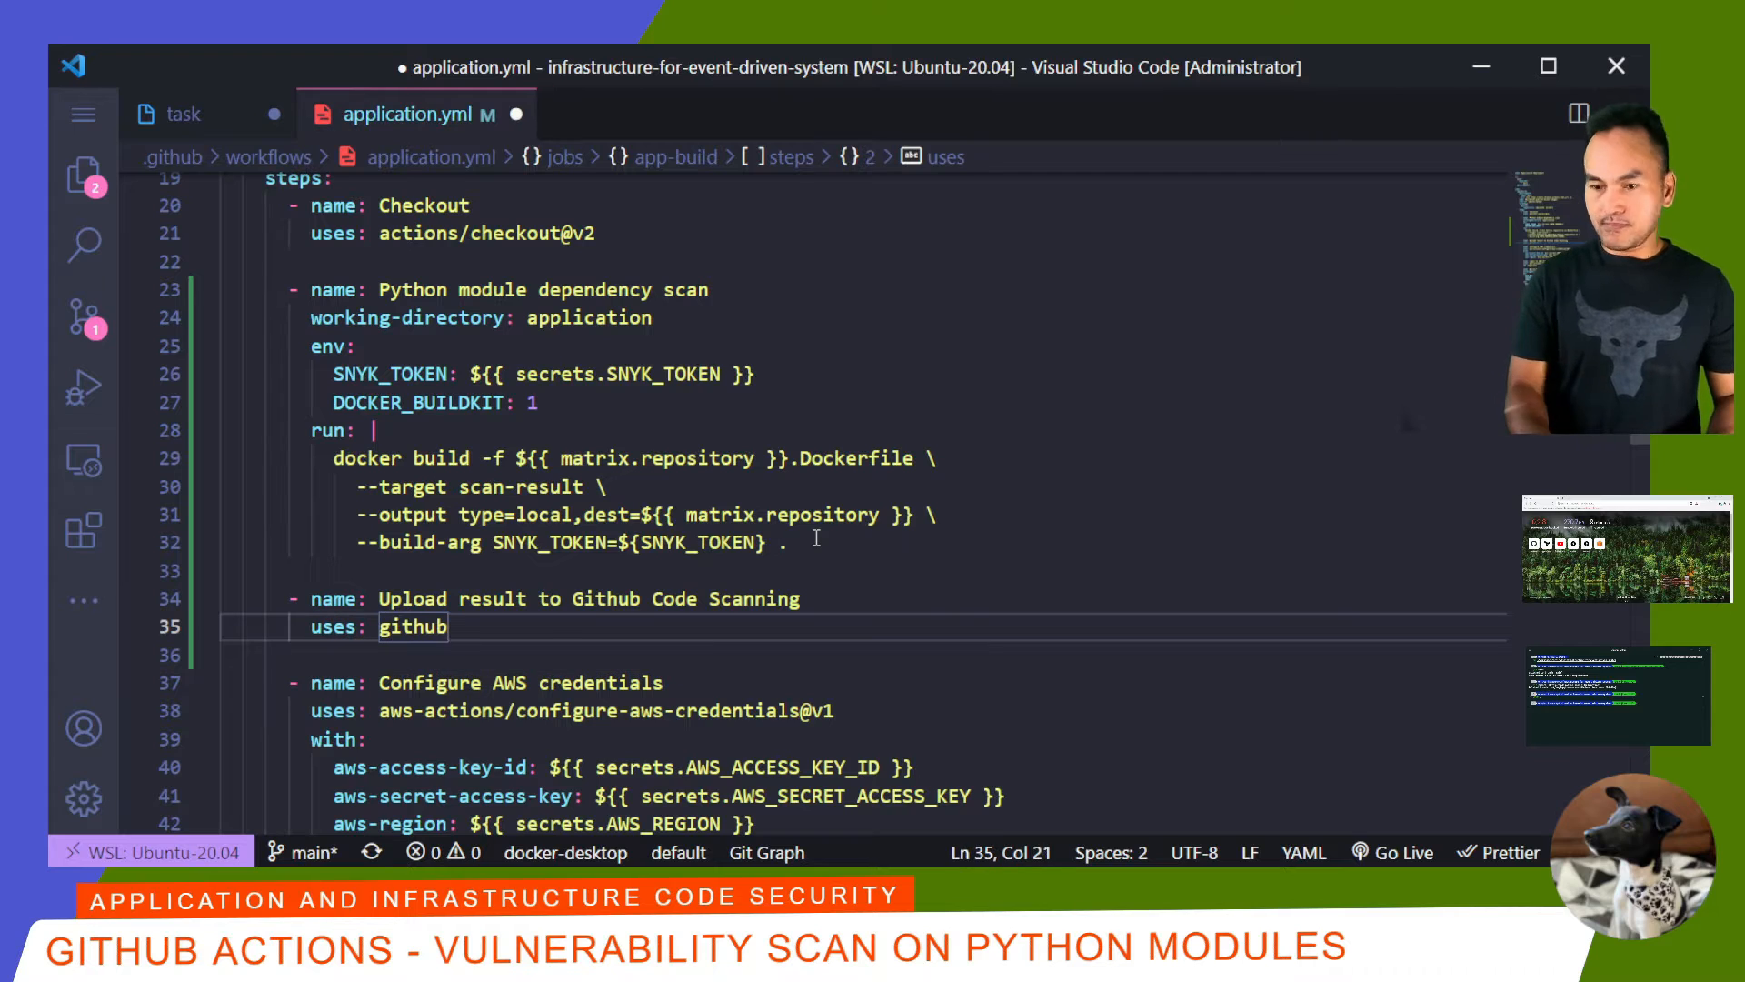
pyautogui.write('/codeql-action/upload-sarif@v1')
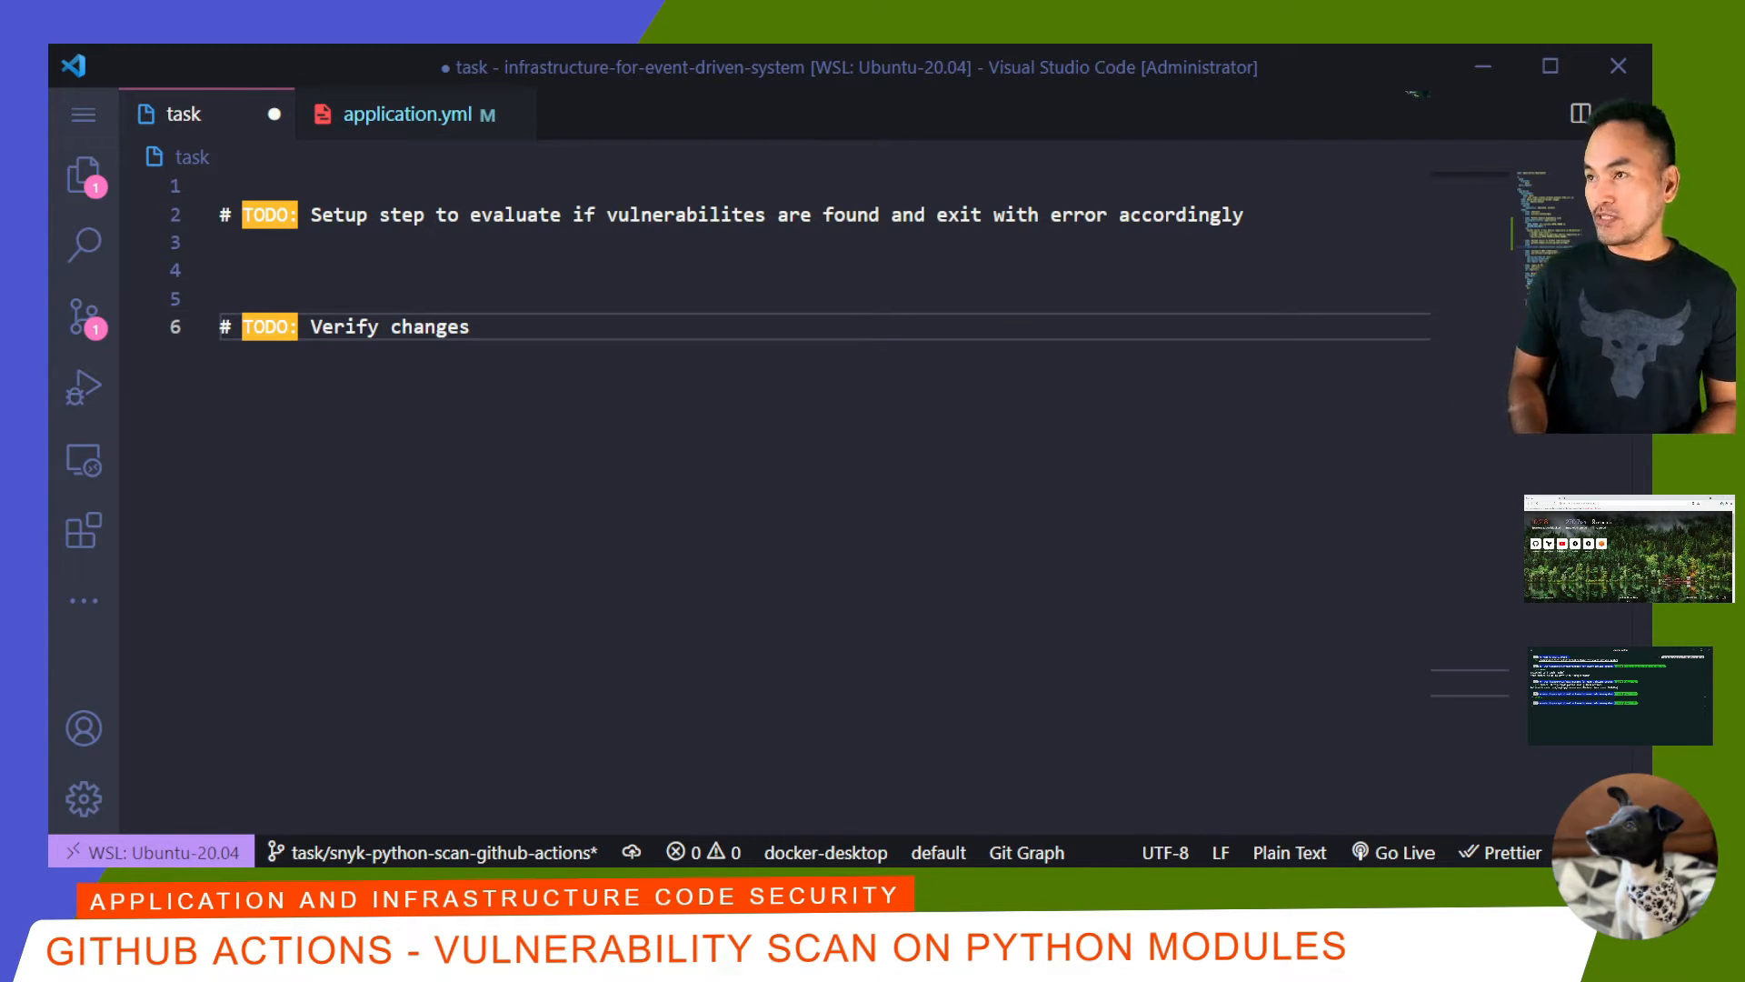
# Add a 'Check snyk scan status' step exiting with the snyk.sarif result count, then delete its TODO.
pyautogui.click(400, 114)
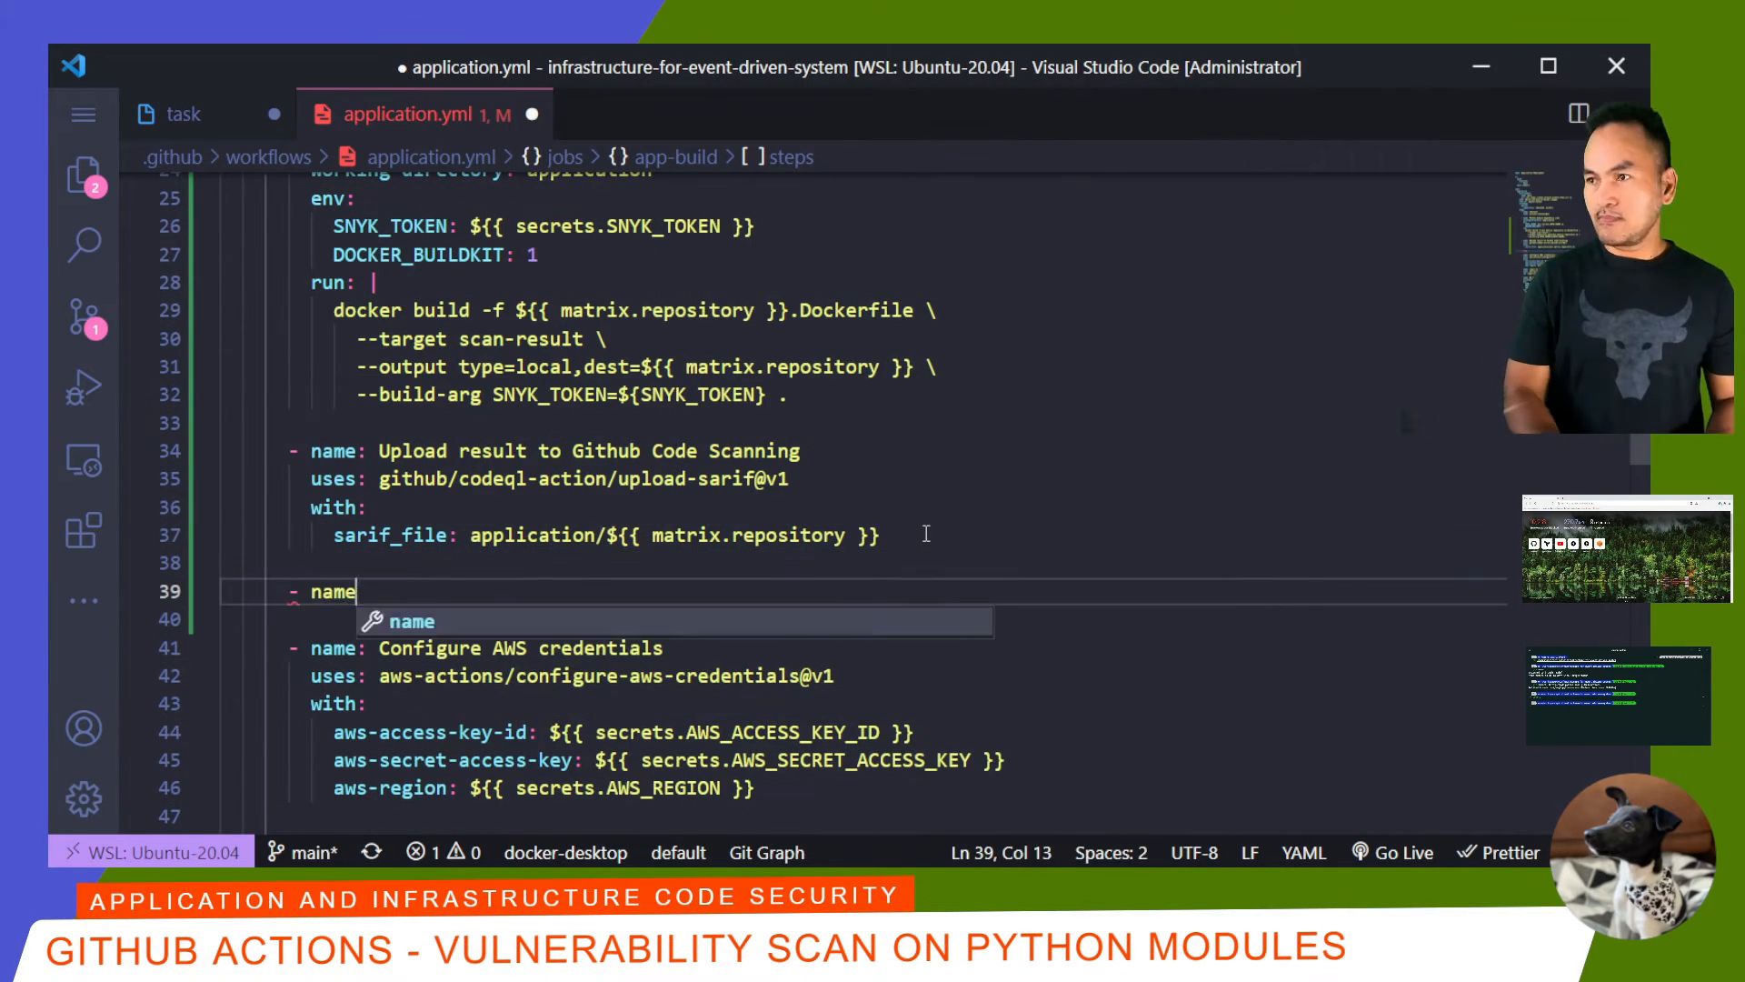
pyautogui.write(': Check snyk scan status')
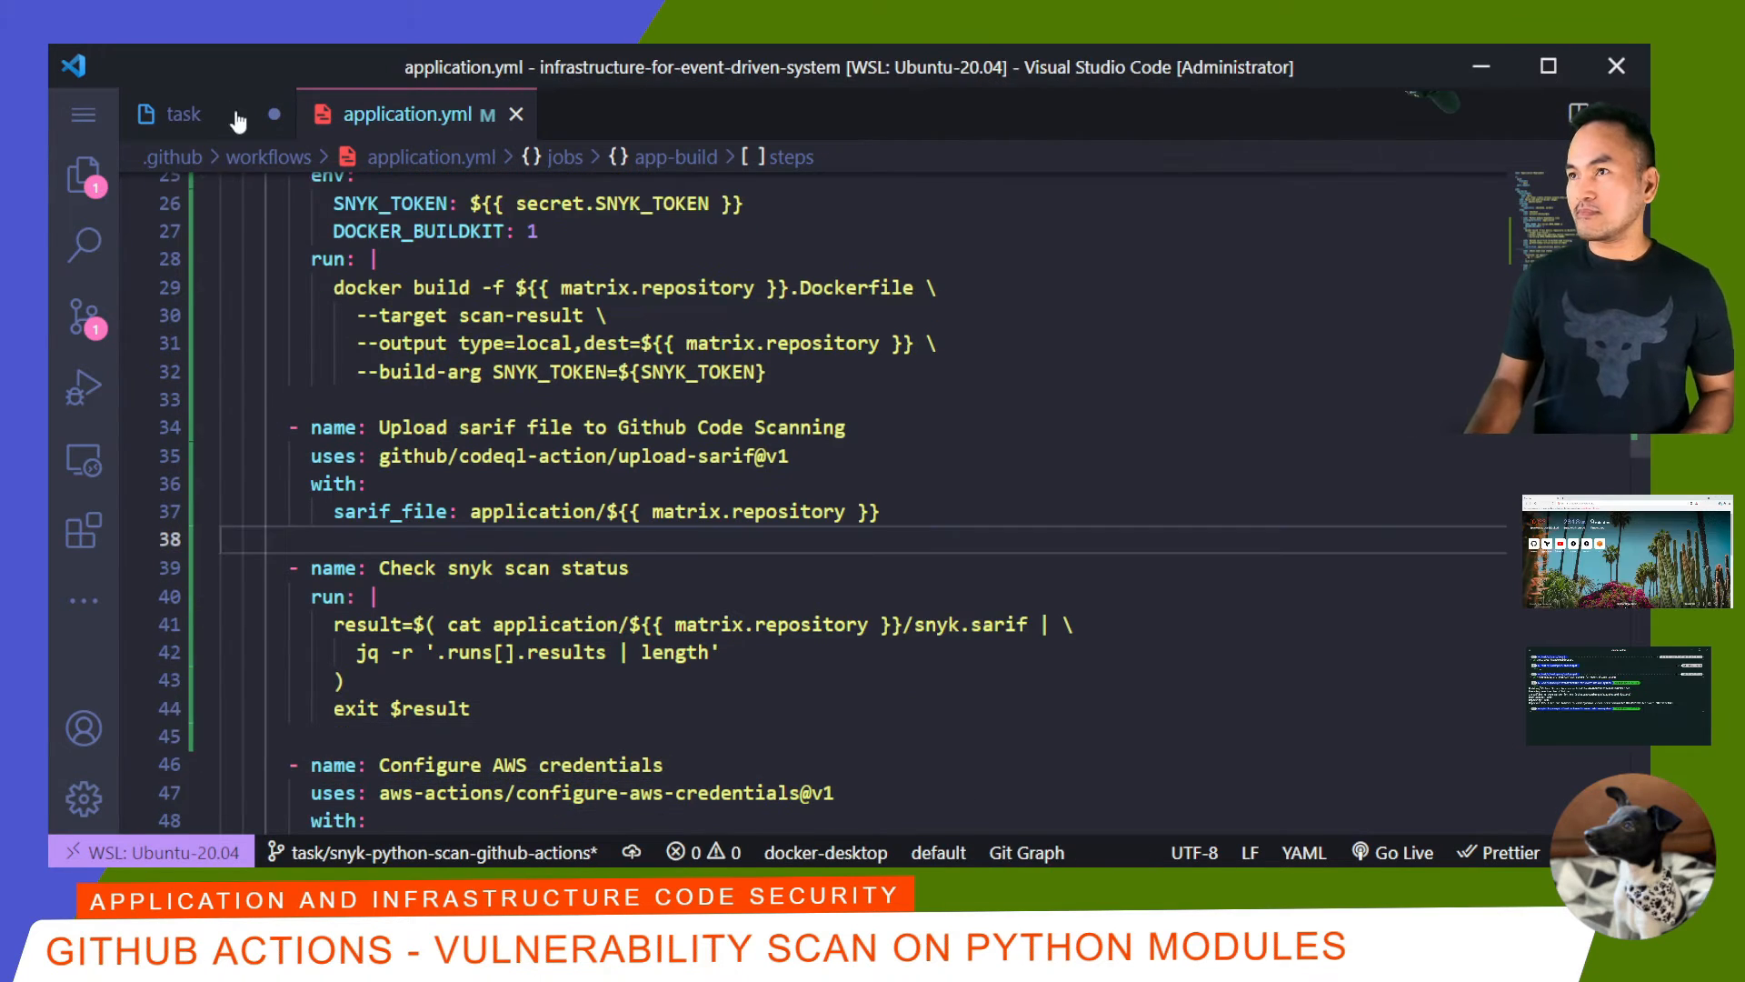
pyautogui.click(182, 114)
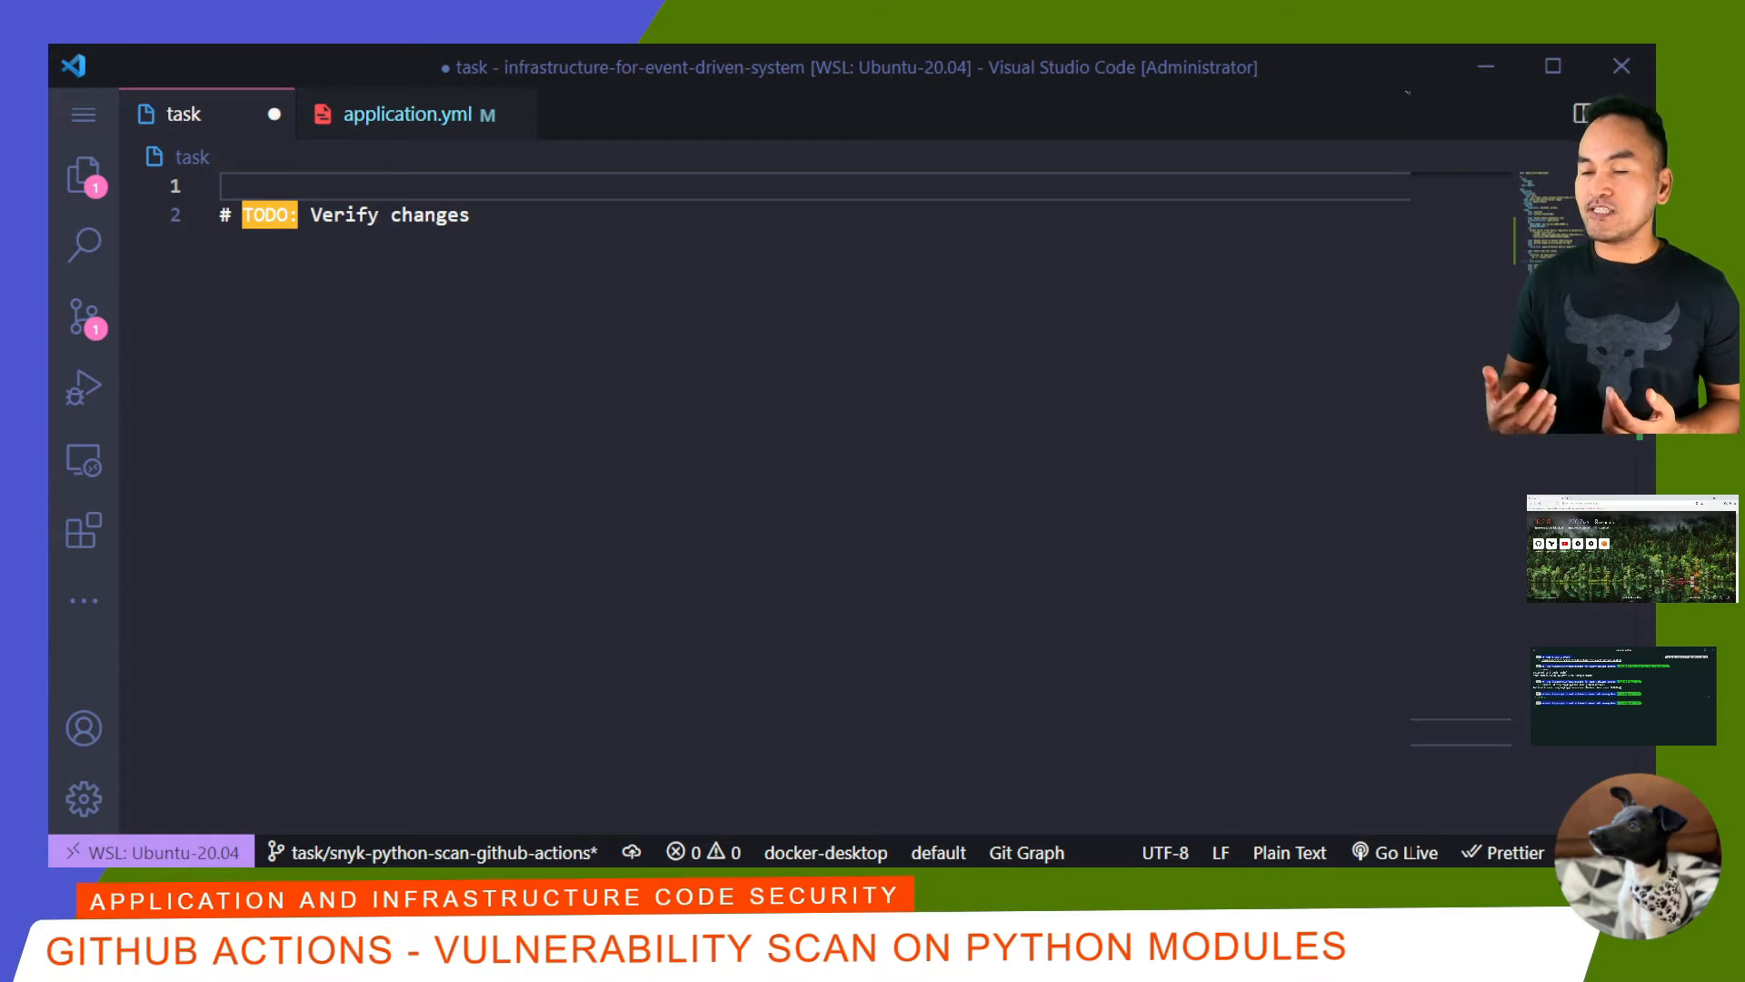
# Pin Pillow==6.2.2 and jinja2==2.11.0 in backend.requirements.txt.
pyautogui.click(410, 113)
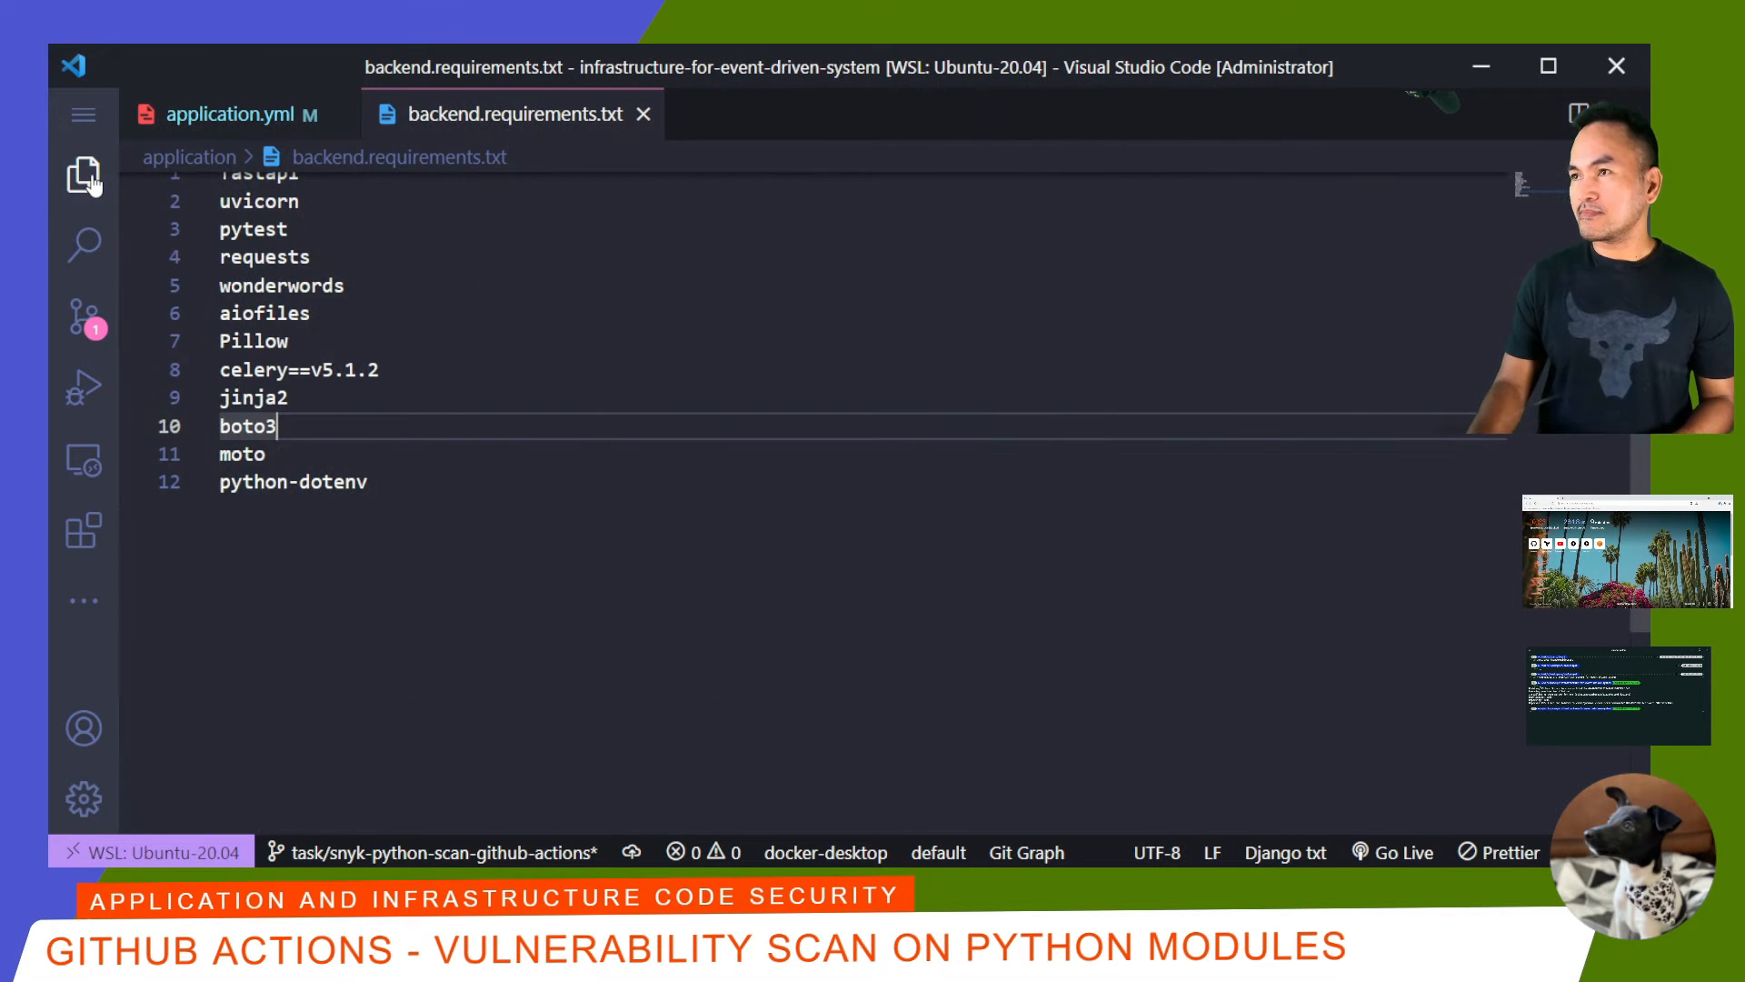
pyautogui.write('==6.2.2')
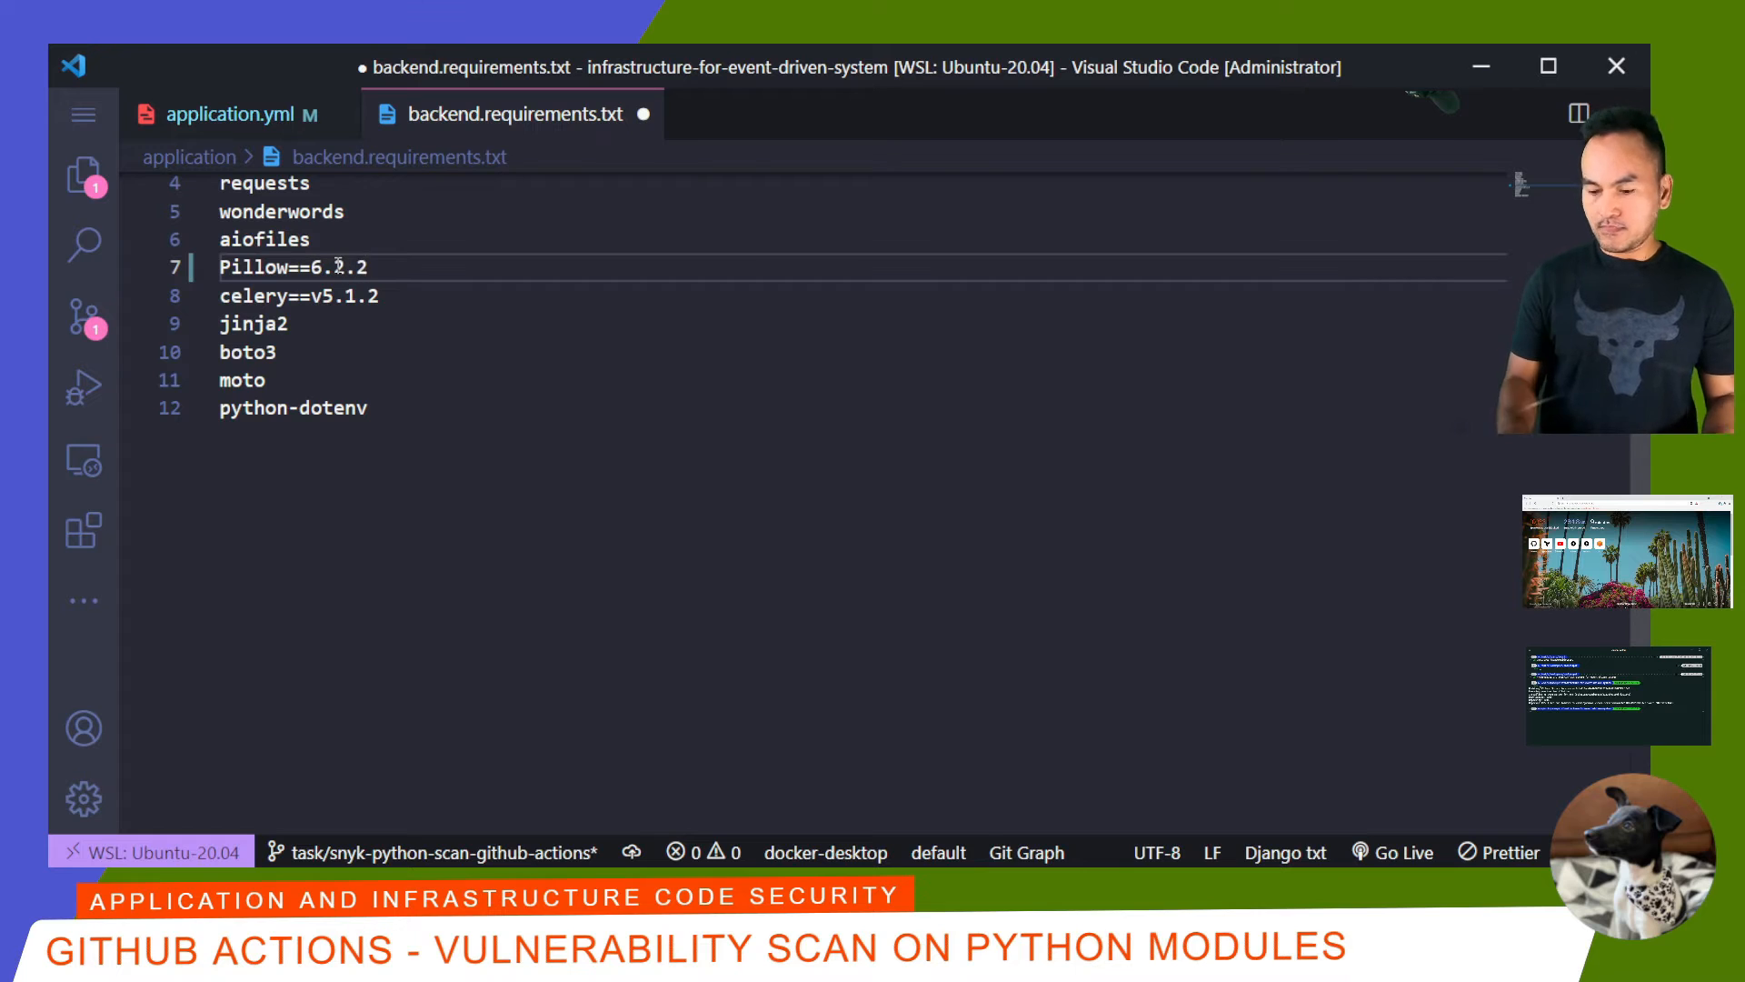
pyautogui.write('==2.11.0')
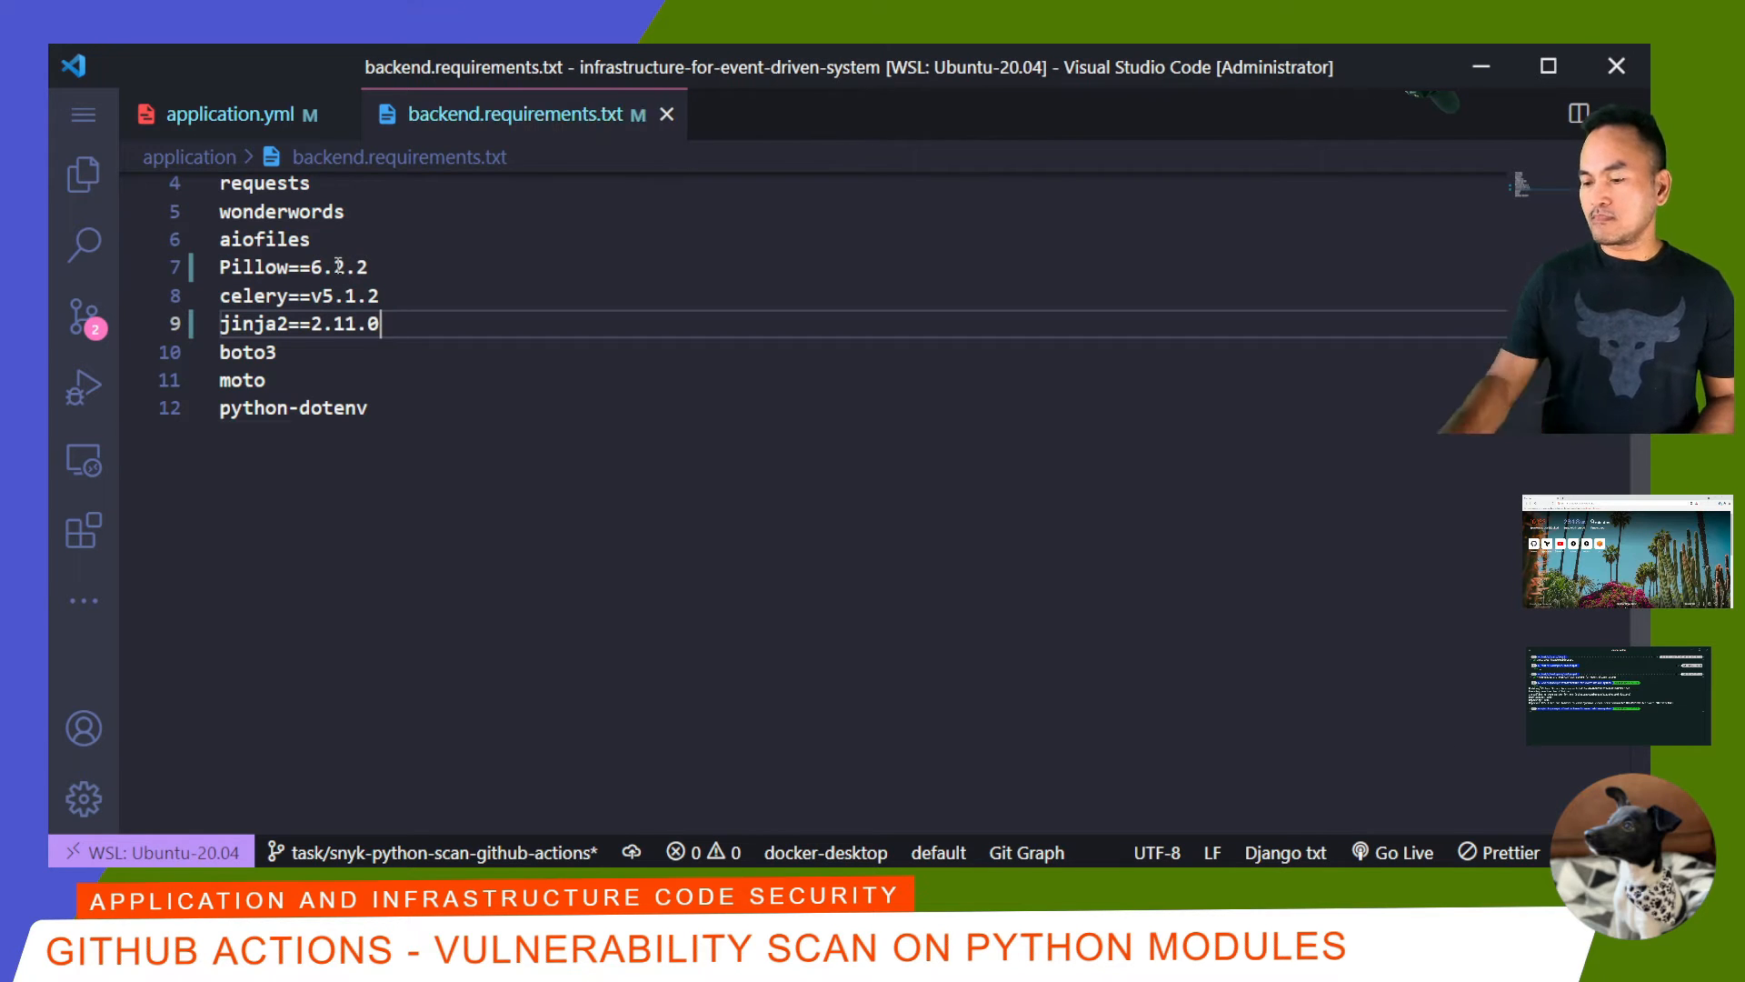
# Pin Pillow==6.2.2 in workers.requirements.txt.
pyautogui.click(83, 174)
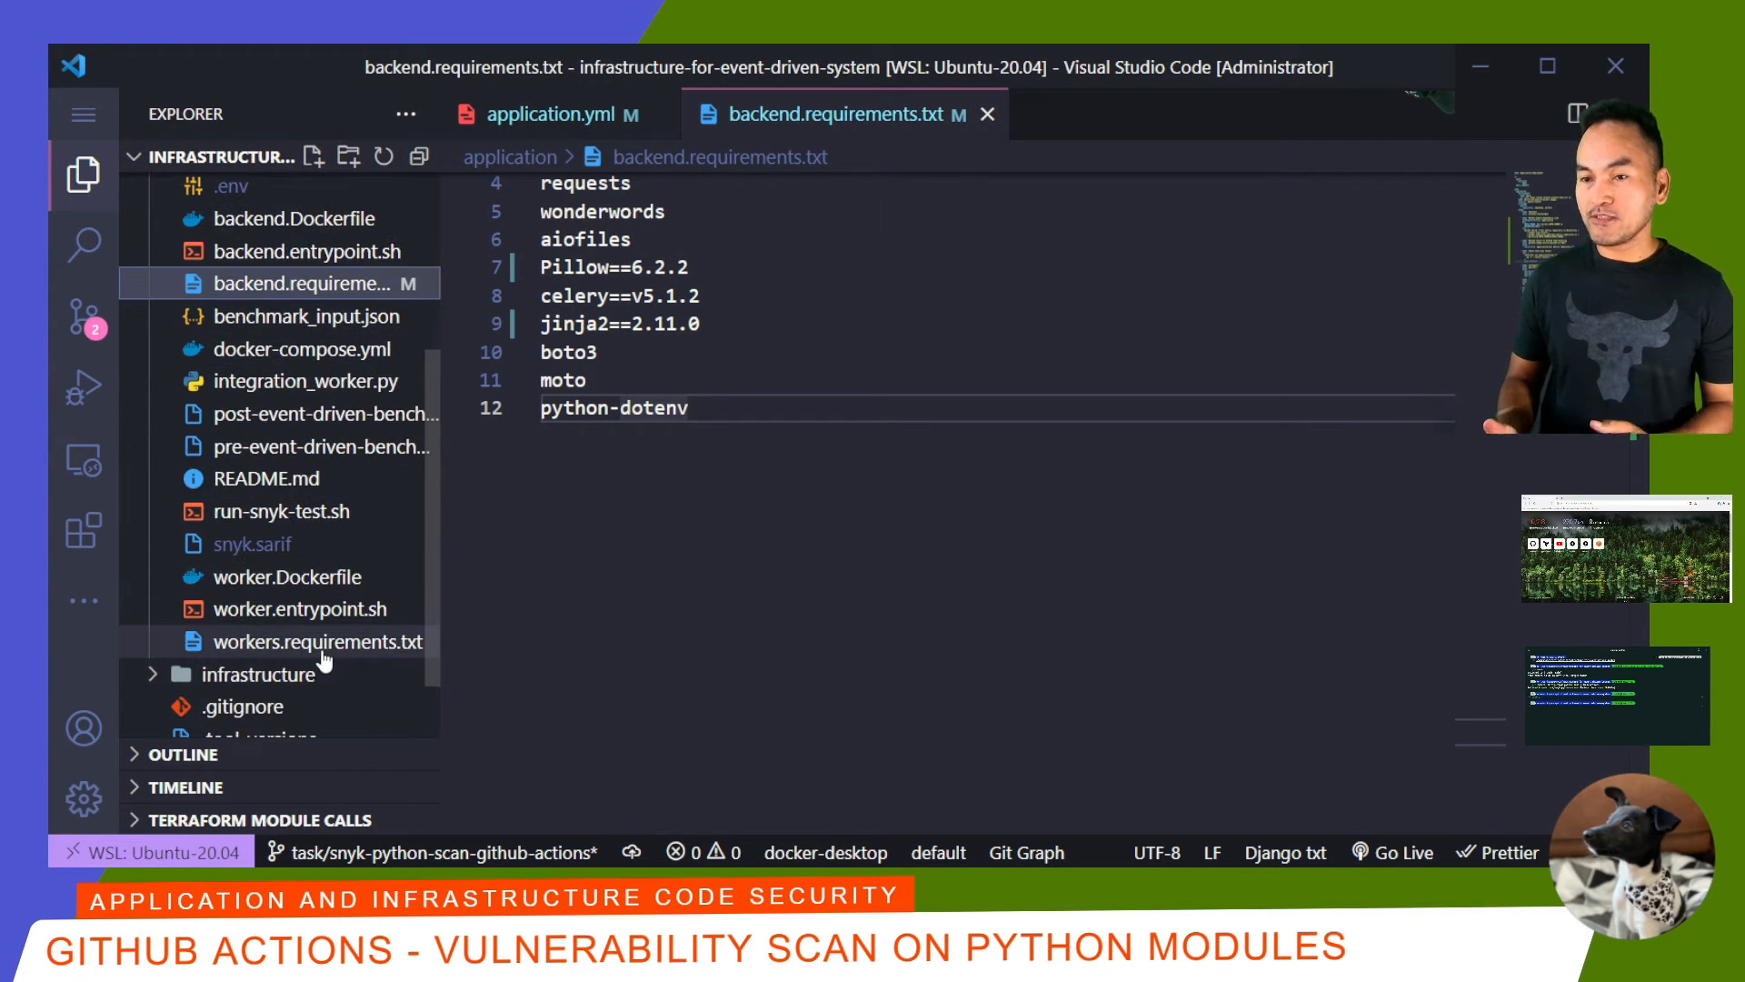
pyautogui.click(317, 643)
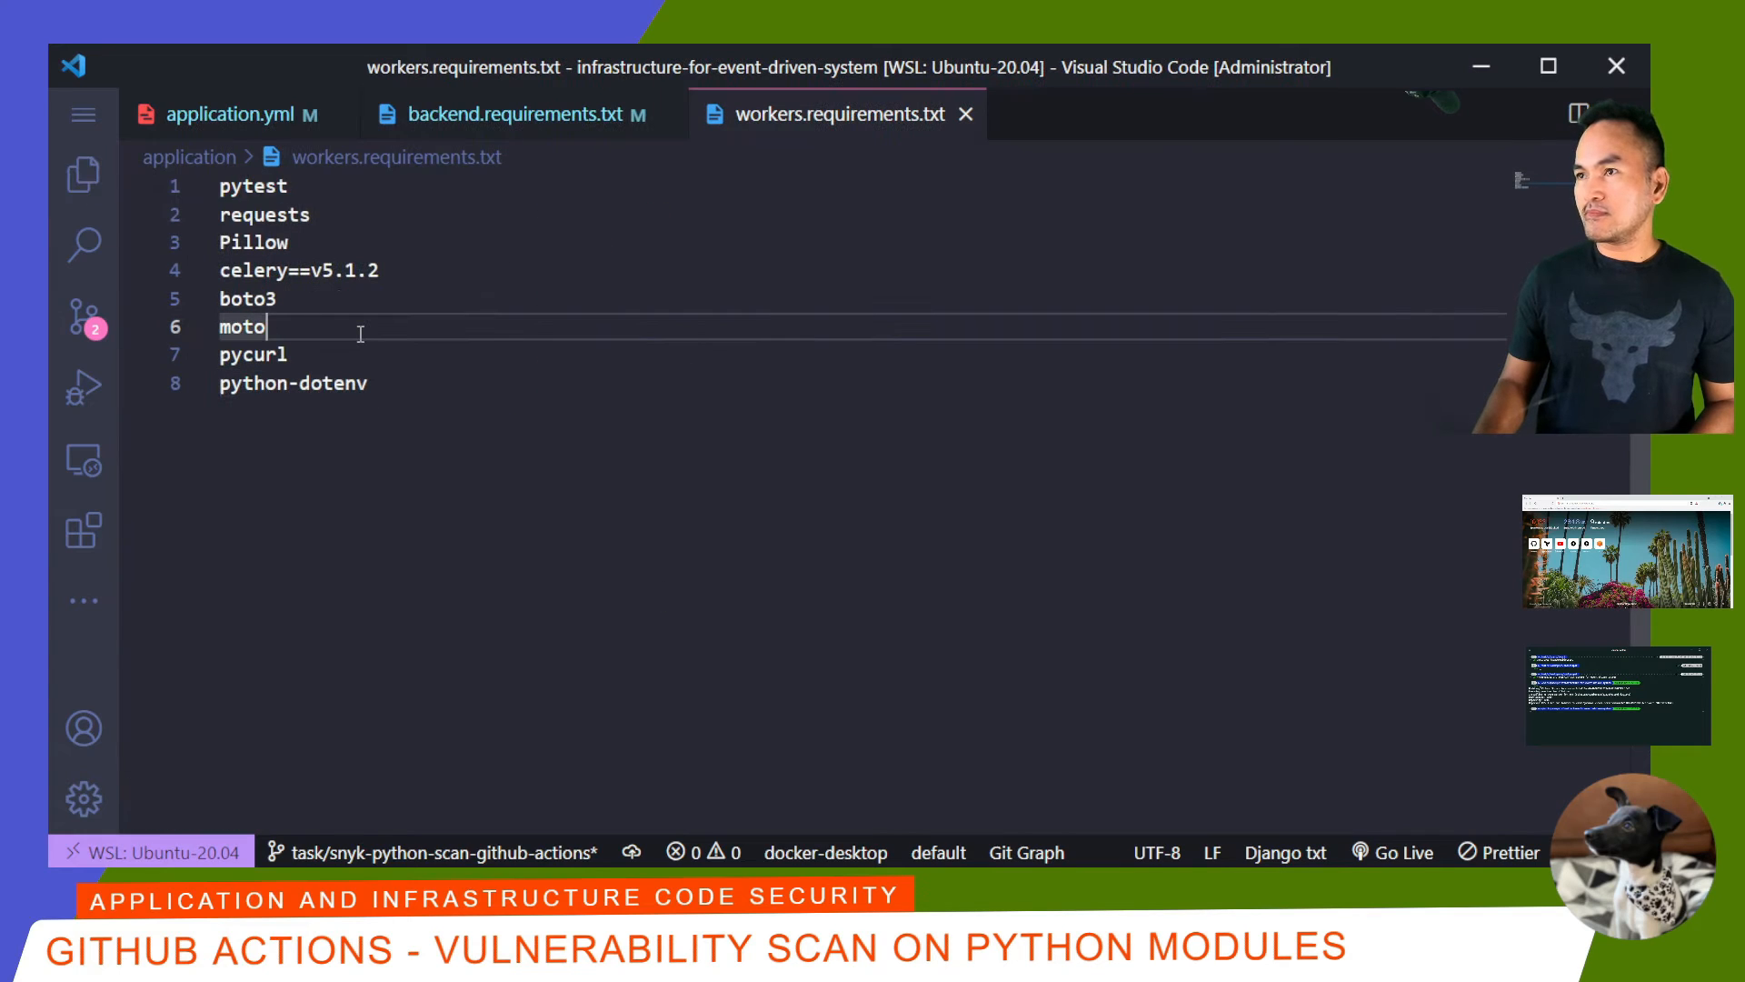
pyautogui.write('==')
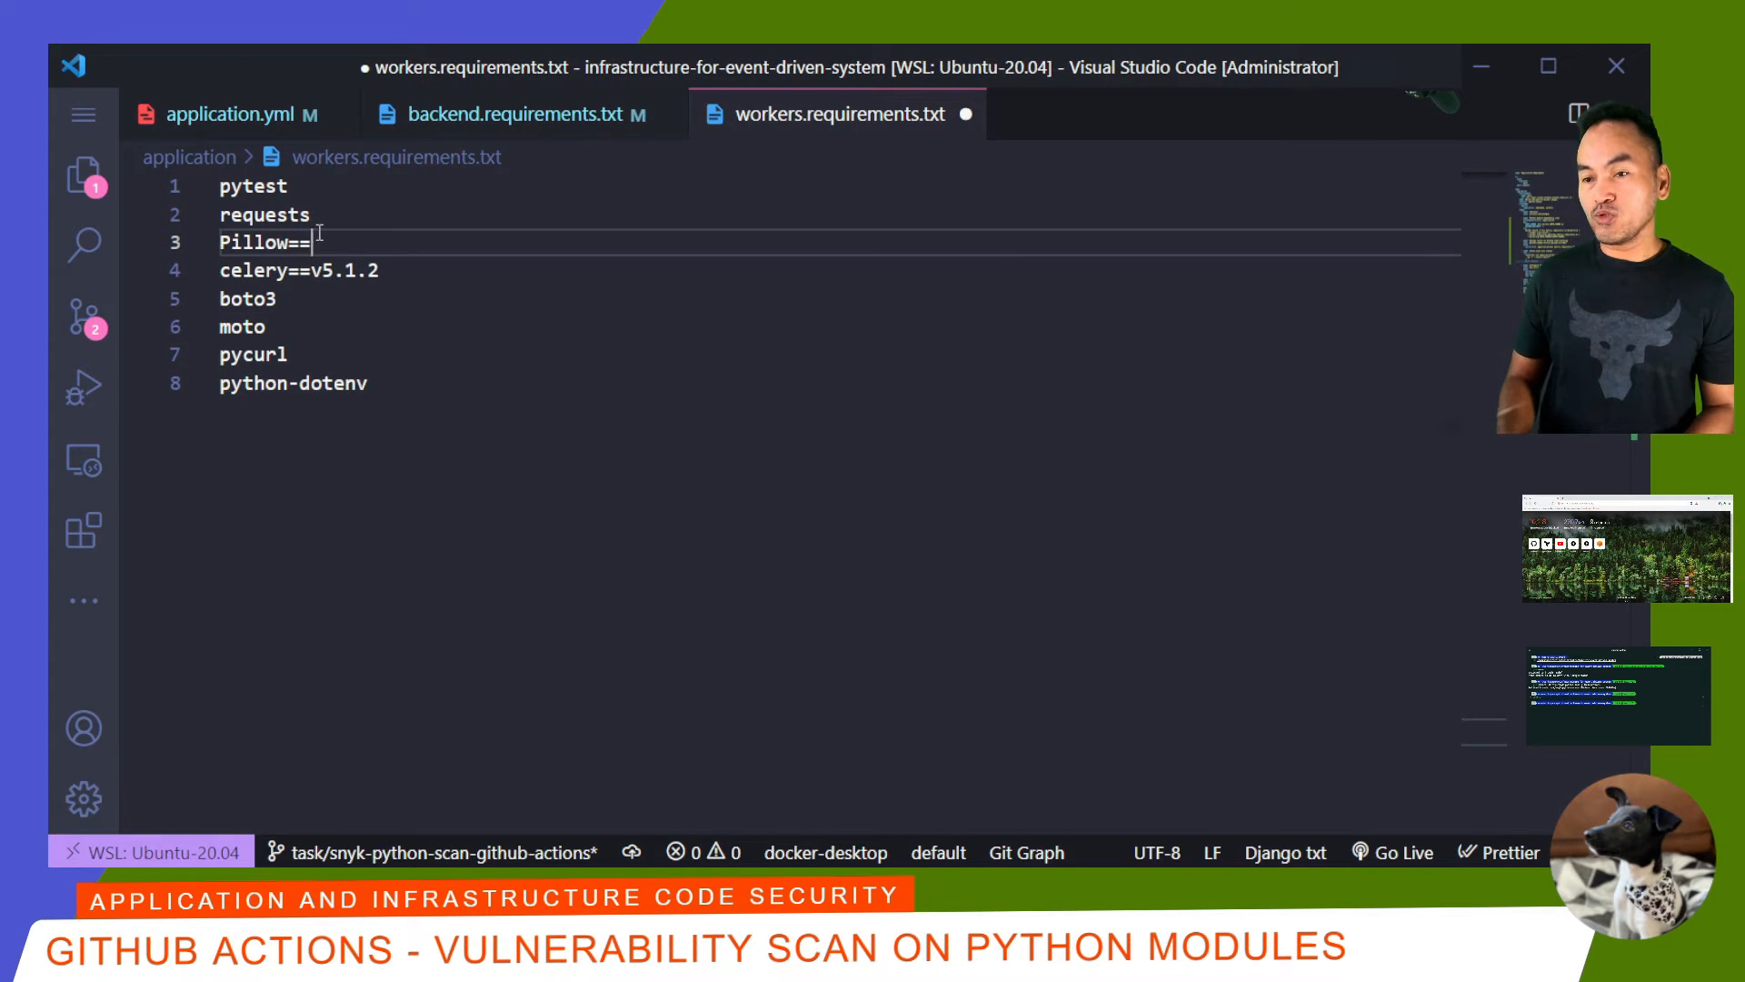
pyautogui.write('6.2.2')
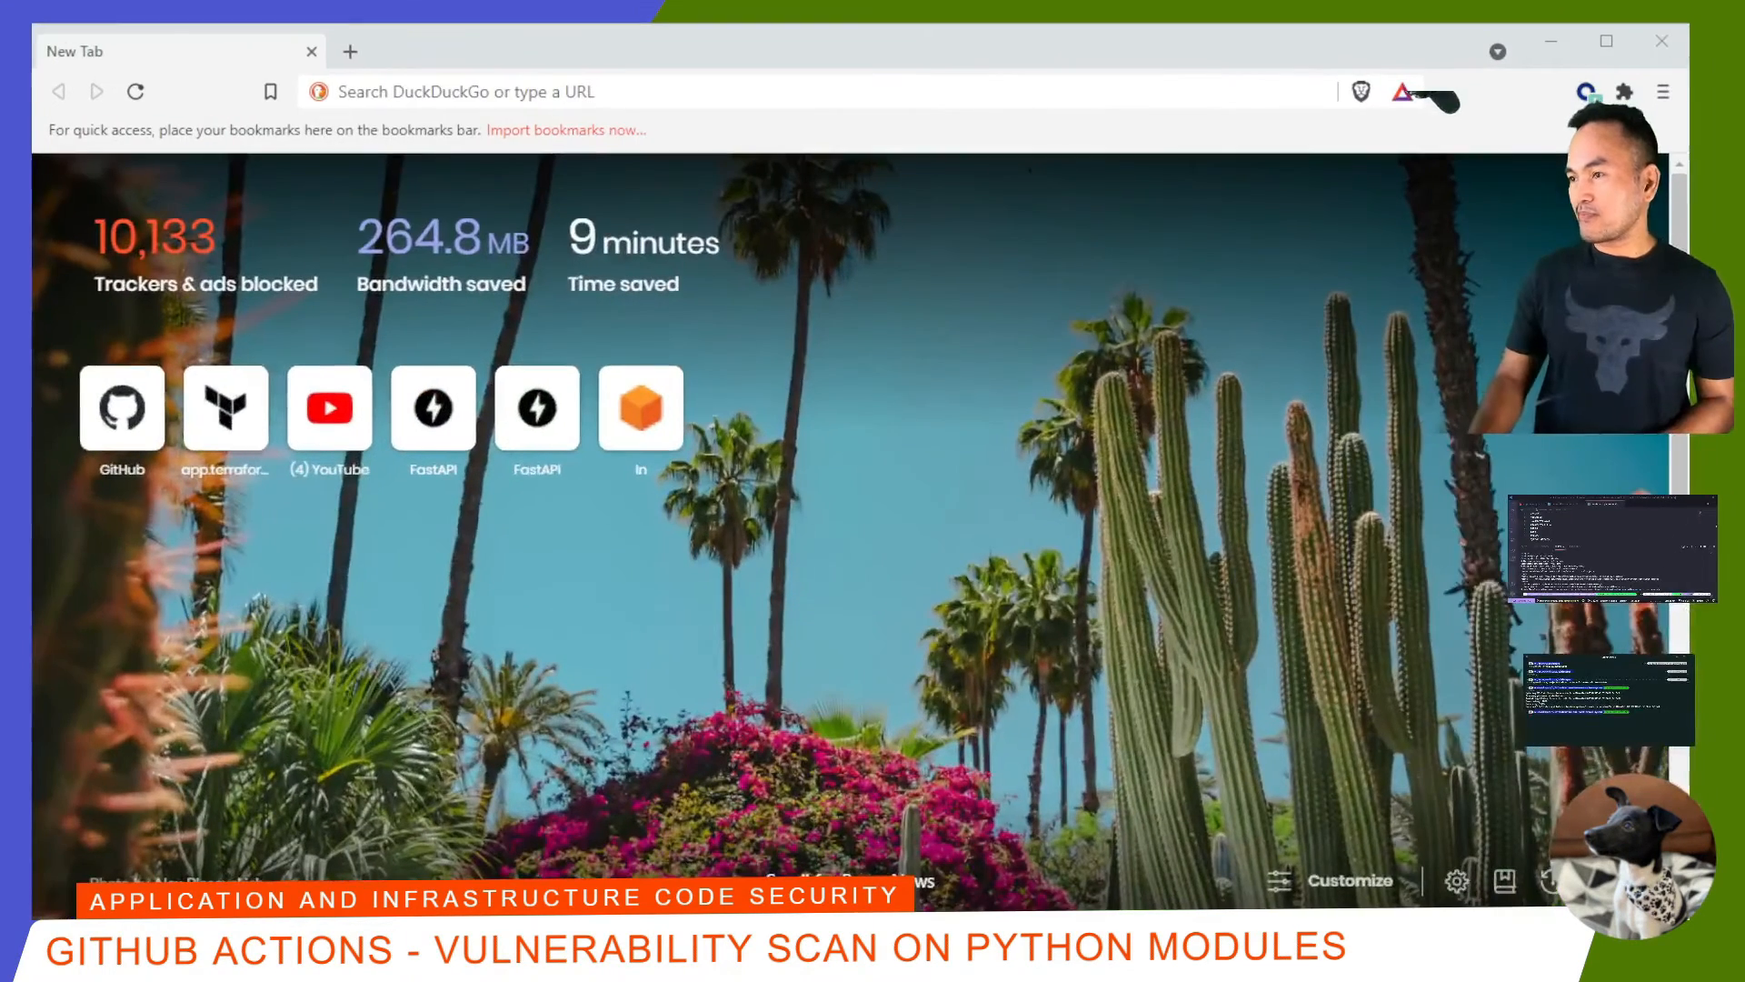
# Create the pull request for the scan branch and scroll to its running checks.
pyautogui.click(121, 408)
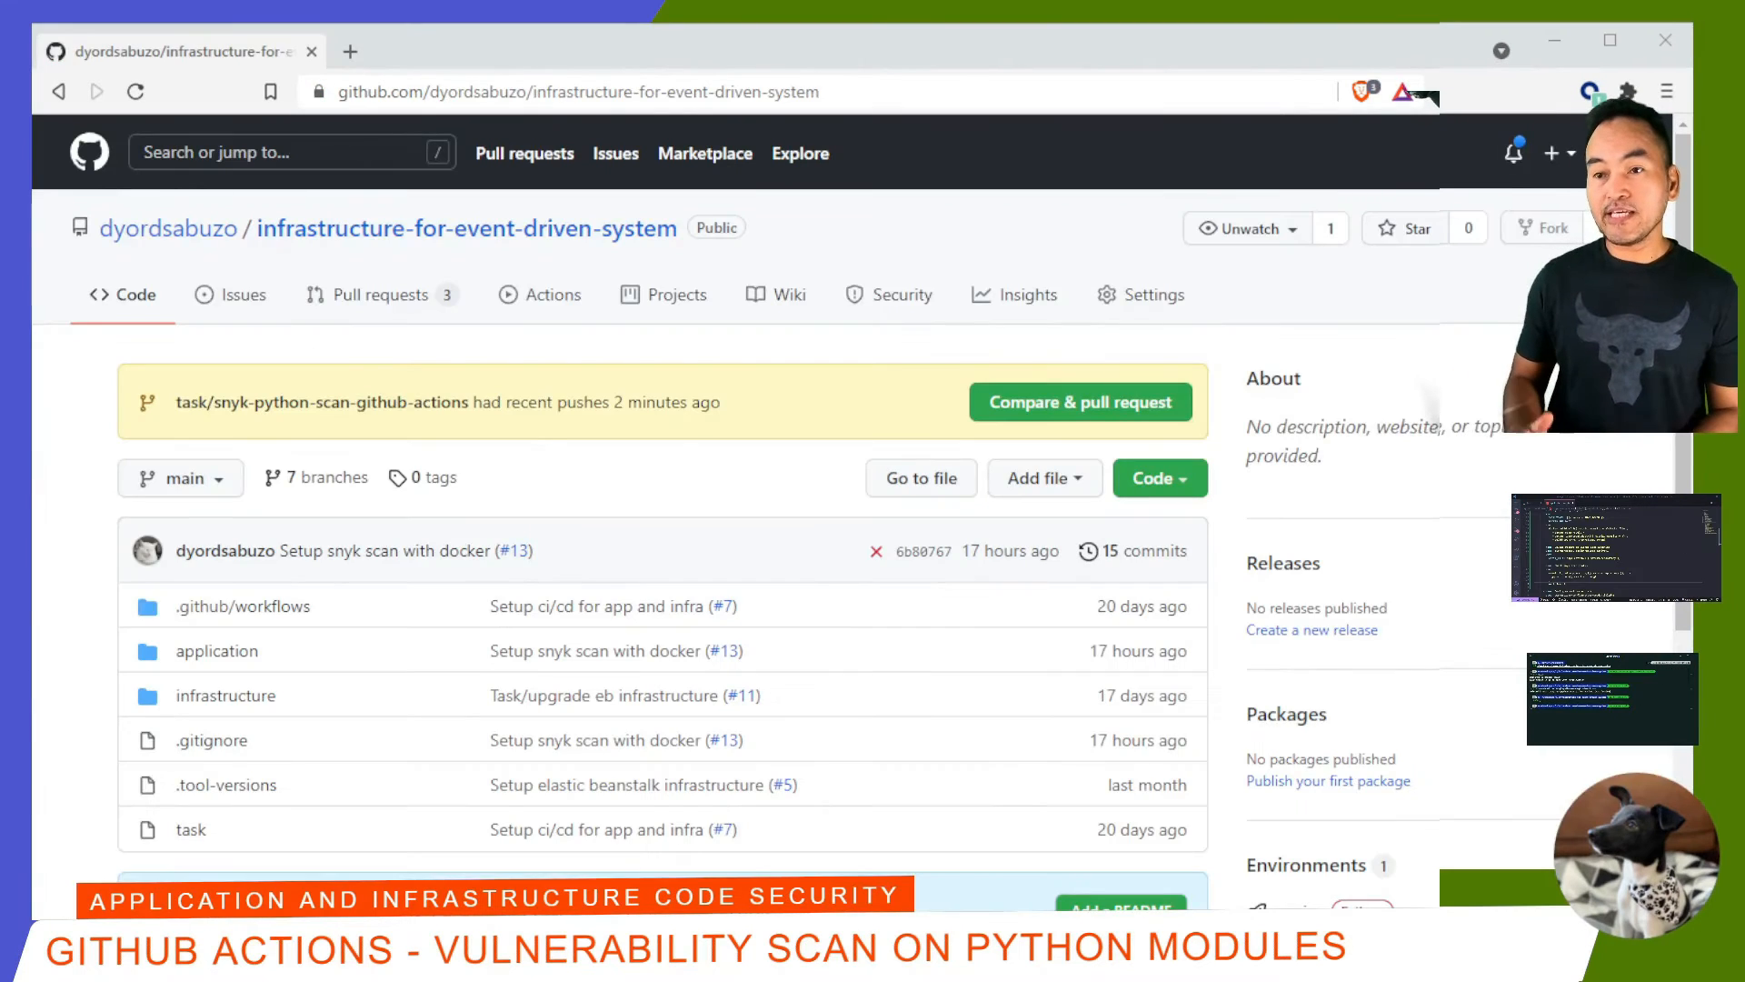
pyautogui.click(1080, 401)
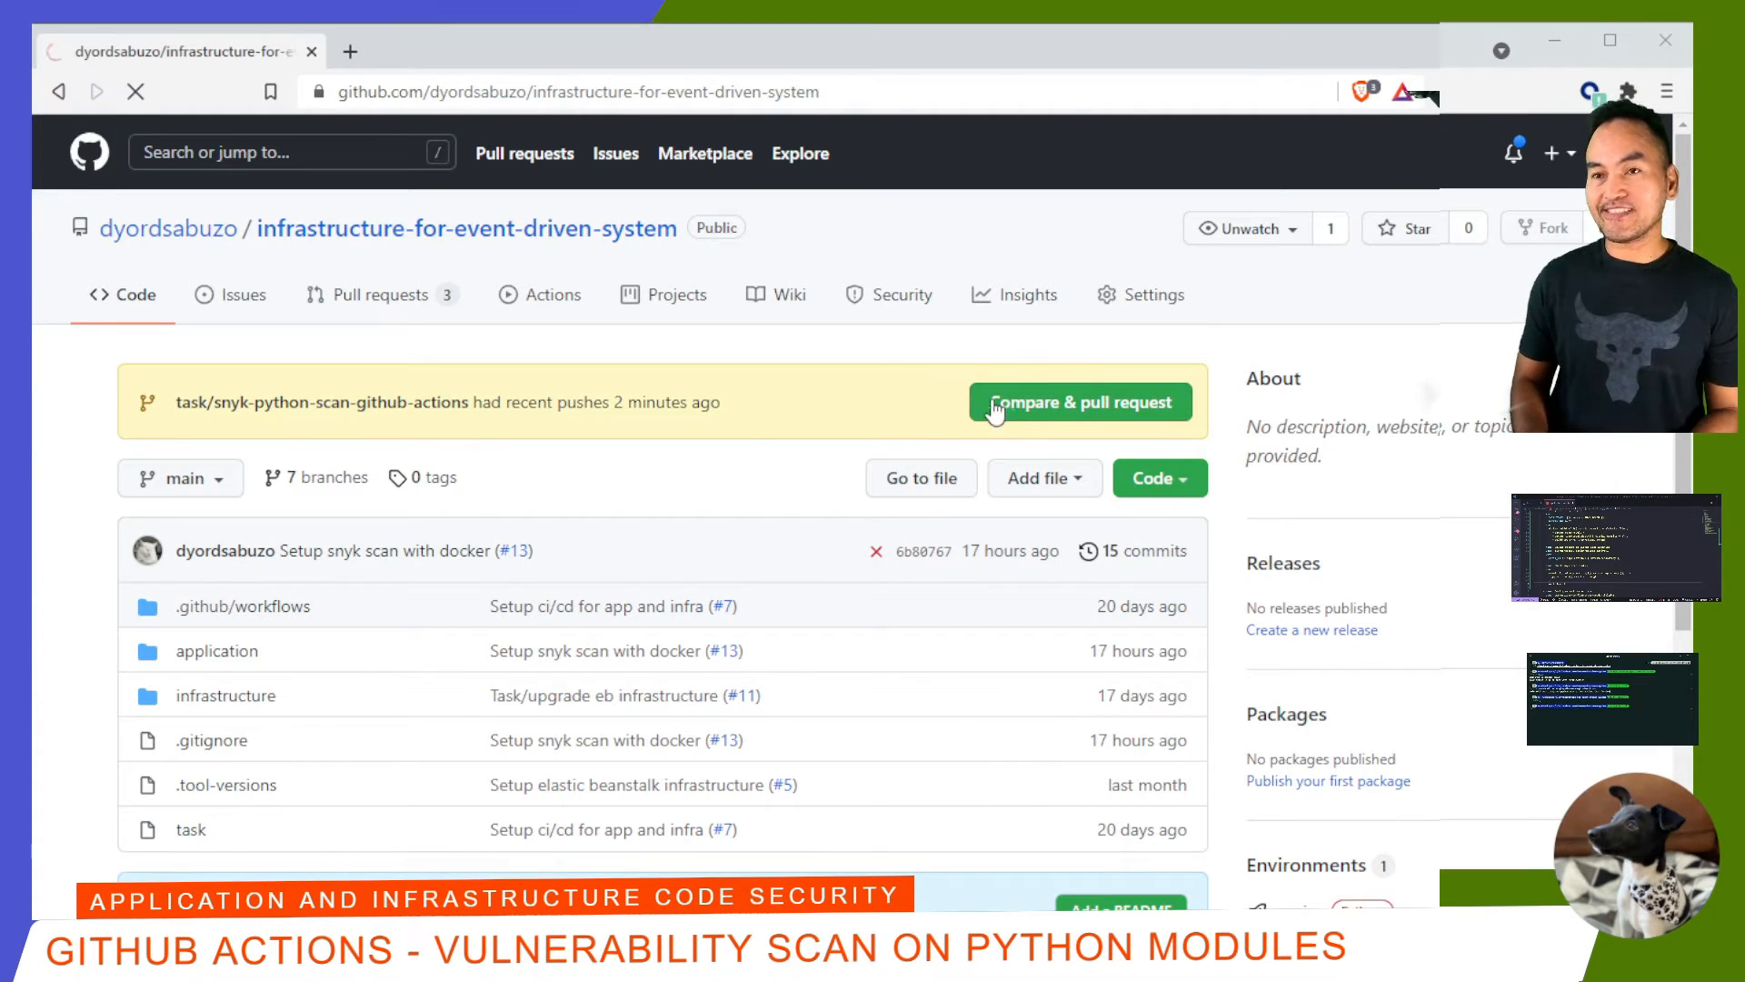
pyautogui.click(1078, 402)
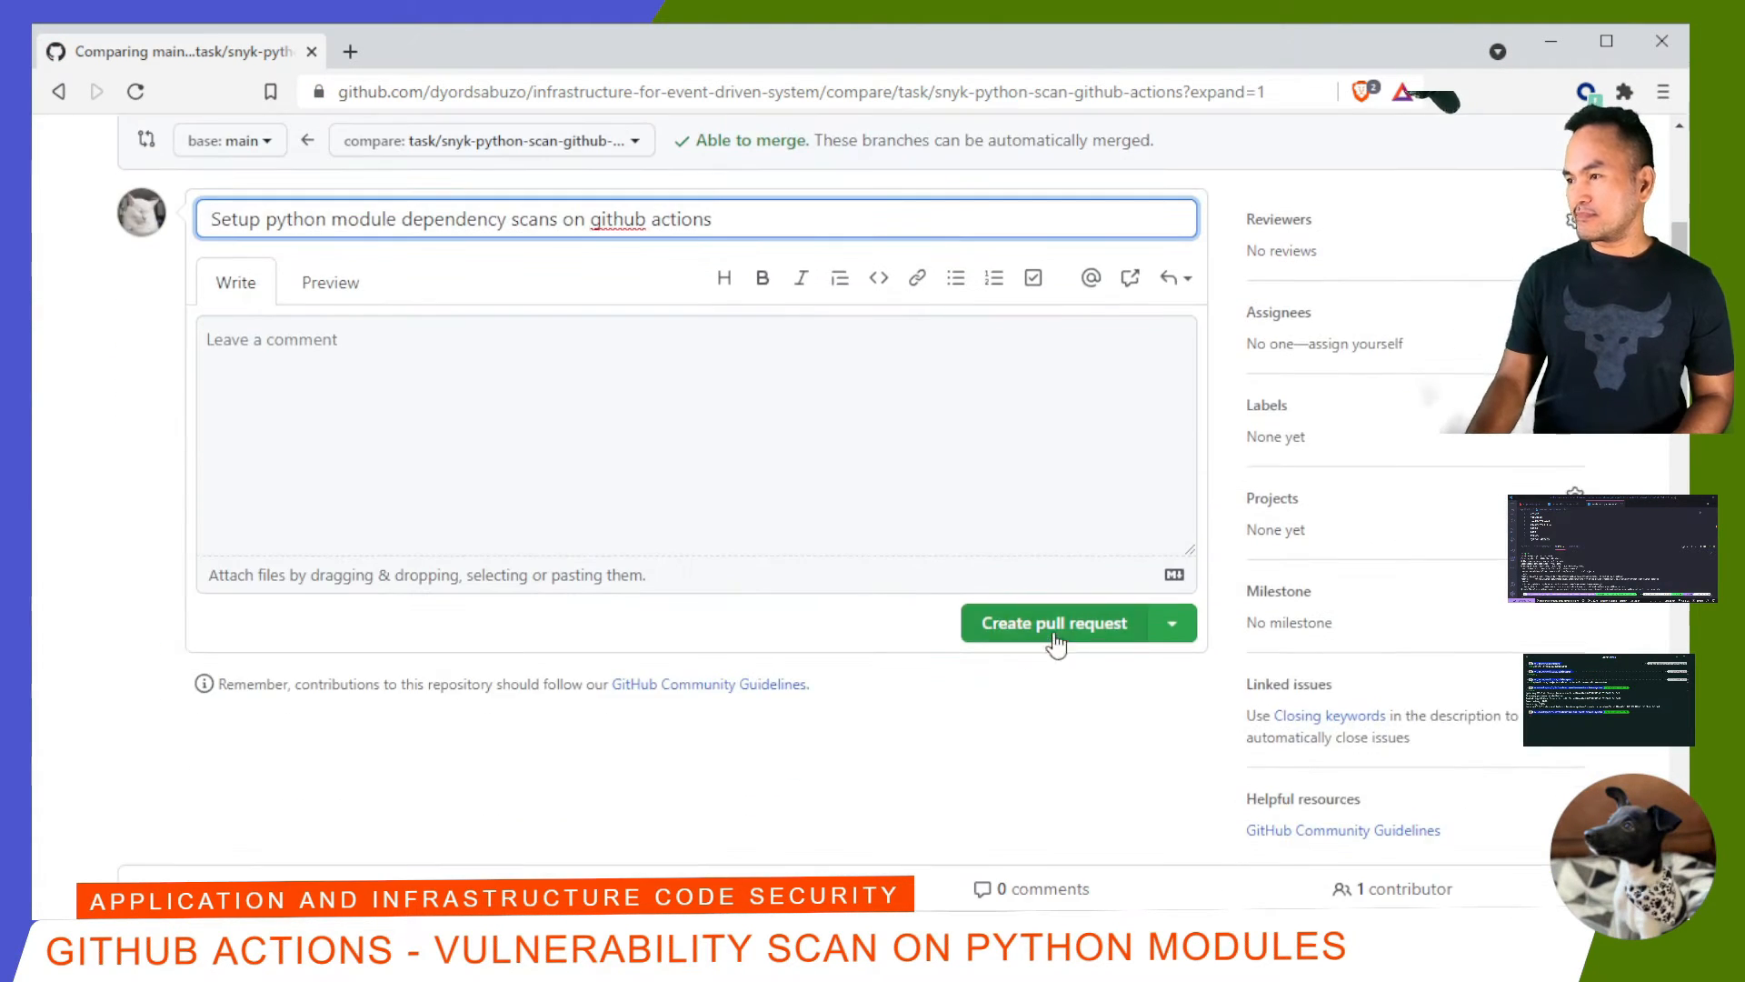
pyautogui.click(1052, 622)
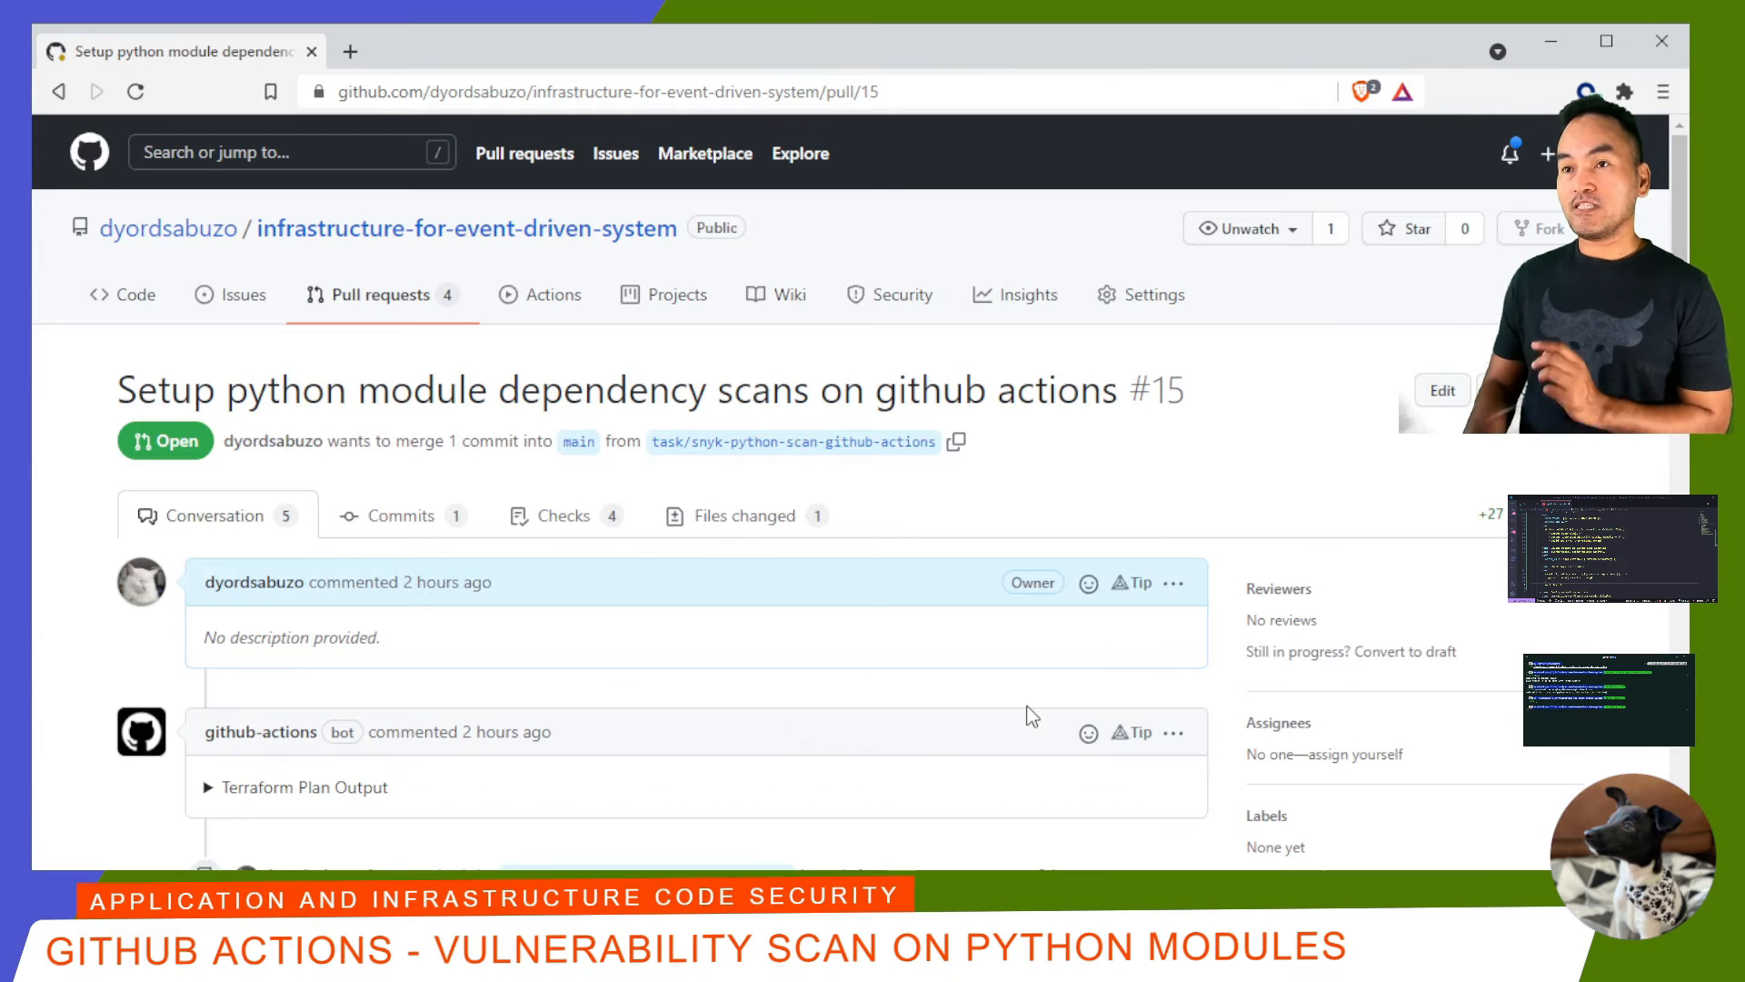
pyautogui.scroll(-3)
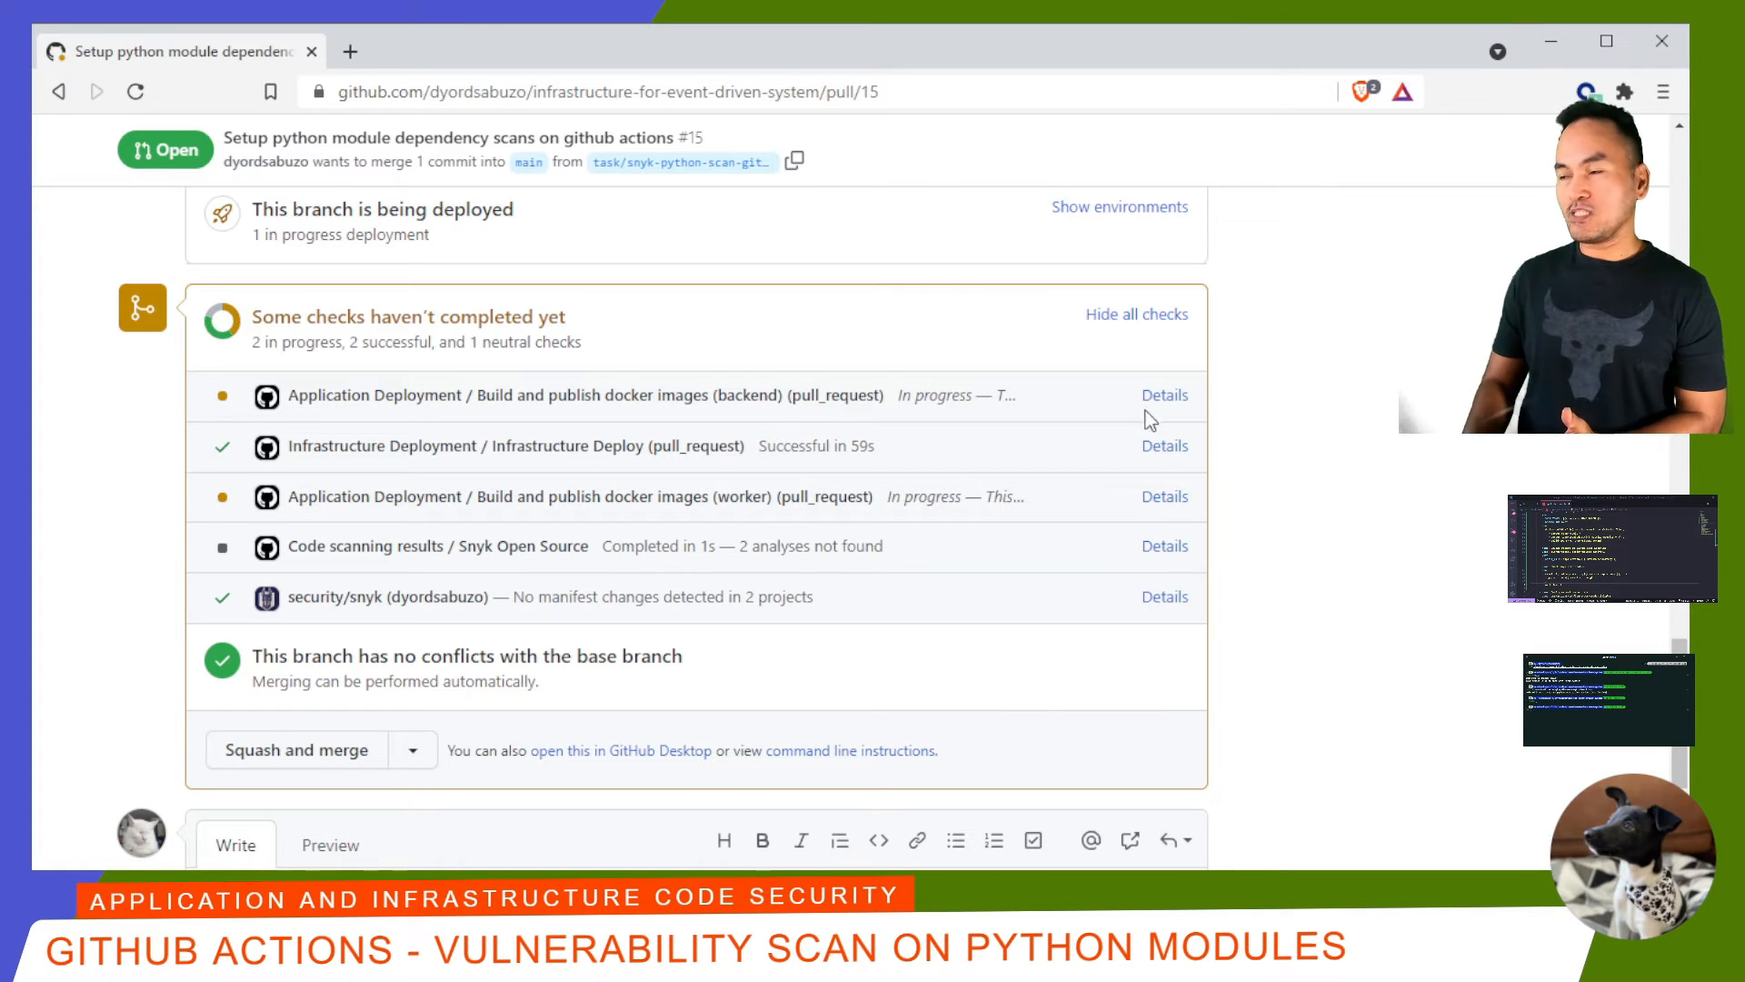
# Open the backend docker build run and expand the failing scan status and SARIF upload step logs.
pyautogui.click(1164, 396)
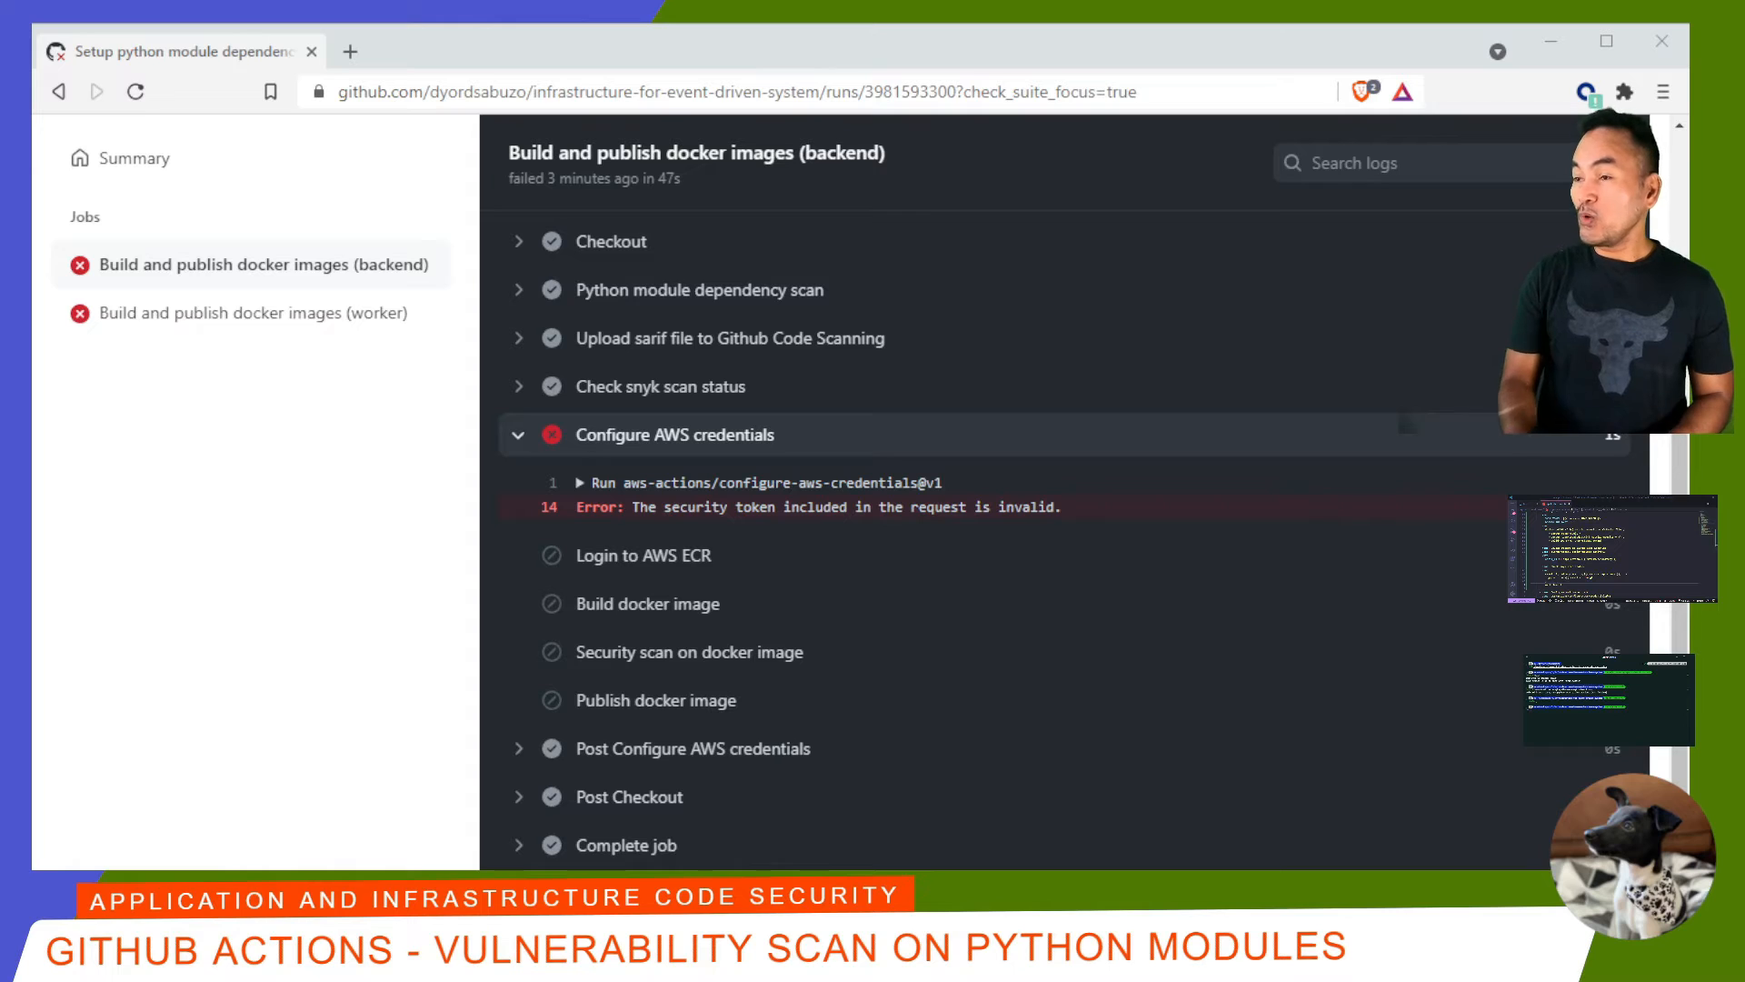
pyautogui.click(659, 386)
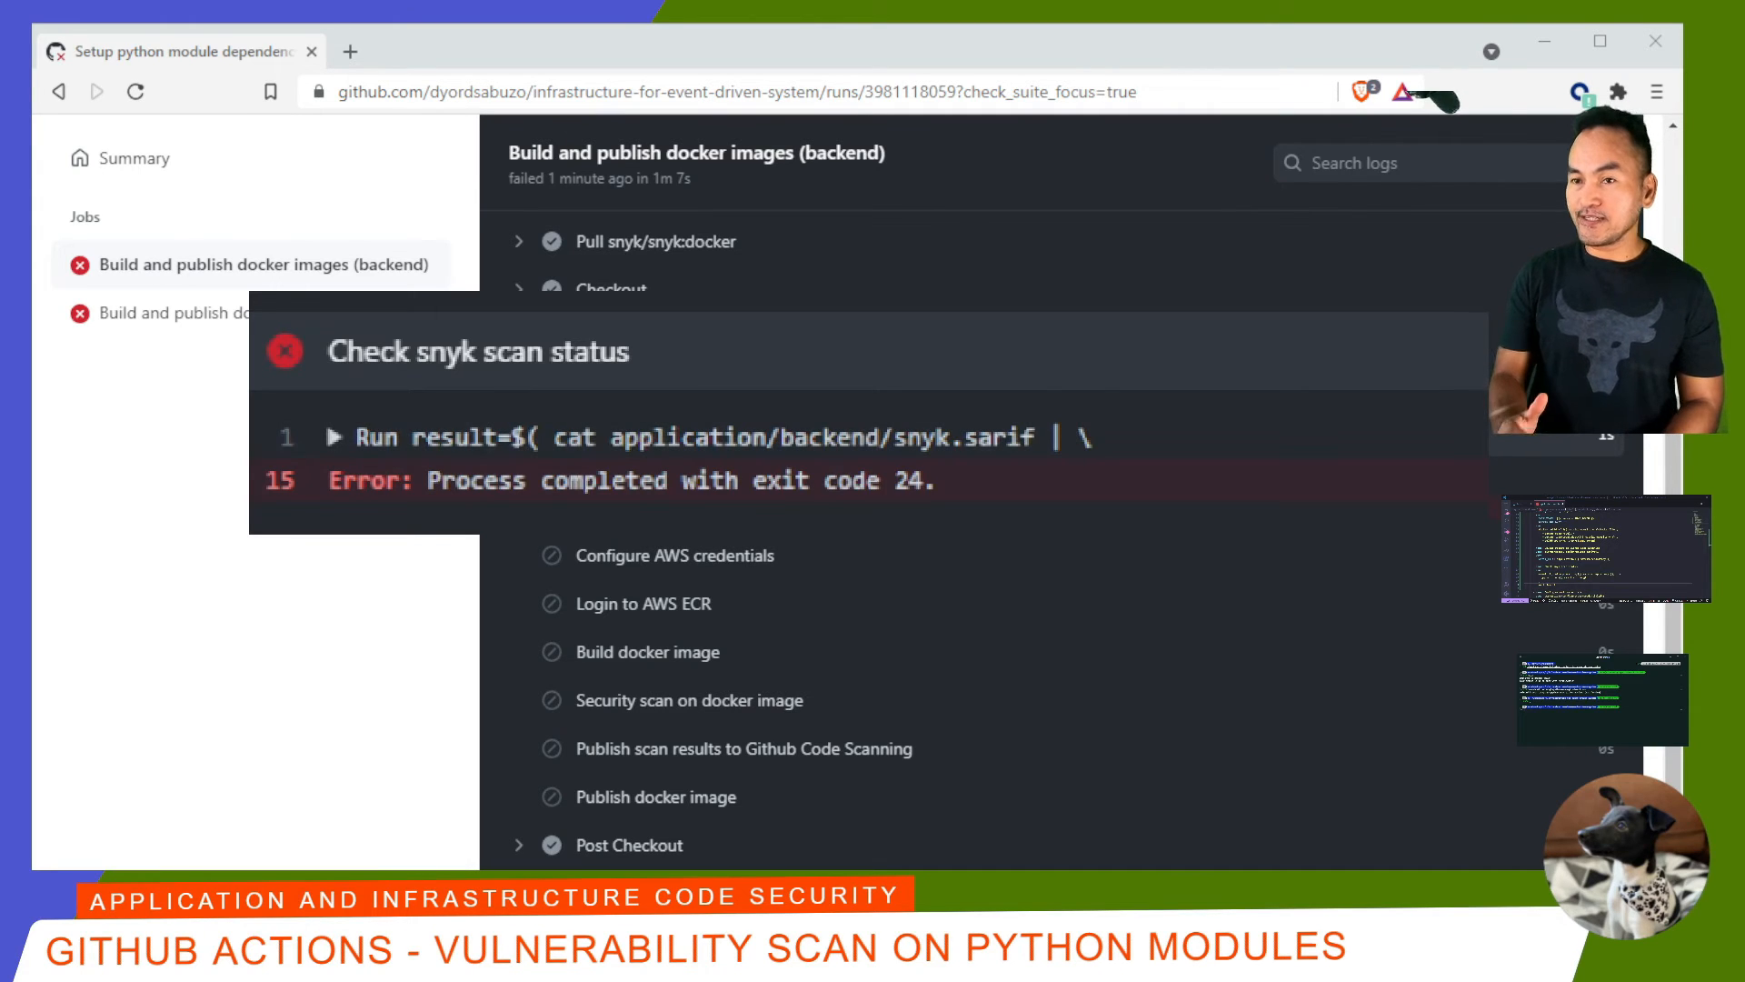
pyautogui.click(660, 435)
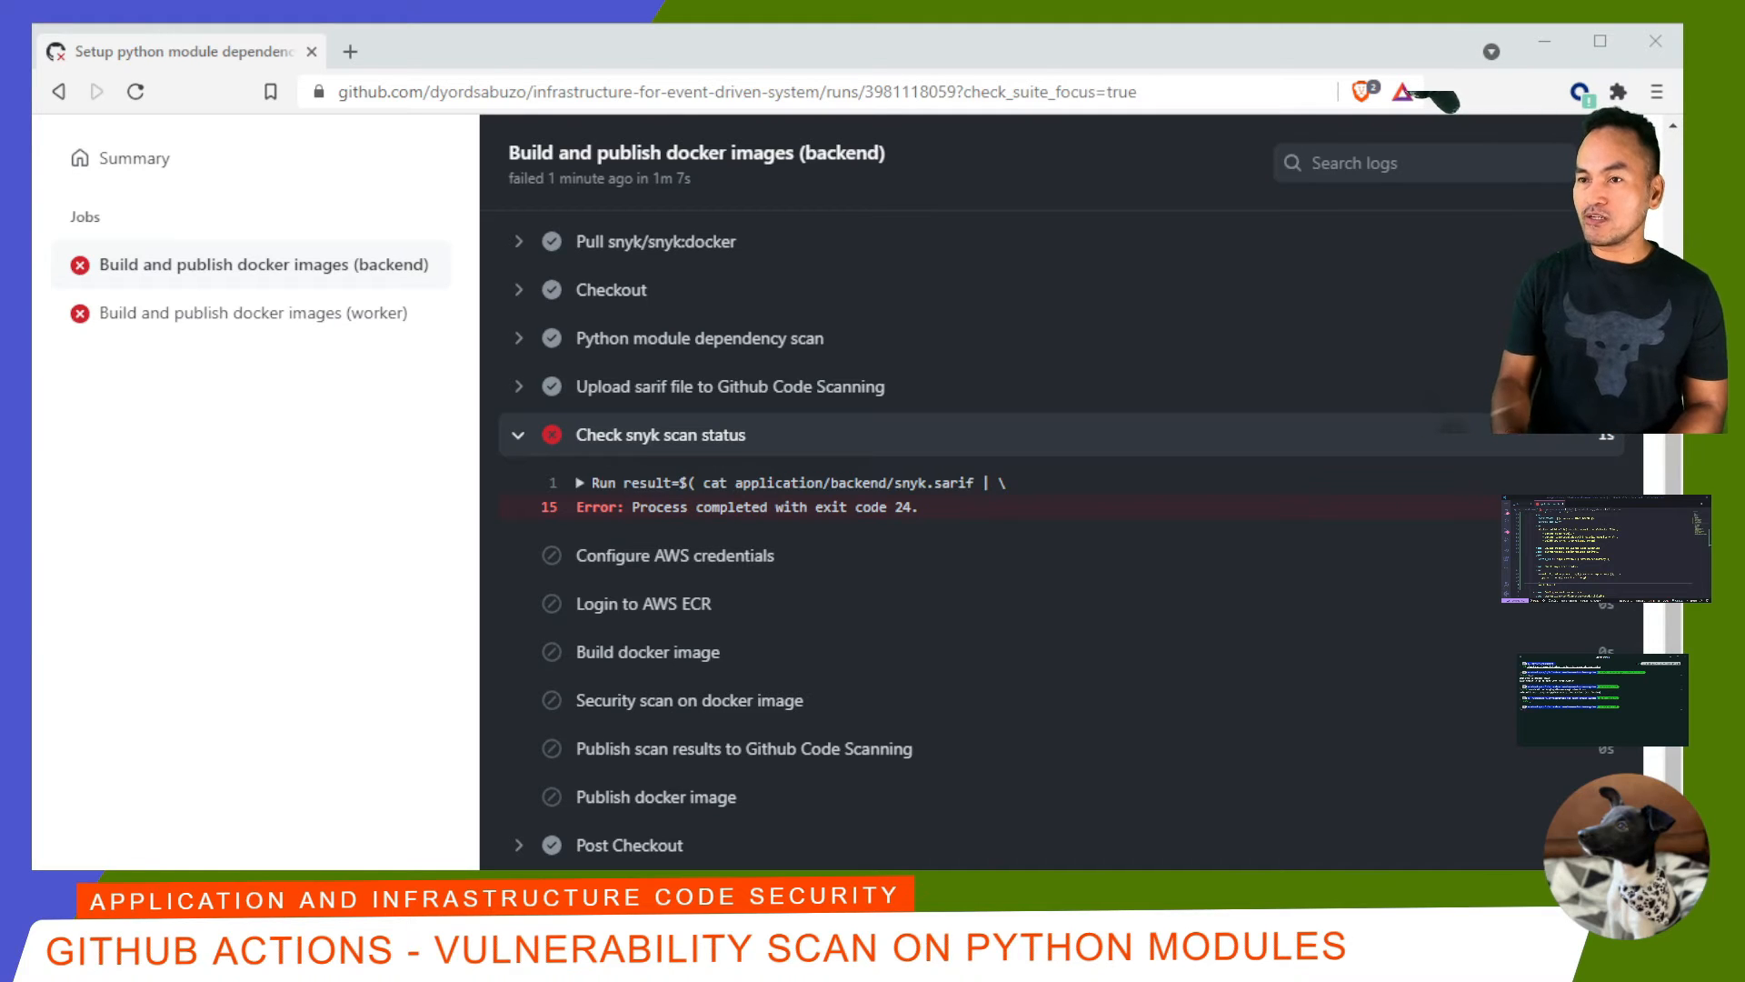
pyautogui.click(730, 387)
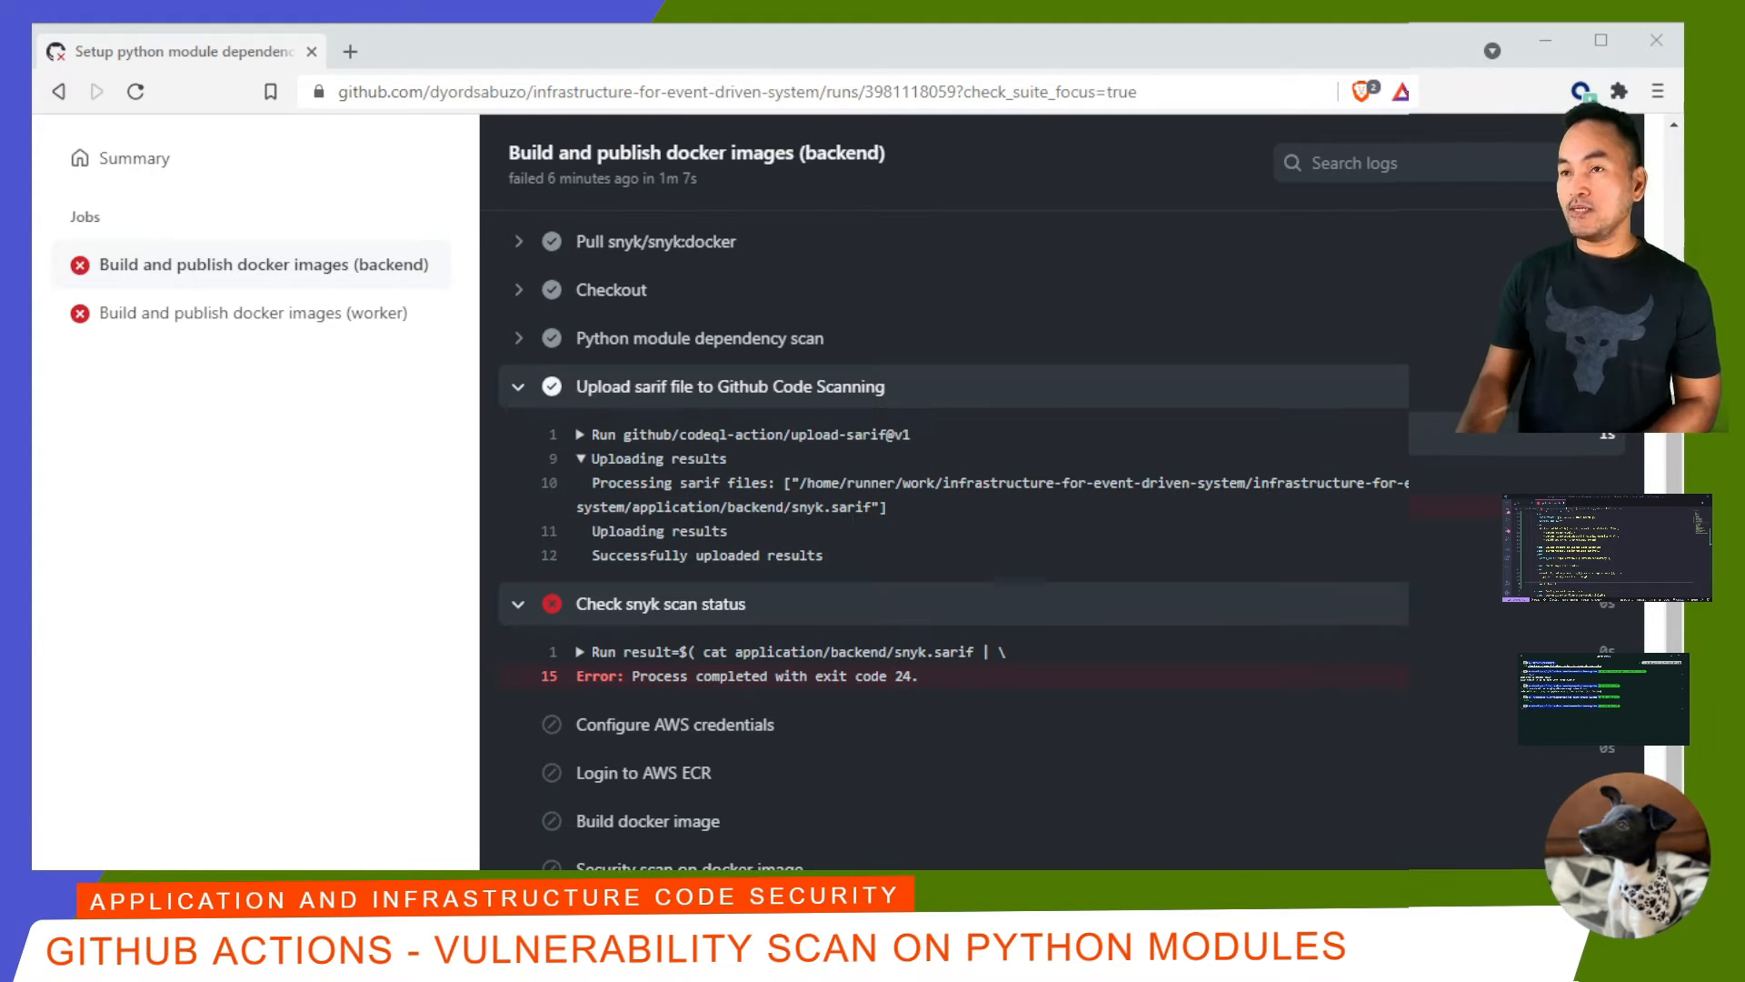
# Open Snyk Open Source code scanning results and view all 24 branch alerts.
pyautogui.scroll(-3)
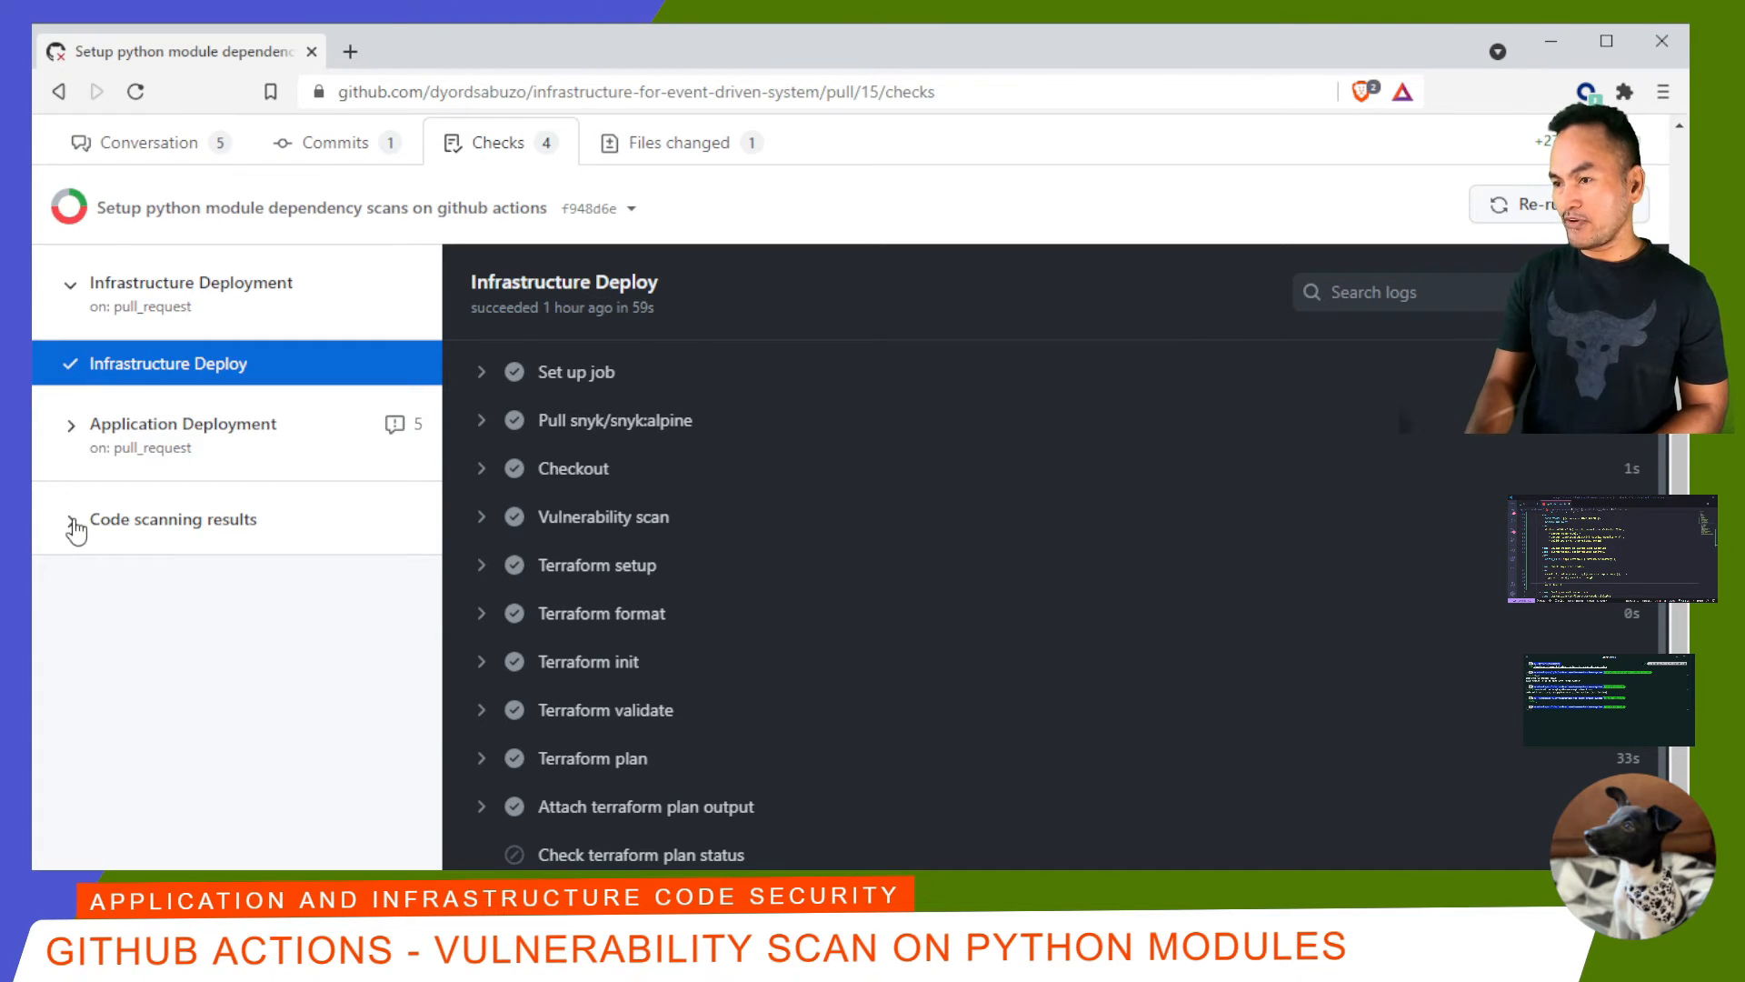
pyautogui.click(174, 519)
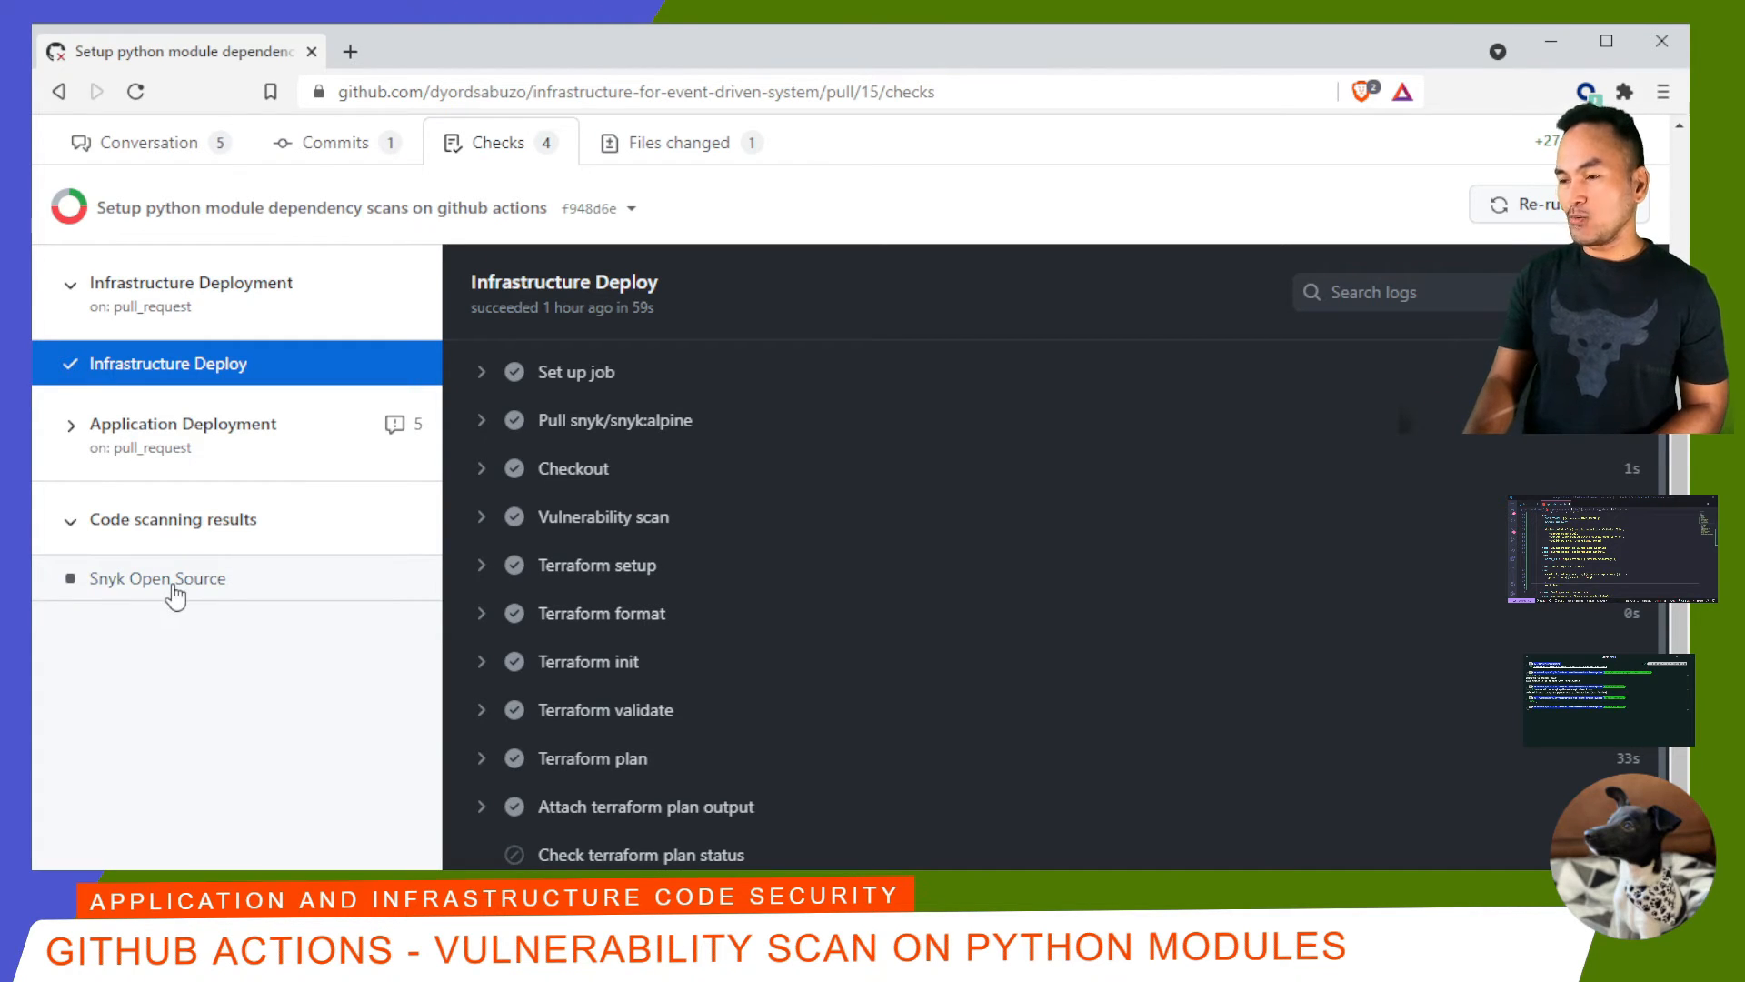
pyautogui.click(157, 578)
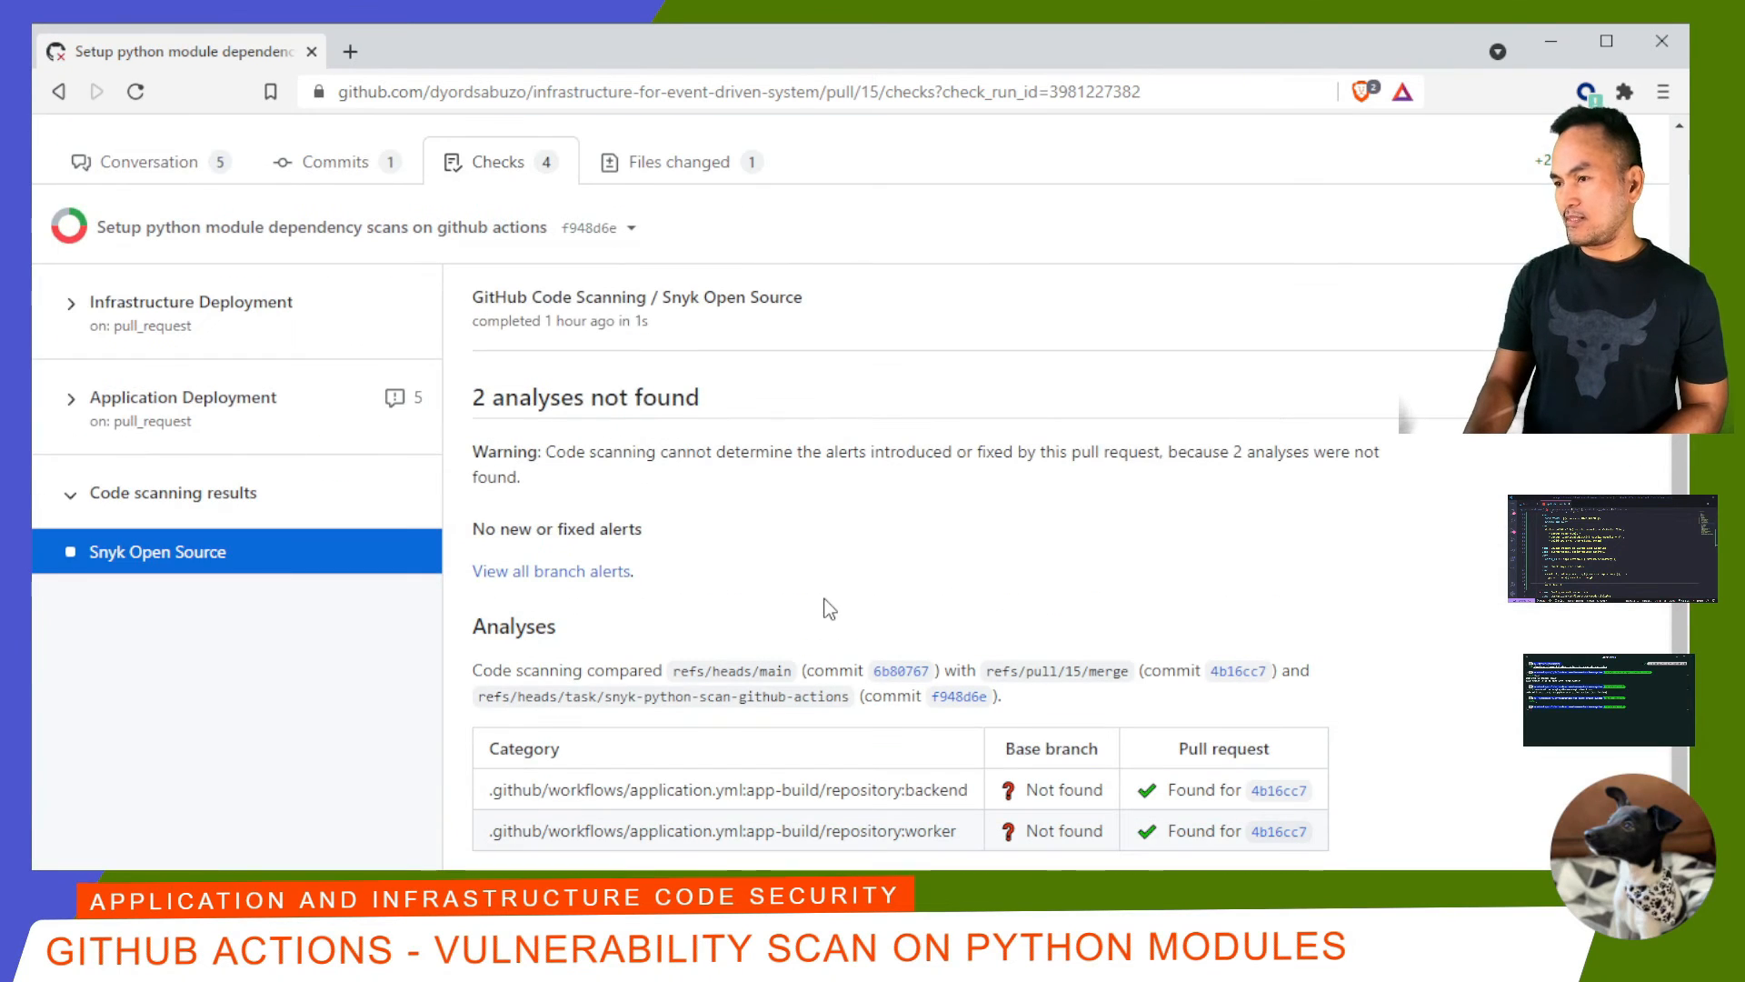
pyautogui.moveTo(551, 571)
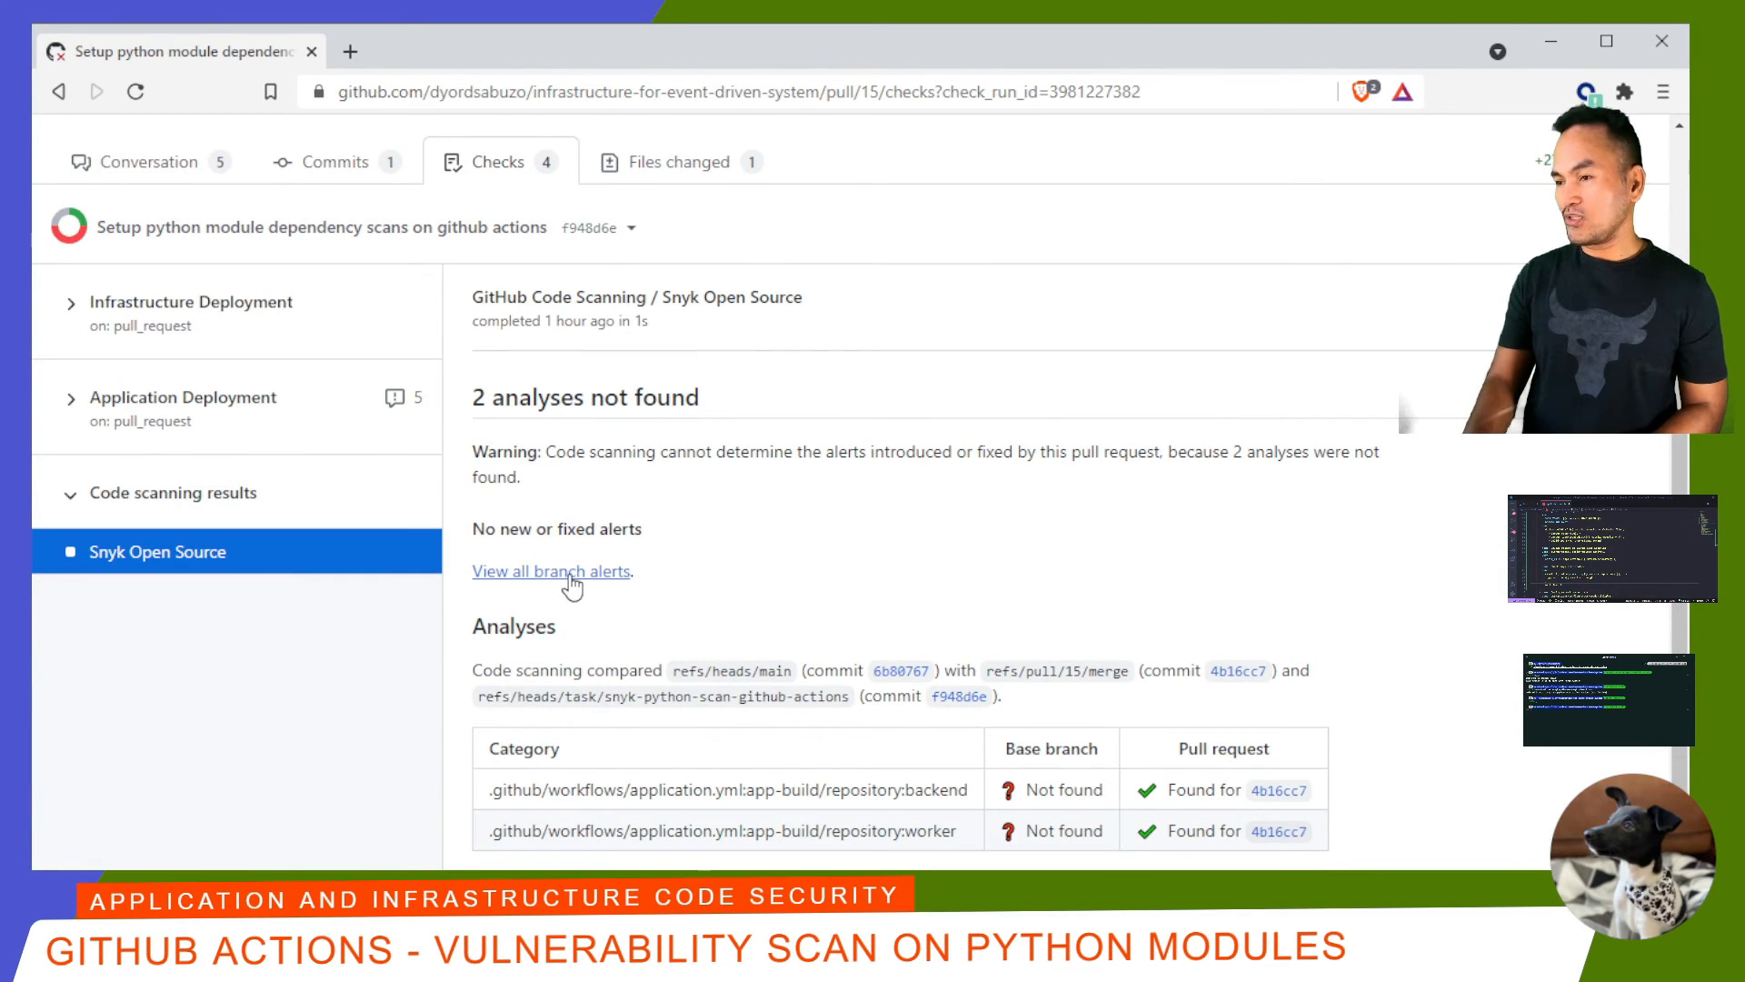
pyautogui.click(550, 570)
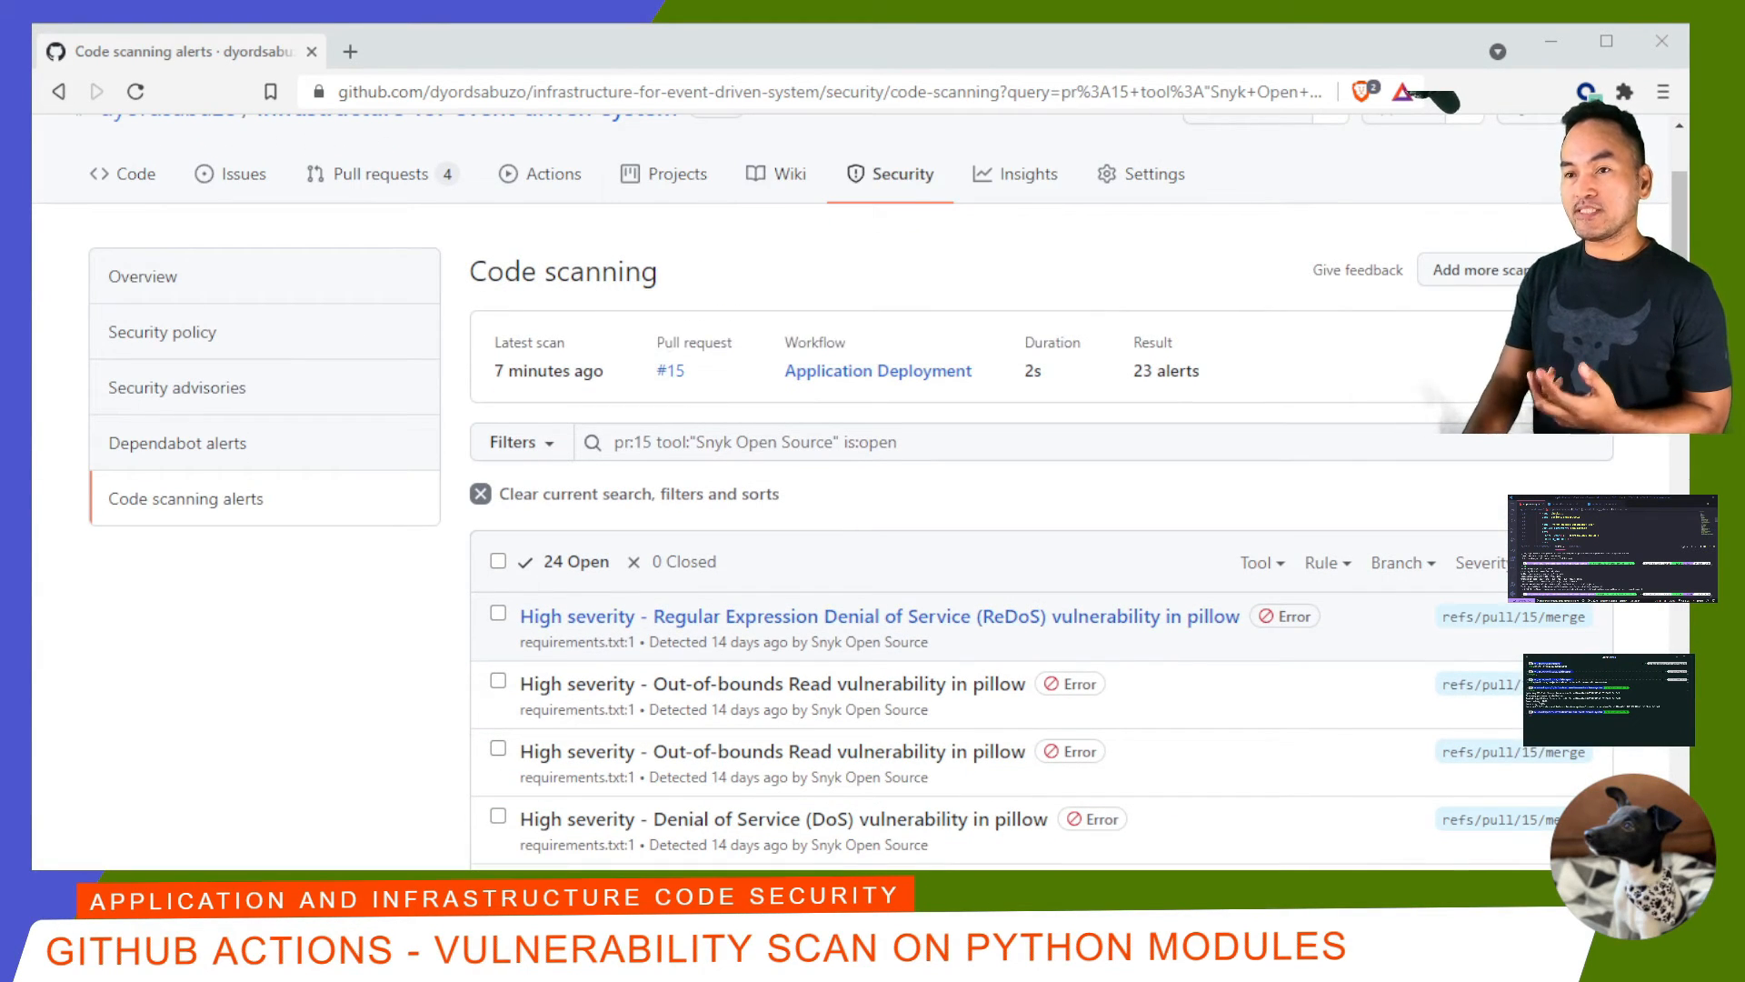
# Open the High severity ReDoS in pillow alert and read its full description.
pyautogui.click(877, 616)
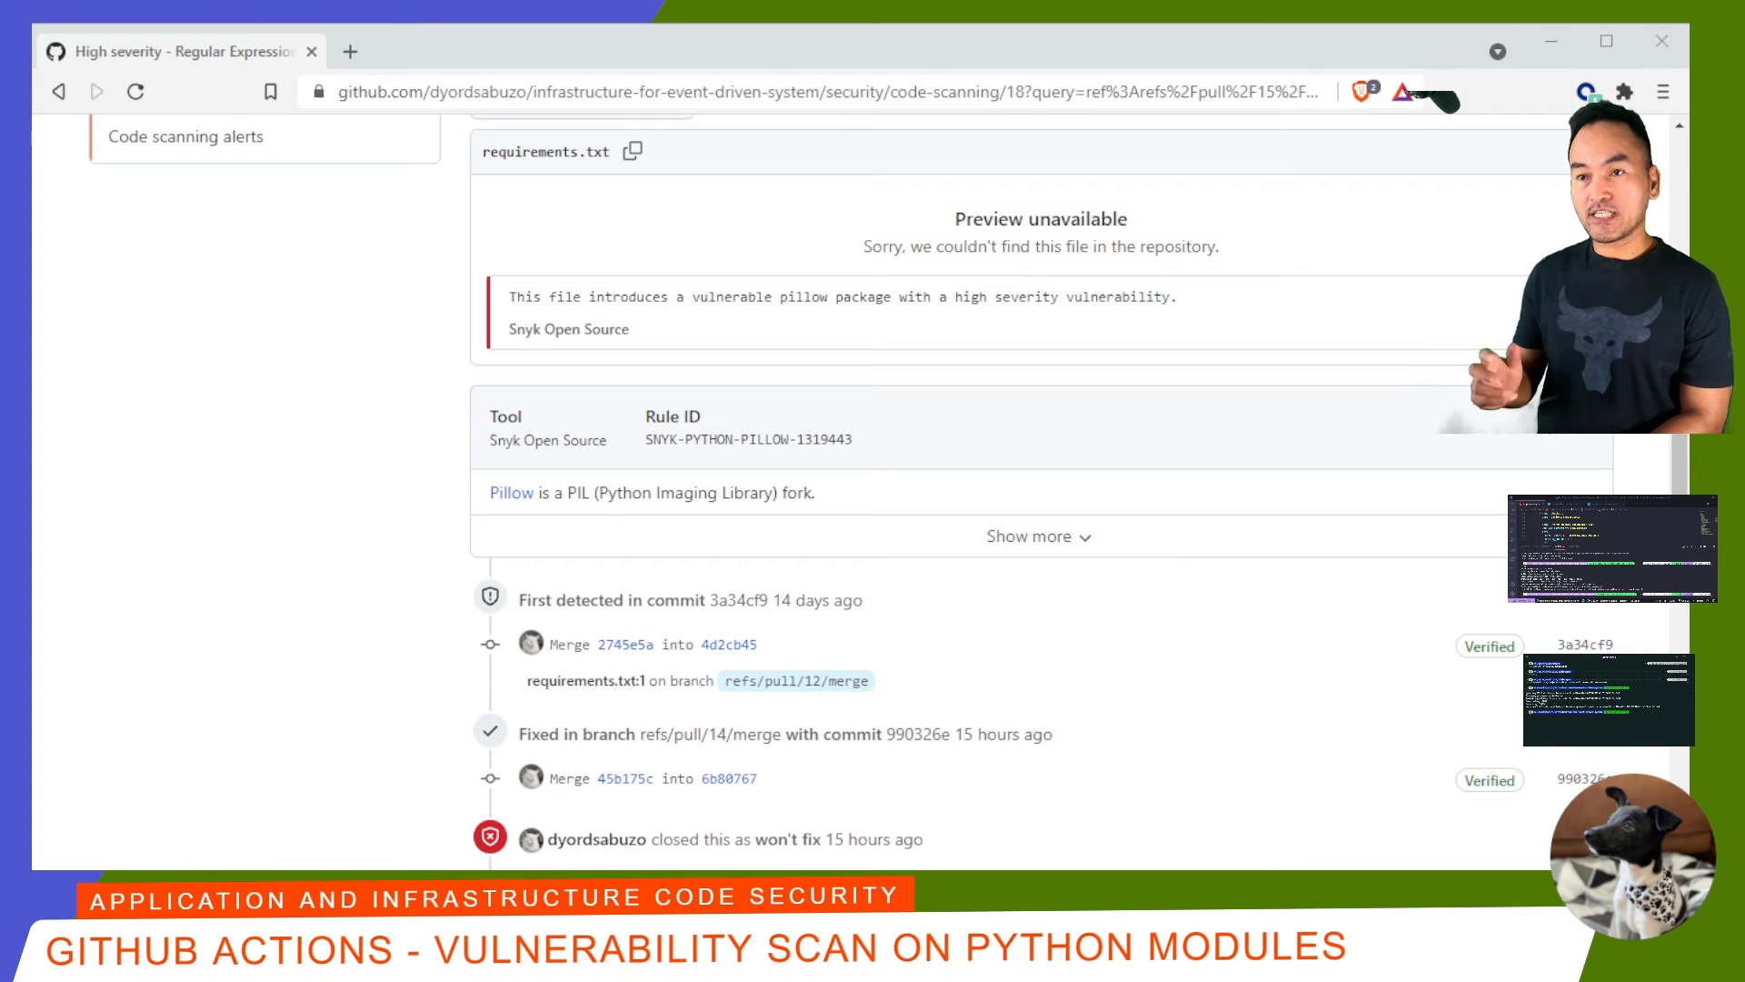
pyautogui.click(1036, 536)
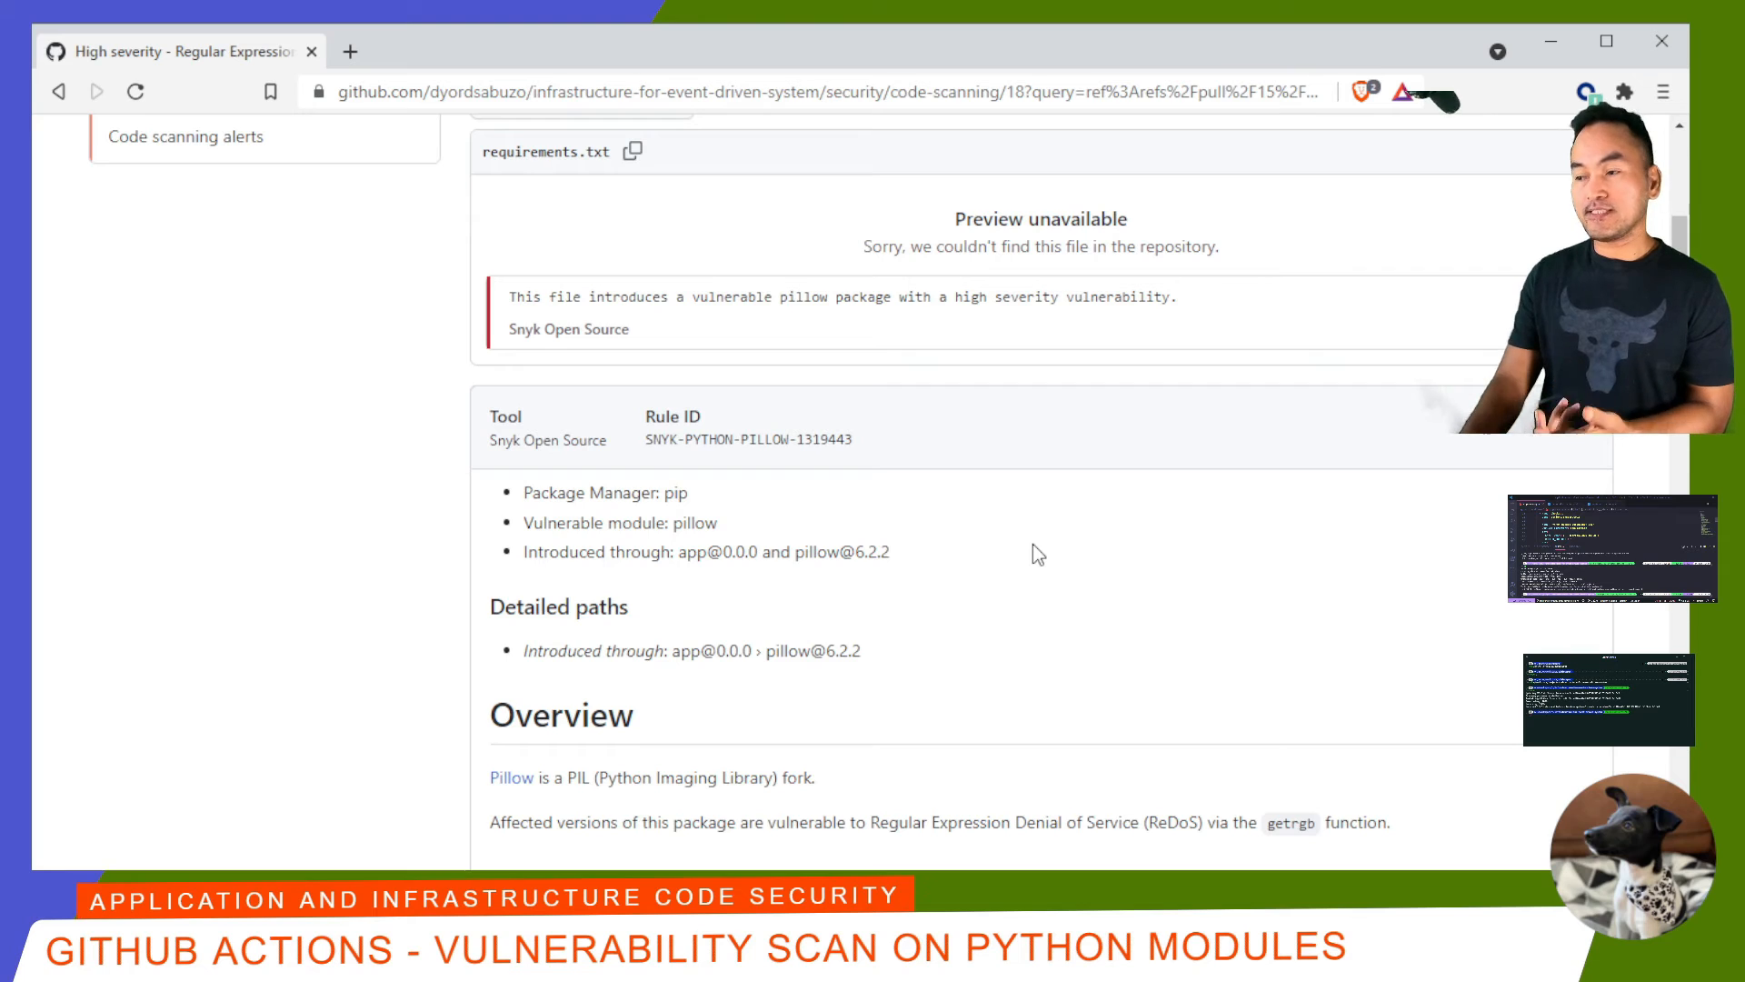
pyautogui.scroll(-3)
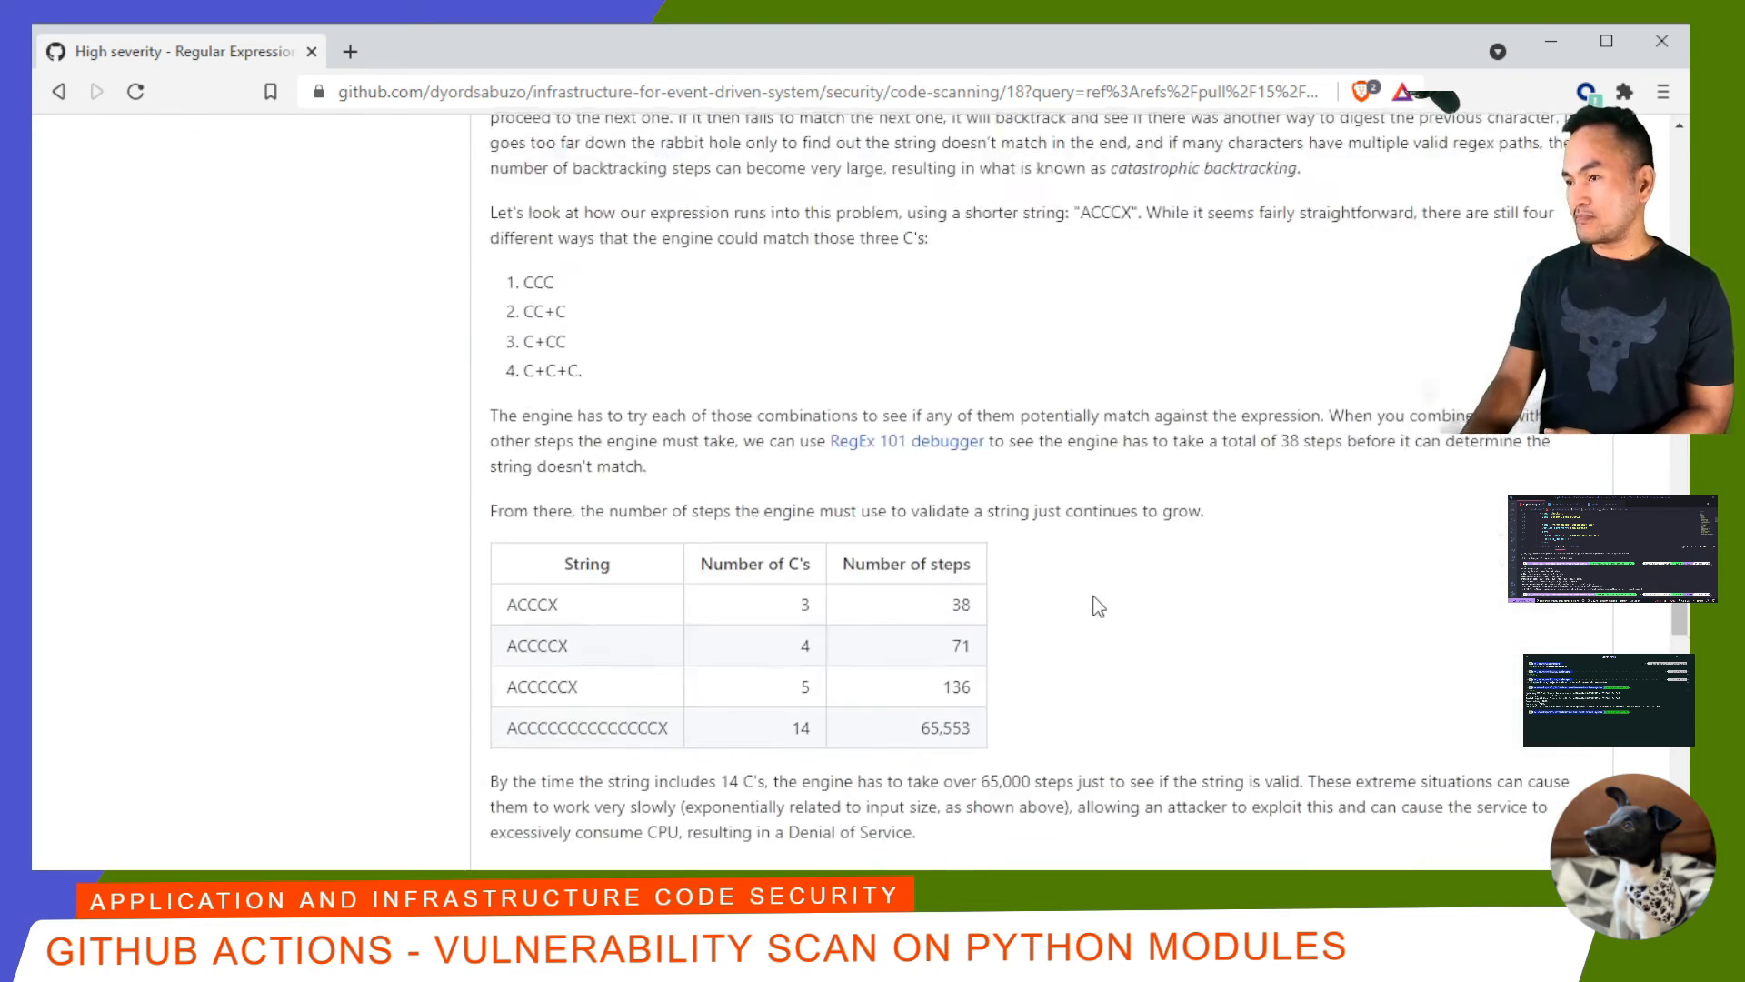
pyautogui.scroll(-3)
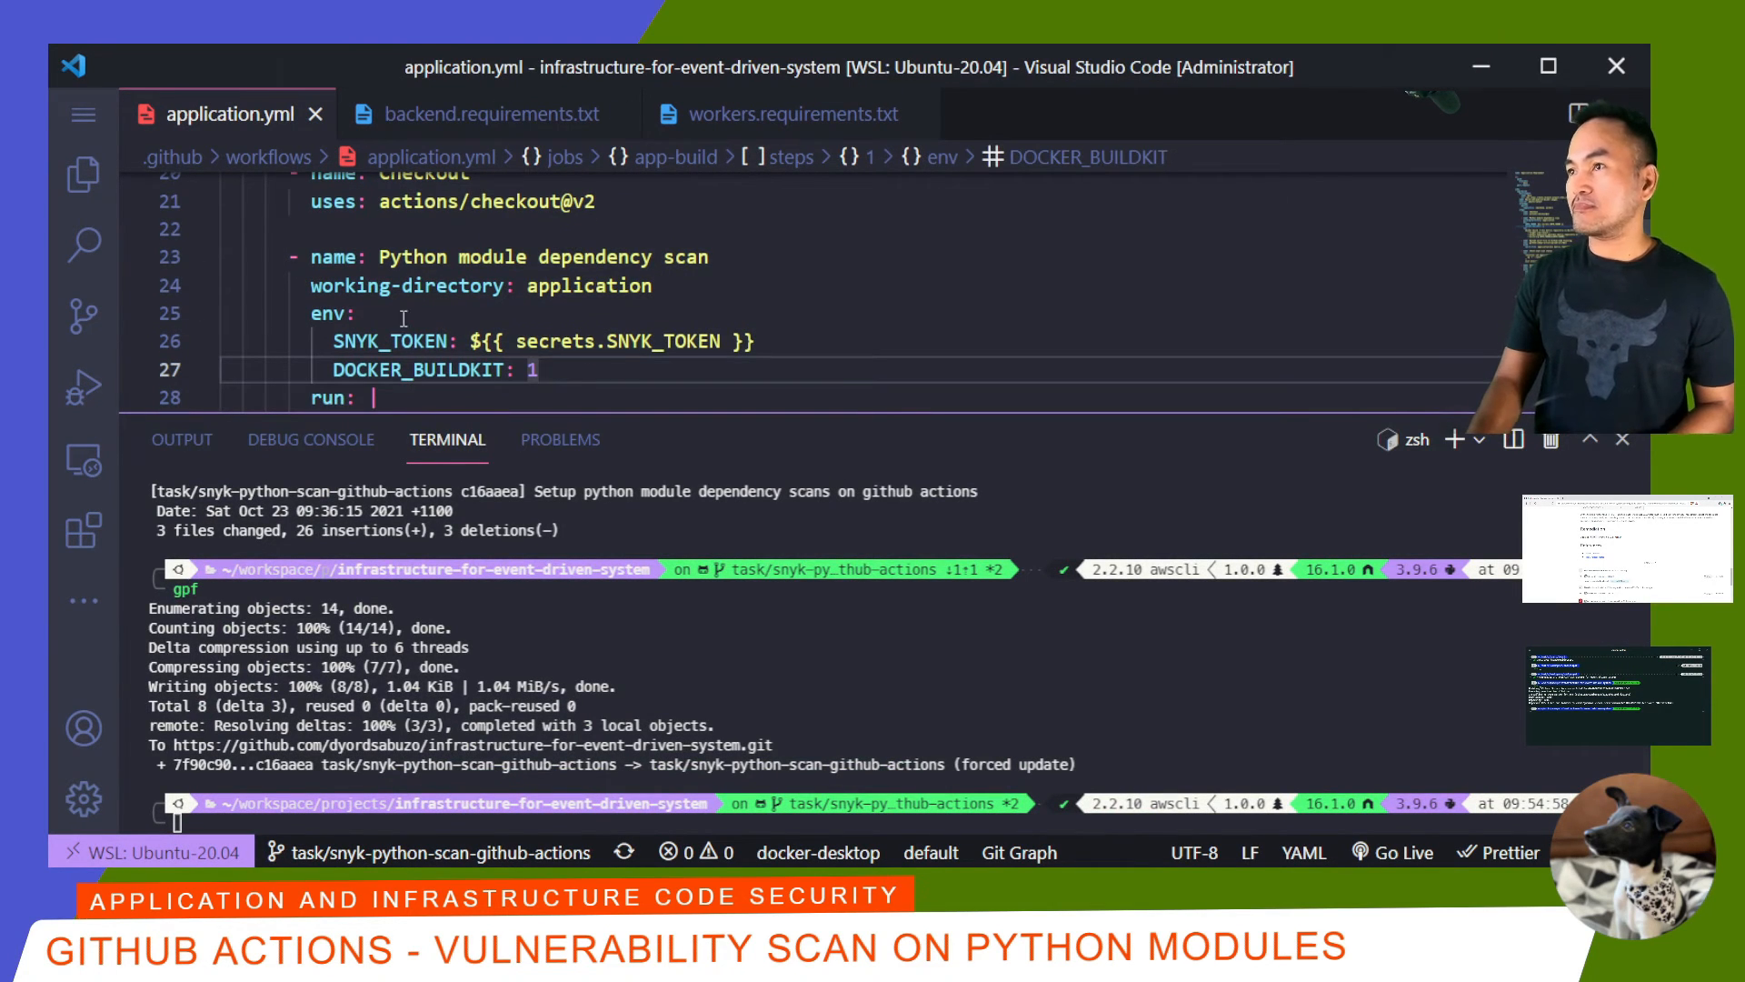
# Force-push the task branch with the gpf alias from the terminal.
pyautogui.click(482, 113)
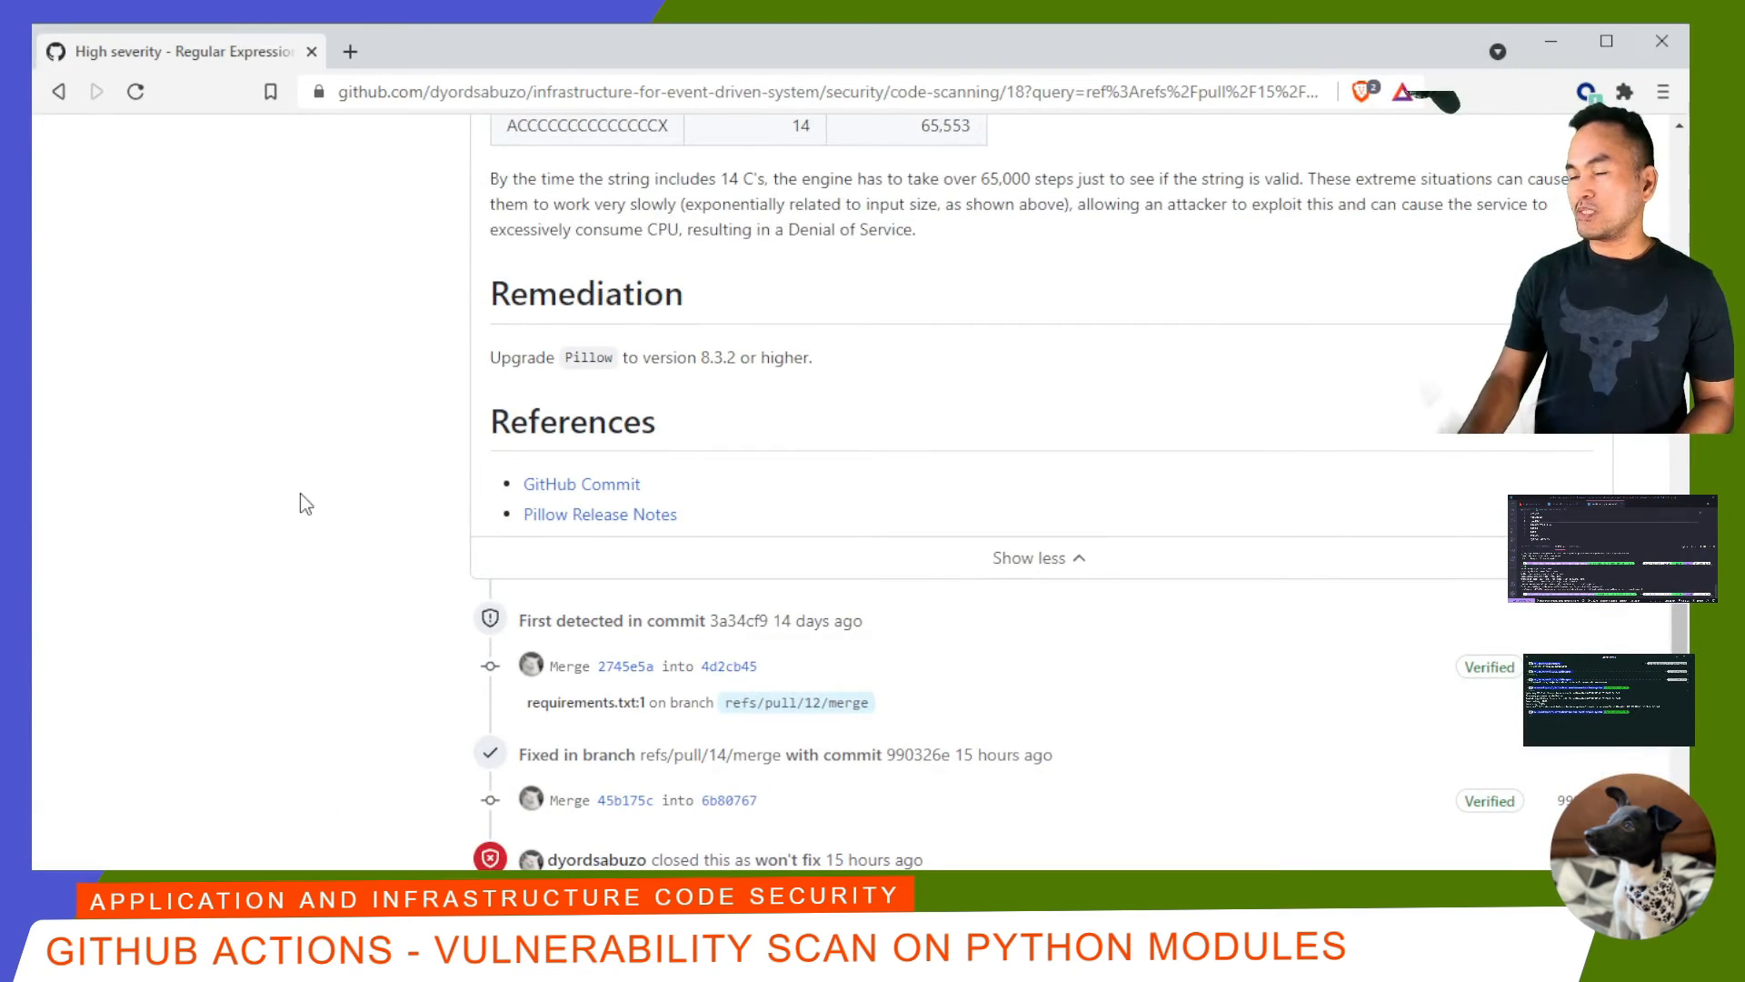
# Open the rerun backend build check's details, showing Application Deployment #65 with both image builds succeeded.
pyautogui.scroll(3)
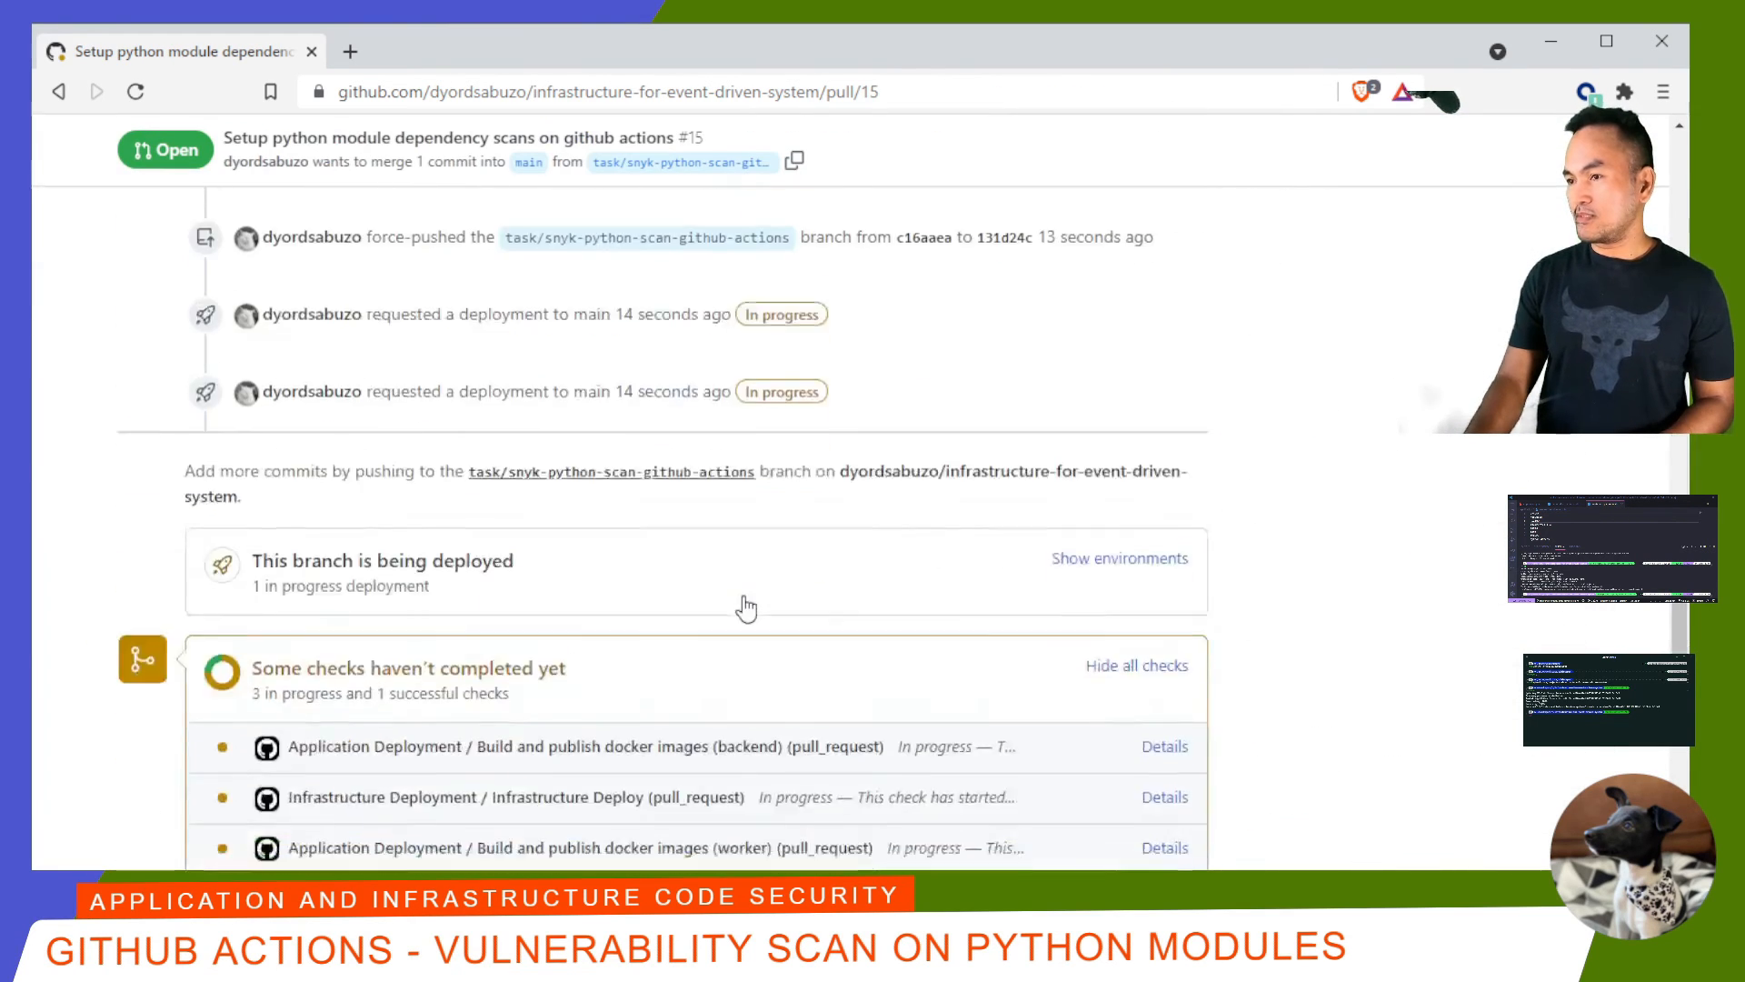
pyautogui.scroll(-3)
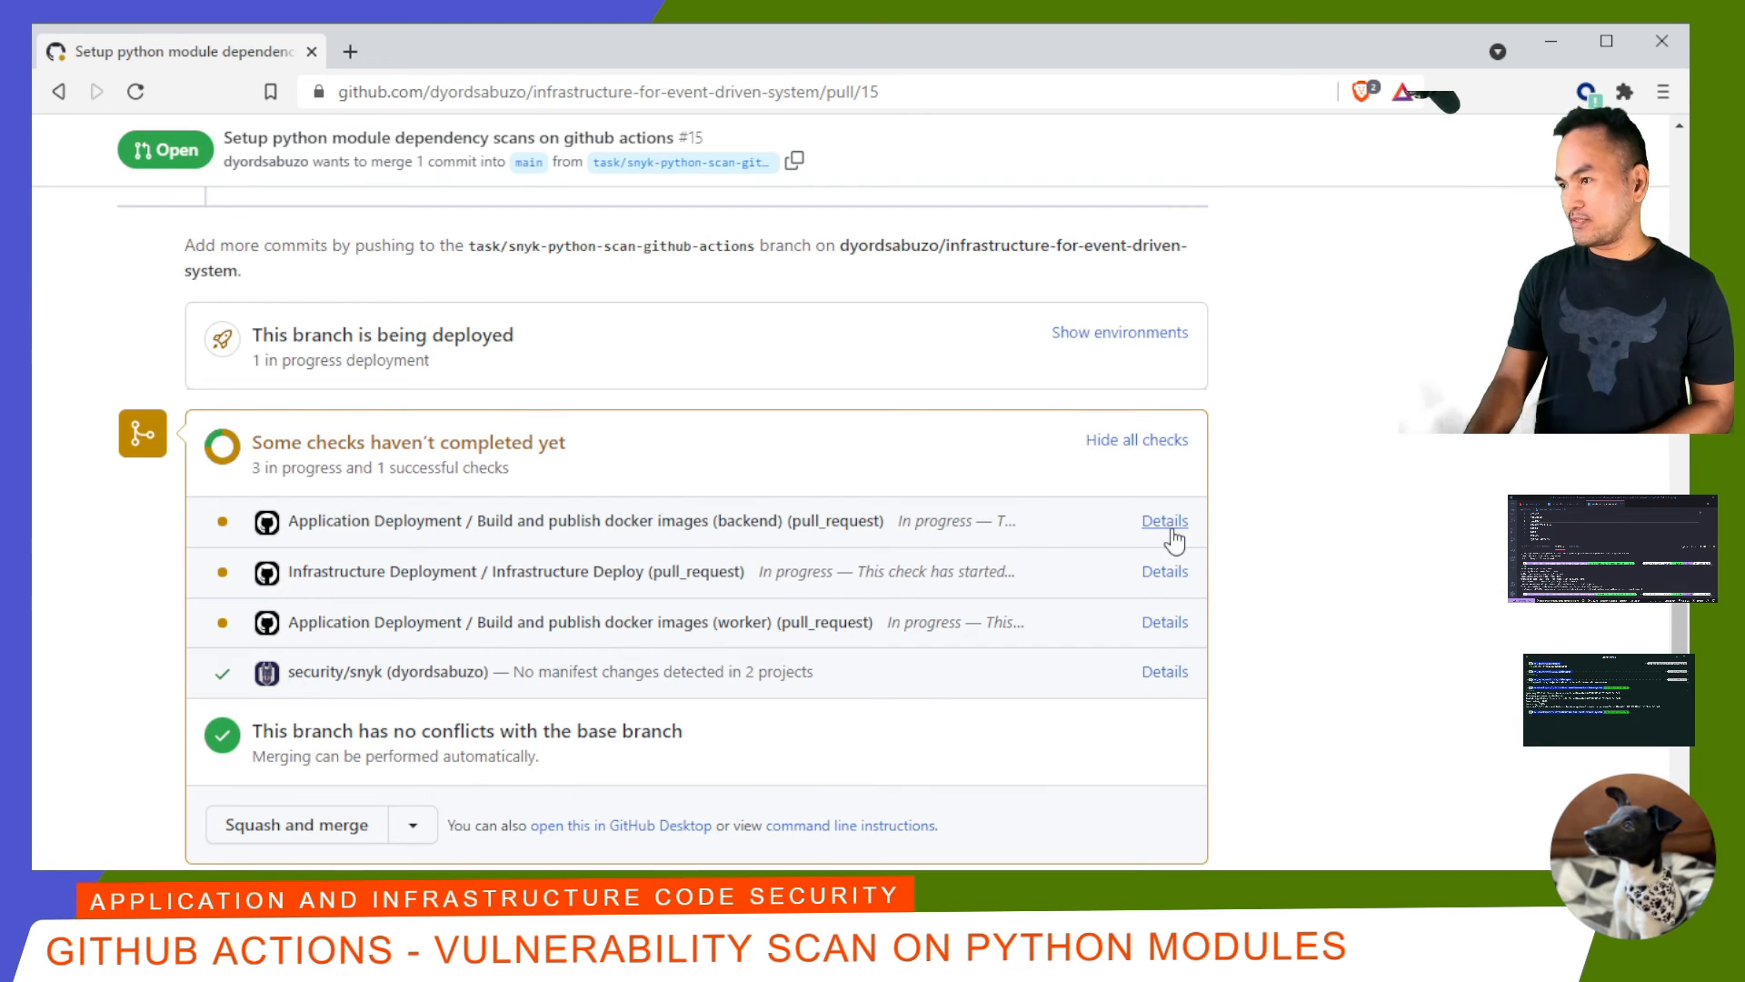
pyautogui.click(1165, 521)
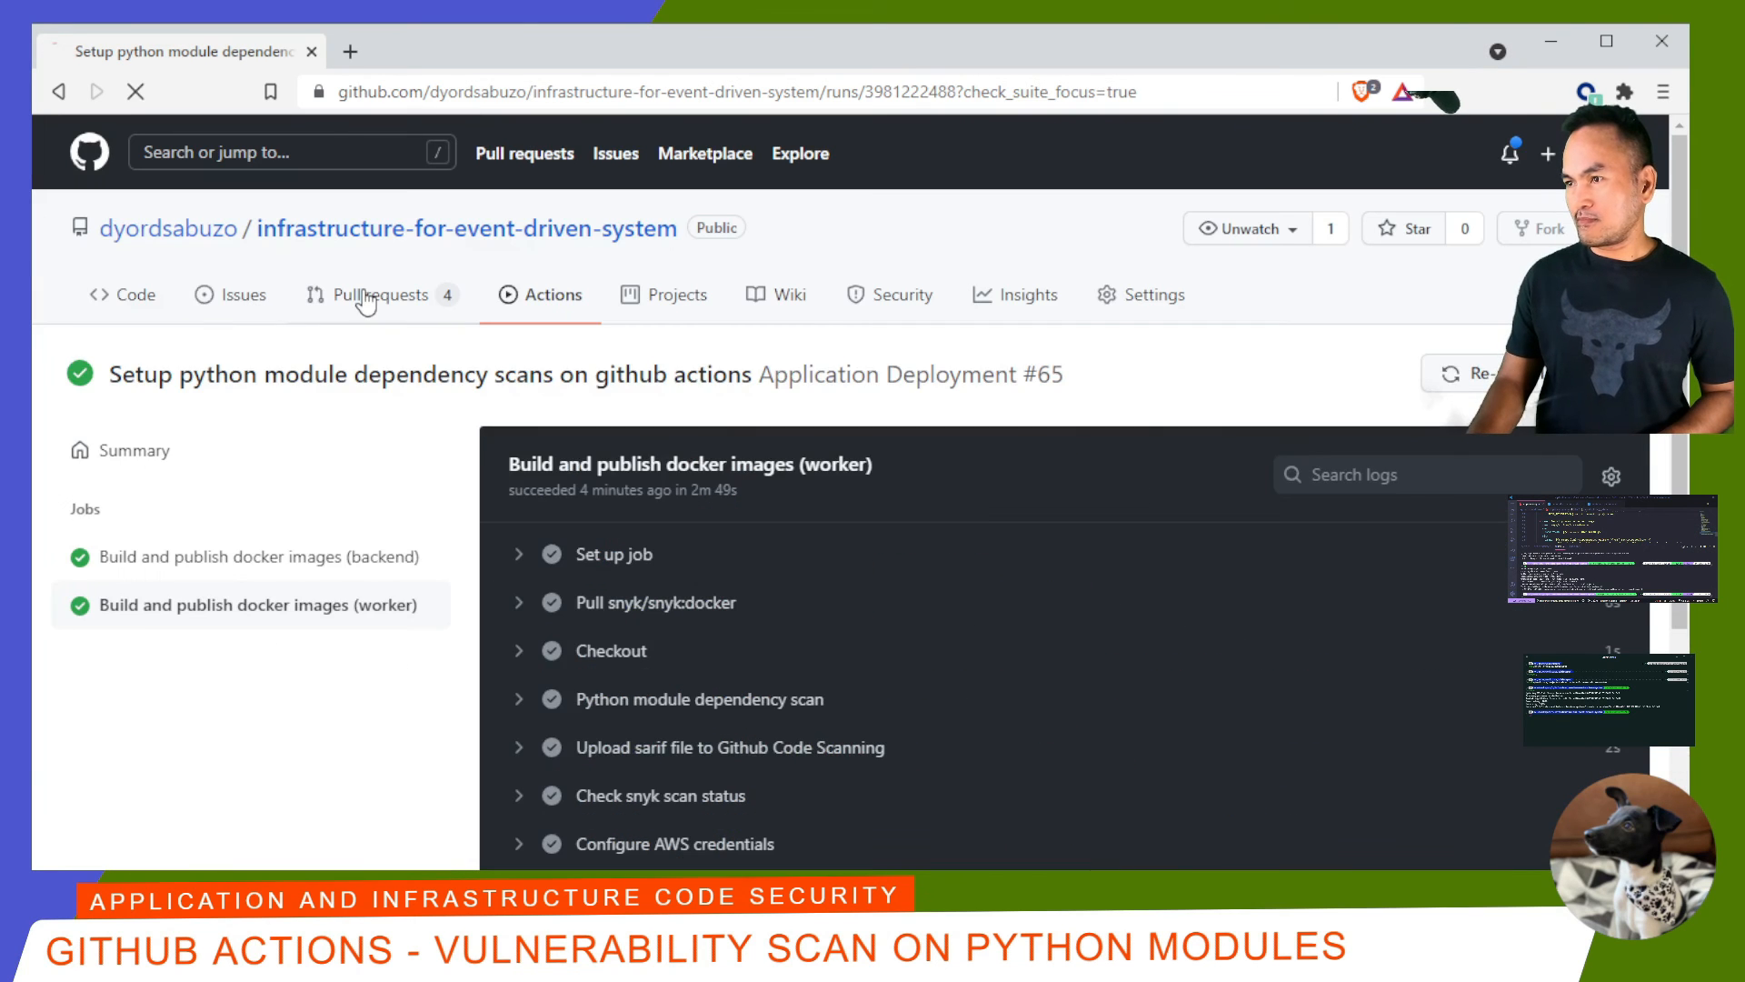
# From PR #15's Checks, view all branch Snyk Open Source alerts: 0 open, 24 closed.
pyautogui.click(383, 295)
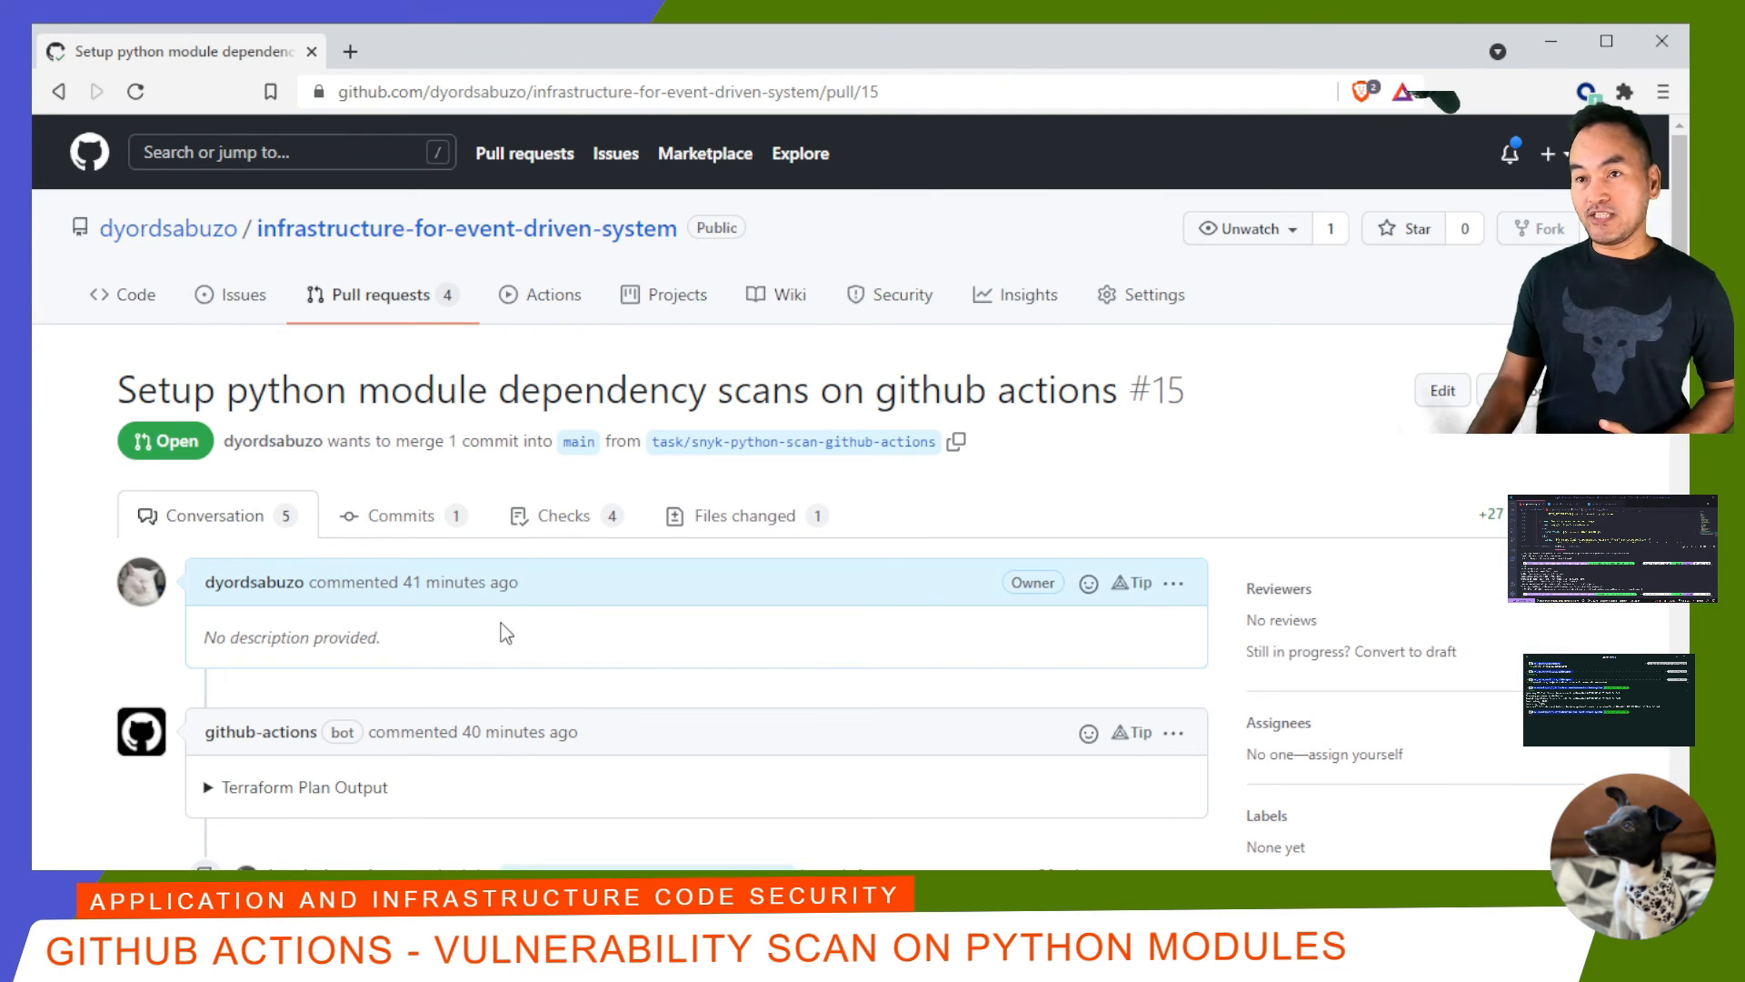
pyautogui.click(566, 514)
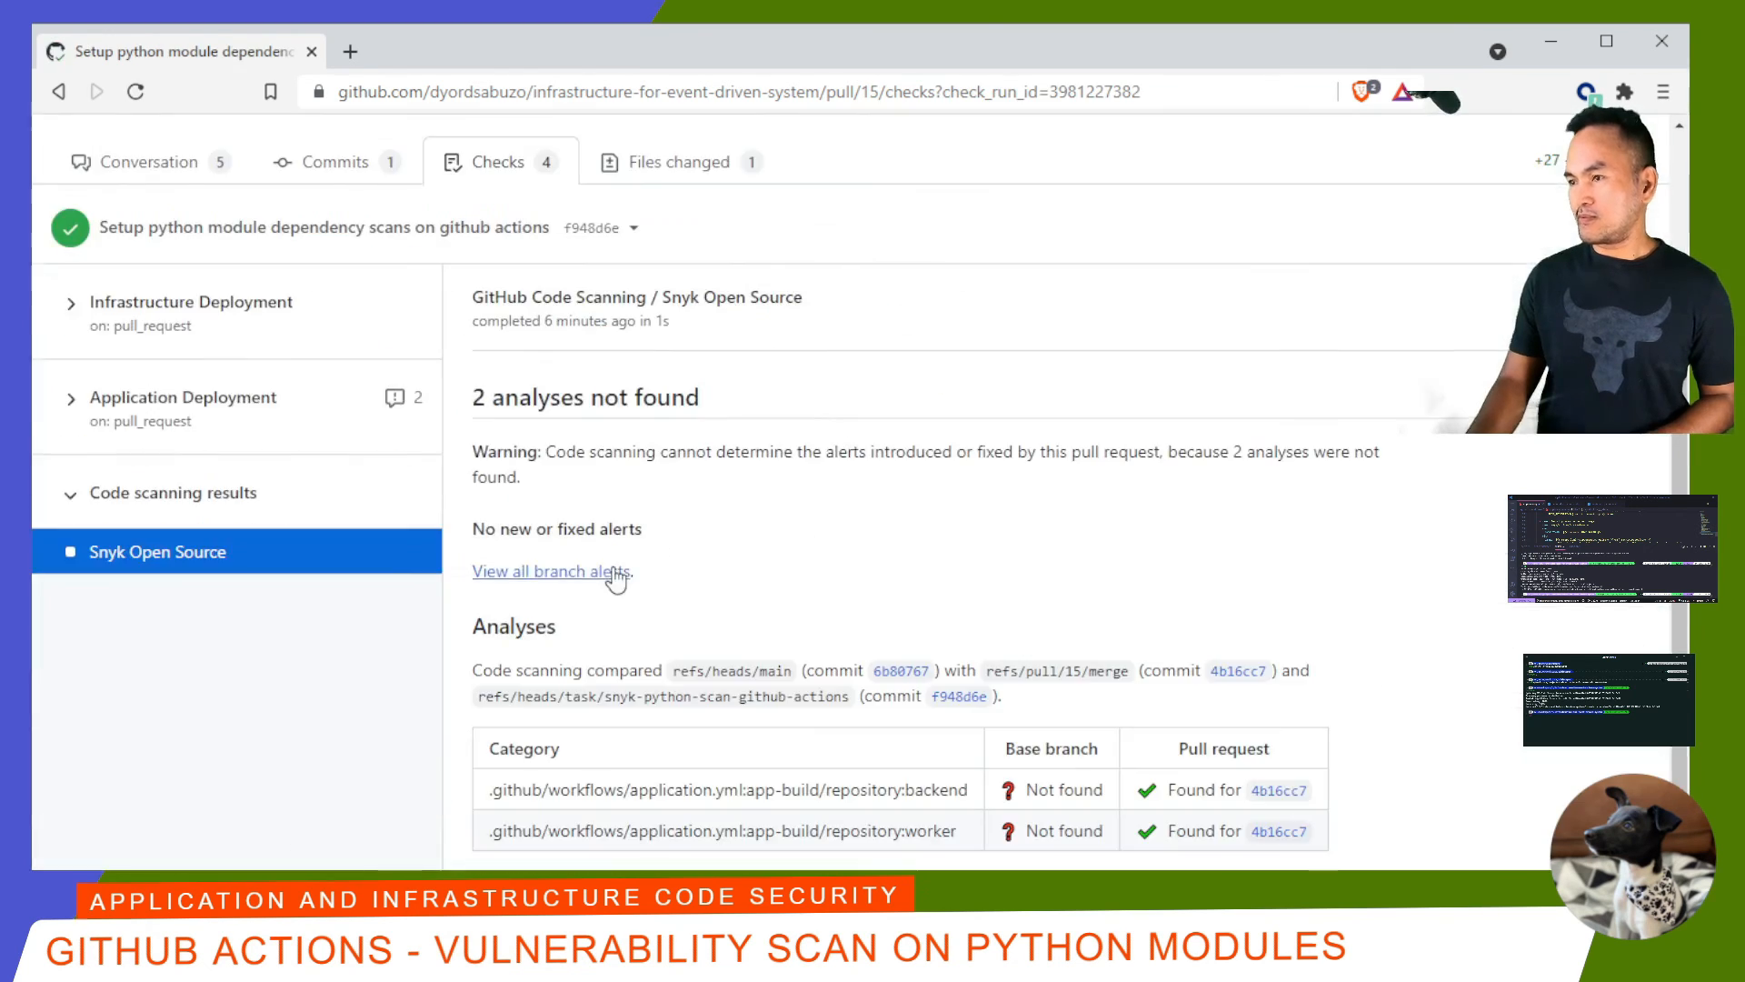
pyautogui.click(545, 570)
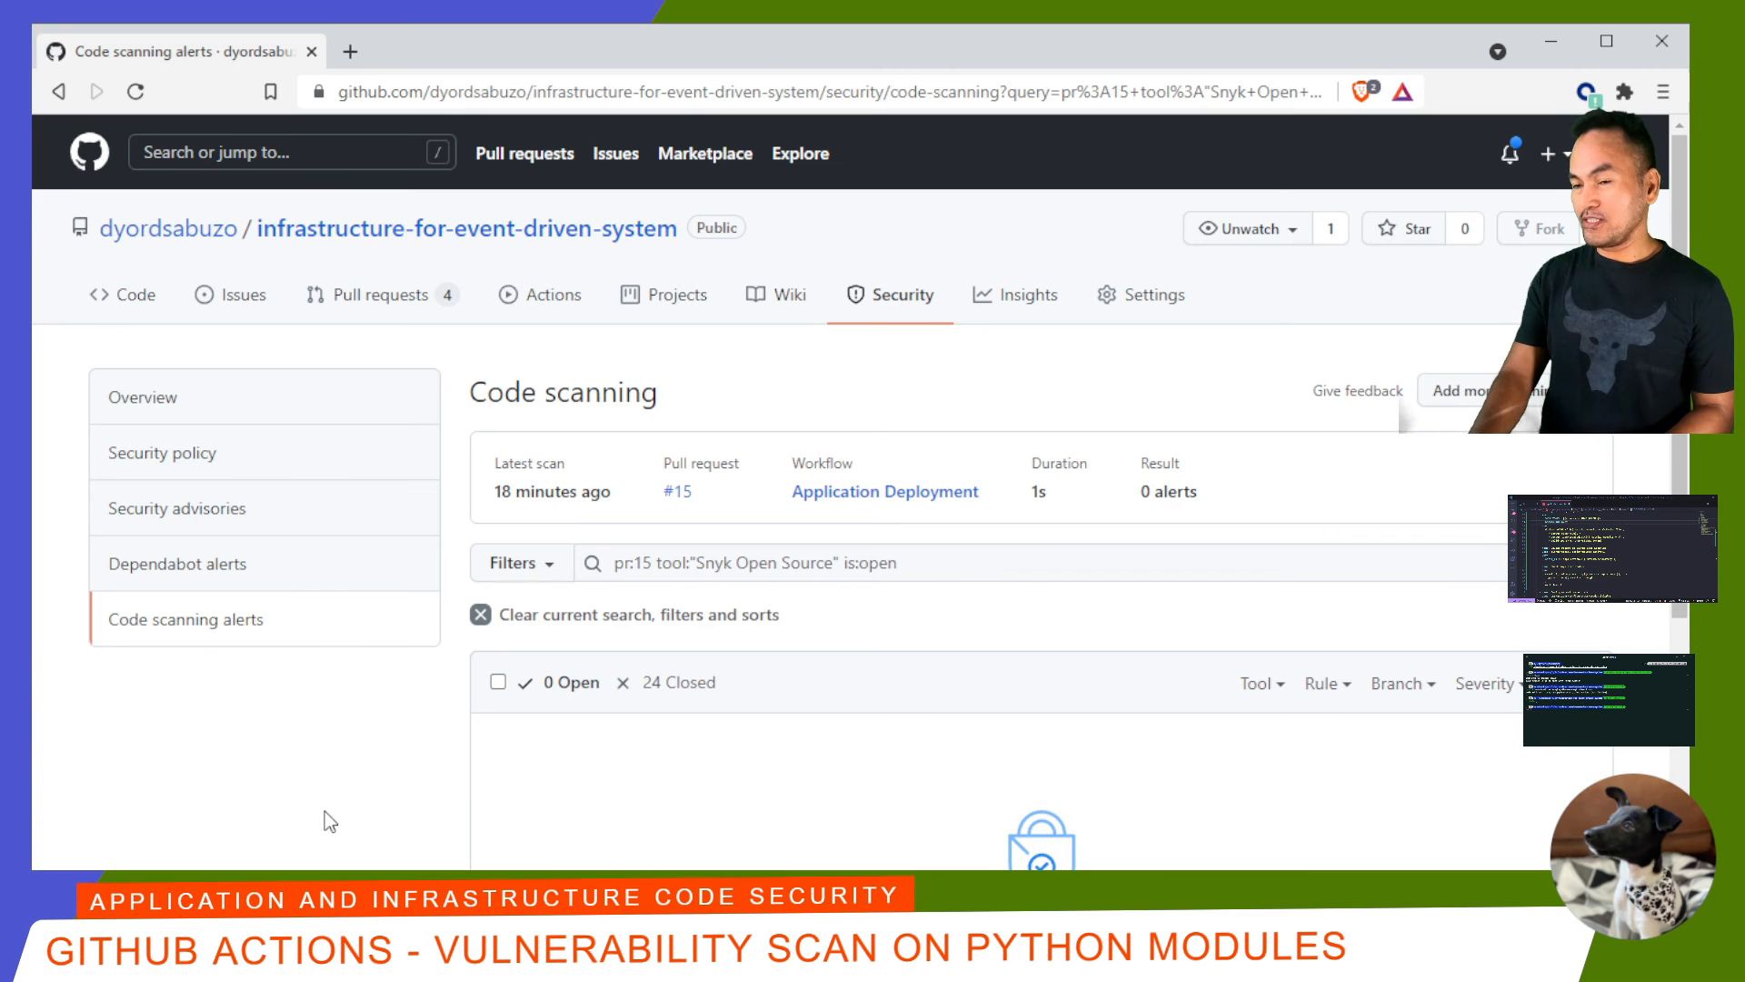
pyautogui.moveTo(687, 698)
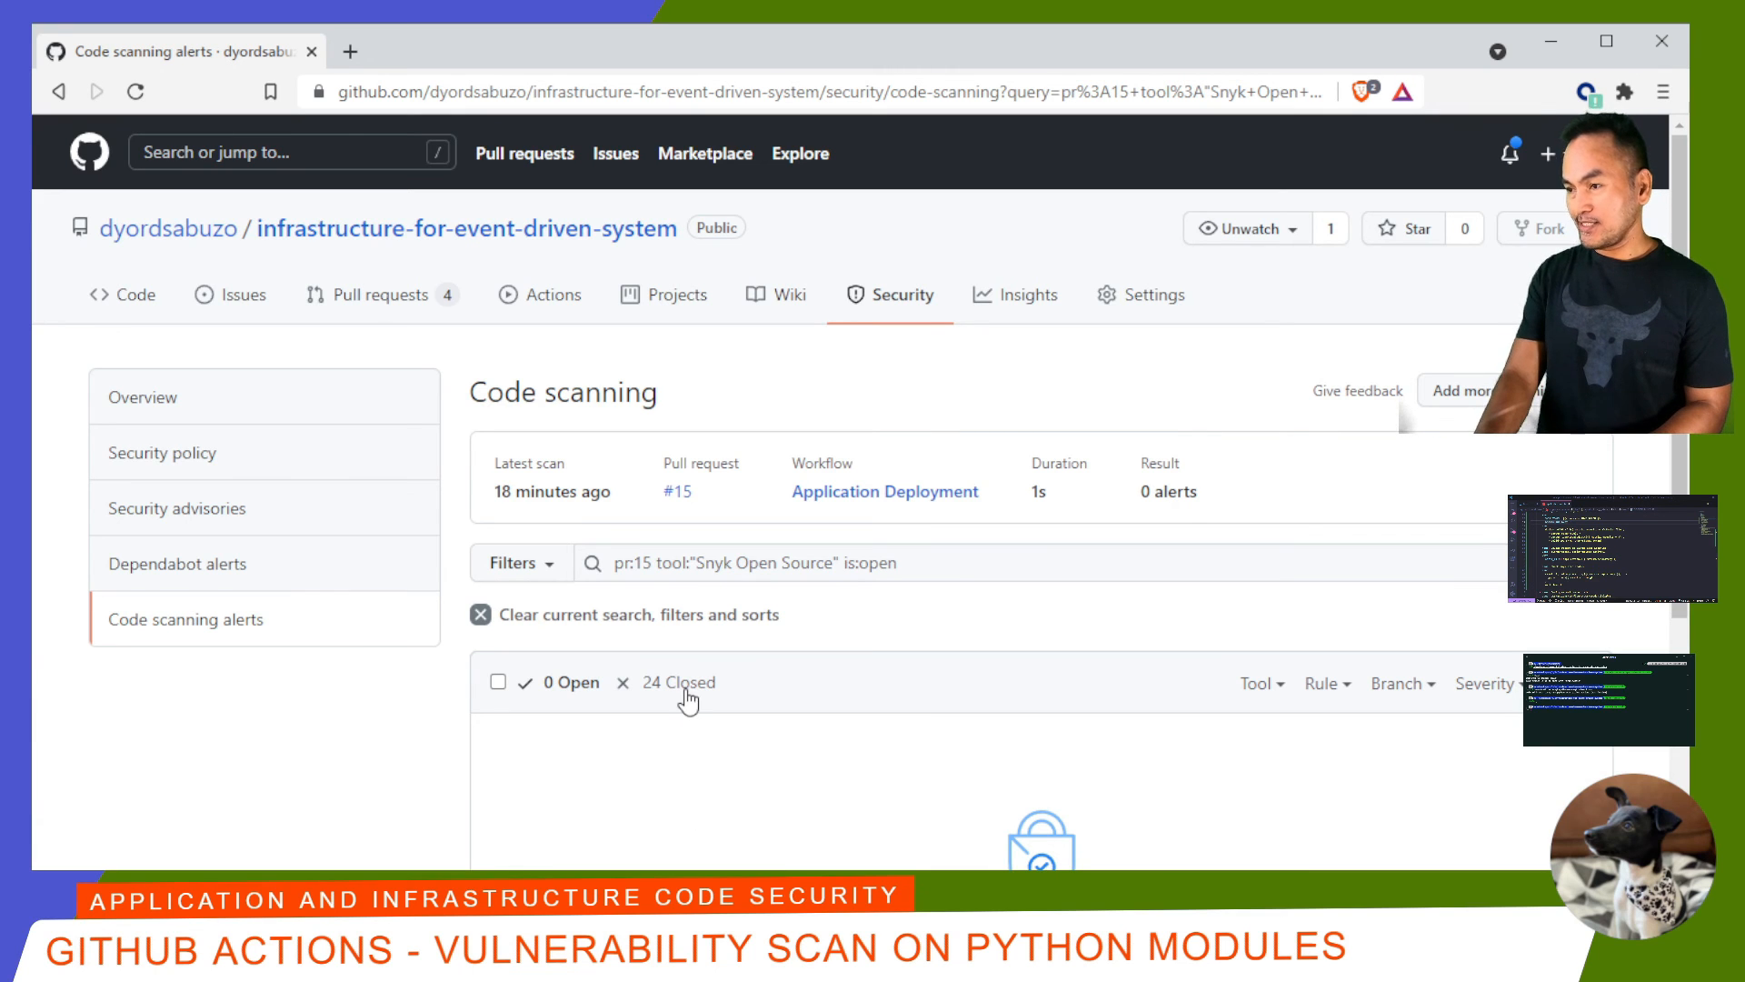
# Filter to the 24 closed alerts and scroll through the high-severity pillow vulnerabilities.
pyautogui.click(678, 683)
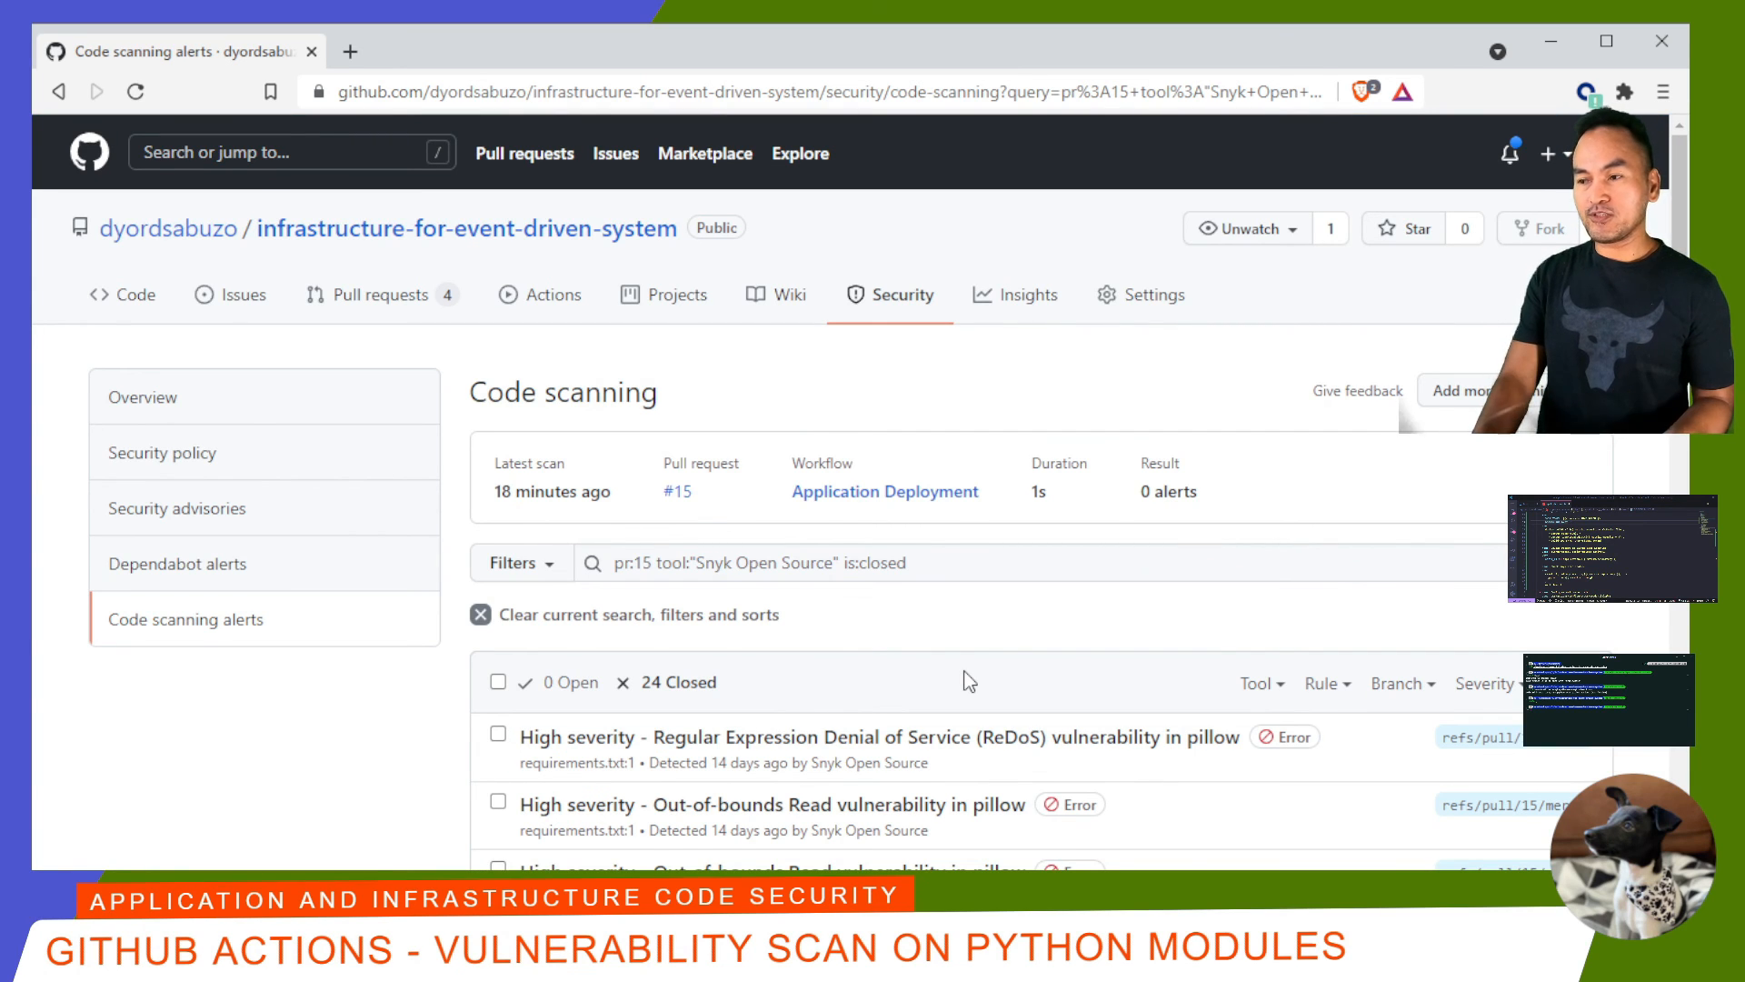
pyautogui.scroll(-3)
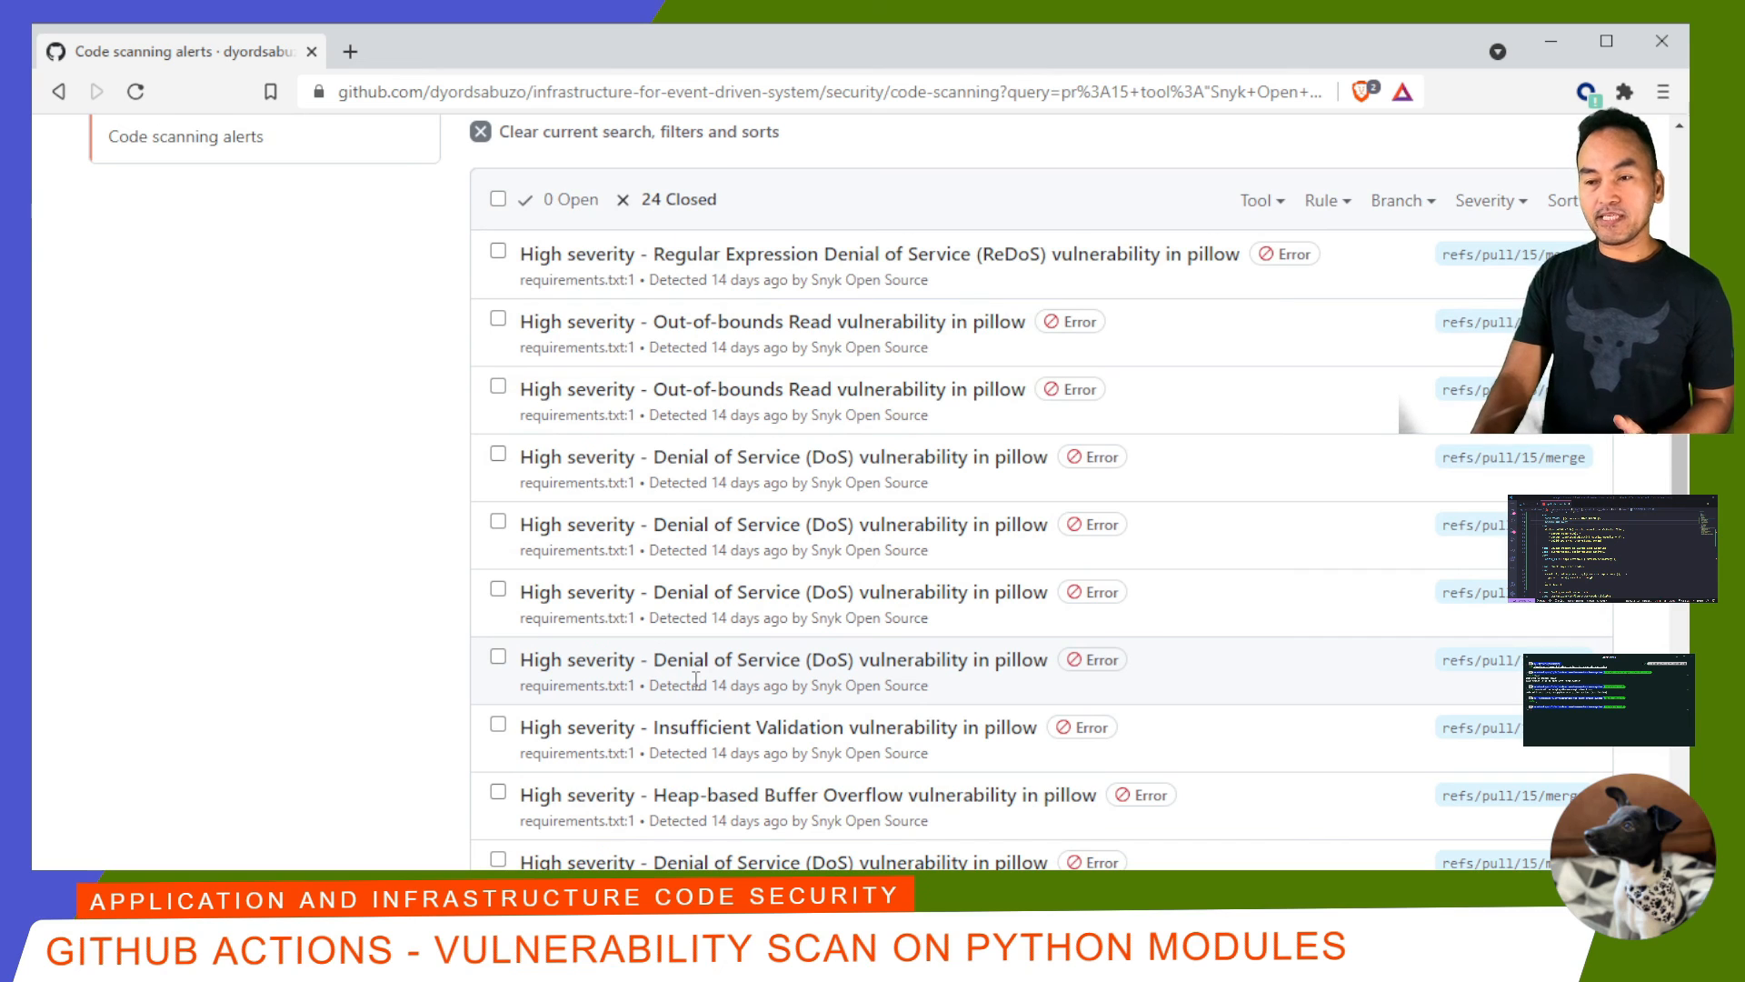